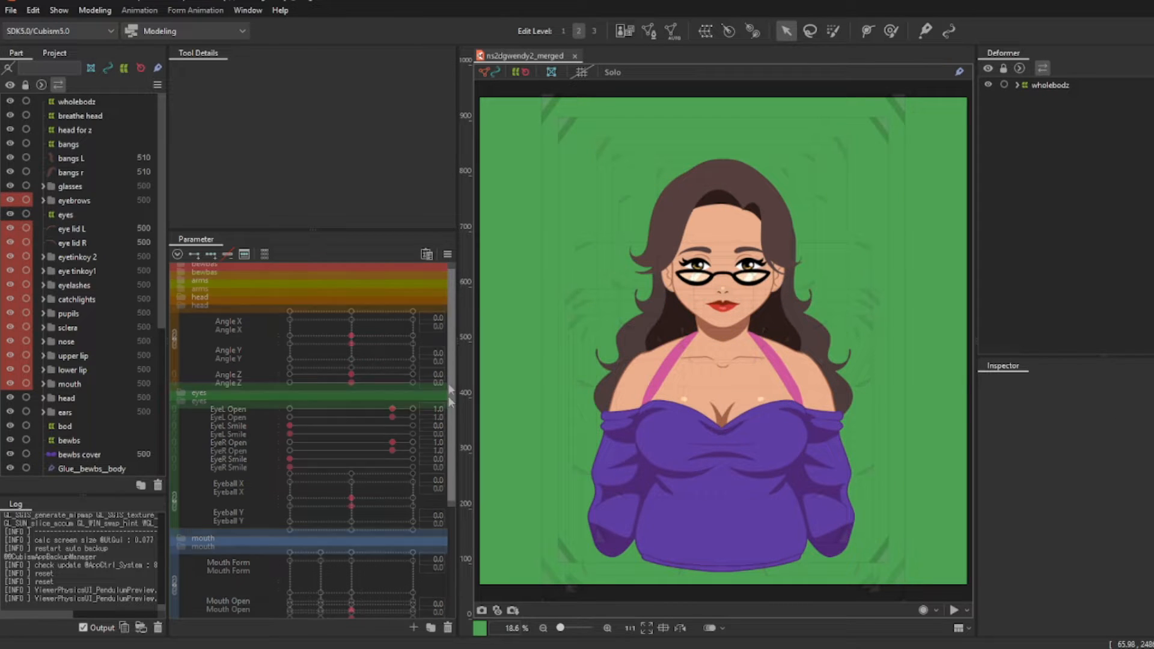
Step: Scroll the parameter list and collapse the mouth parameter group
{"action": "scroll", "scroll_direction": "down", "scroll_amount": 3}
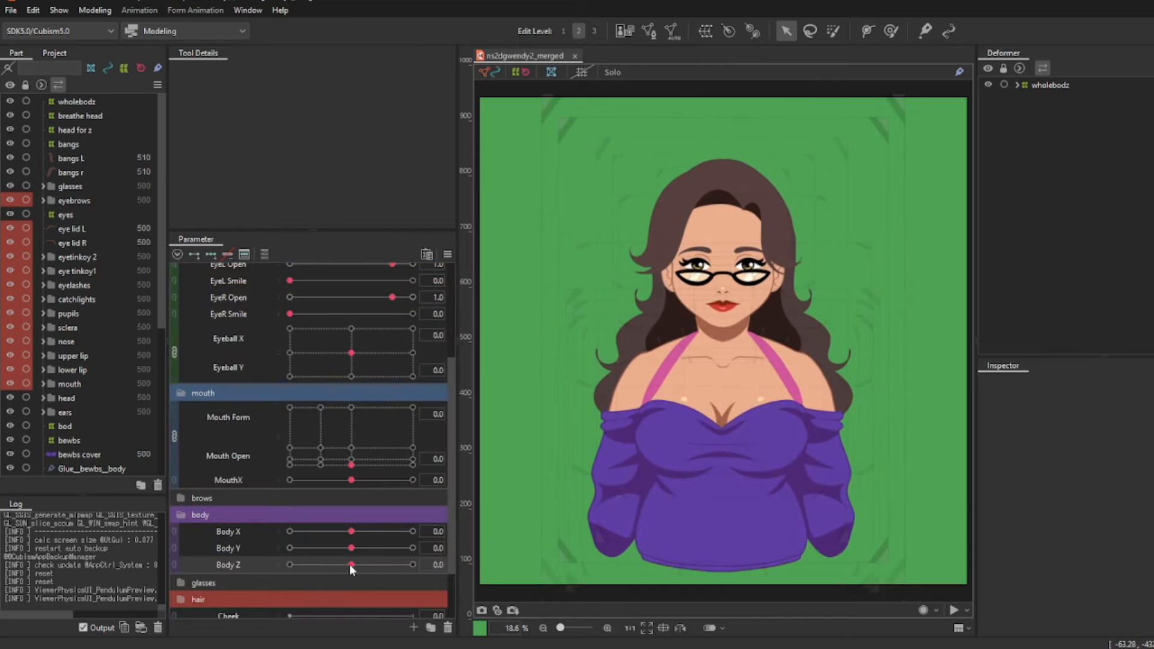
{"action": "scroll", "scroll_direction": "down", "scroll_amount": 3}
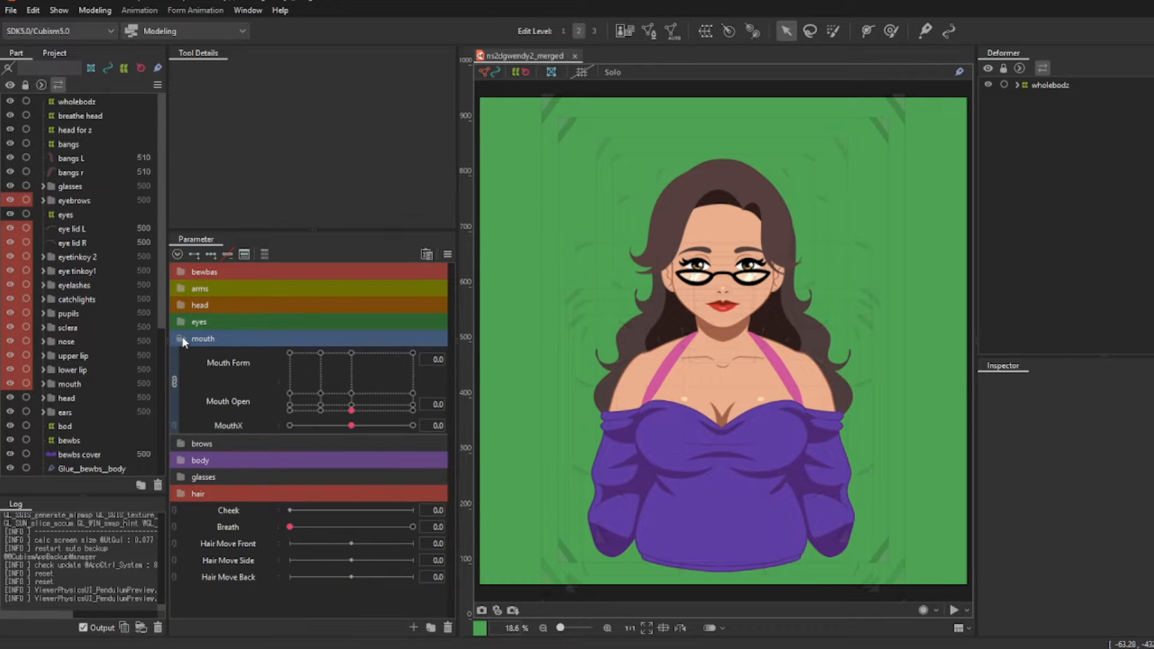
{"action": "left_click", "coordinate": [179, 338]}
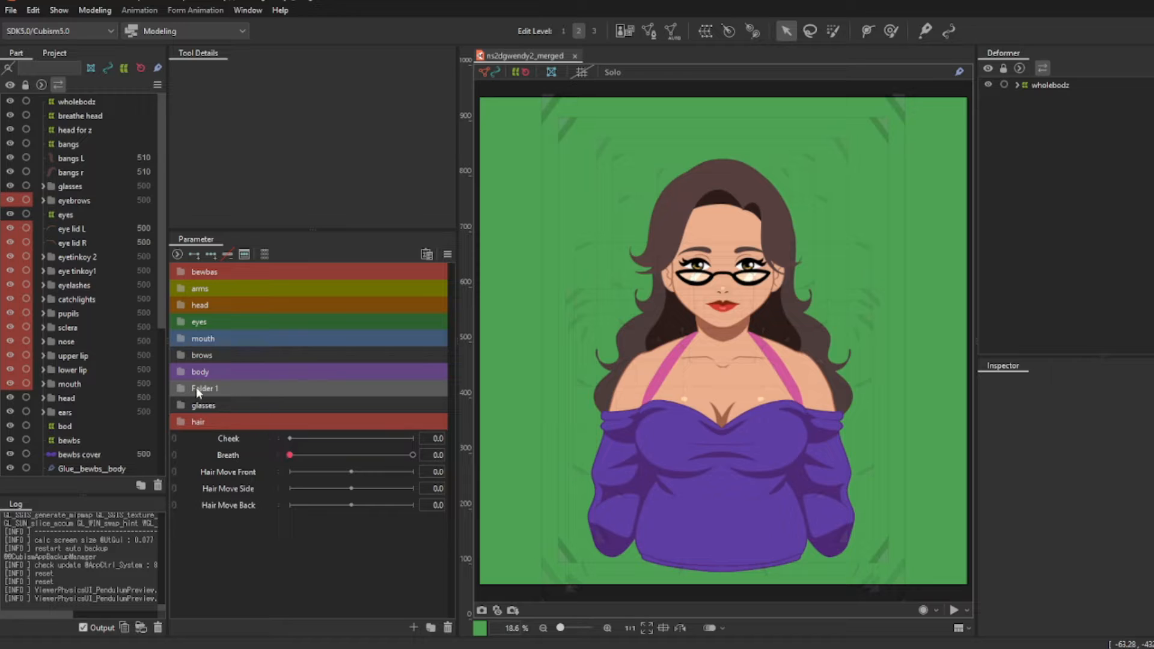
Step: Rename Folder 1 to 'position' and add a positionx parameter to it
{"action": "double_click", "coordinate": [205, 388]}
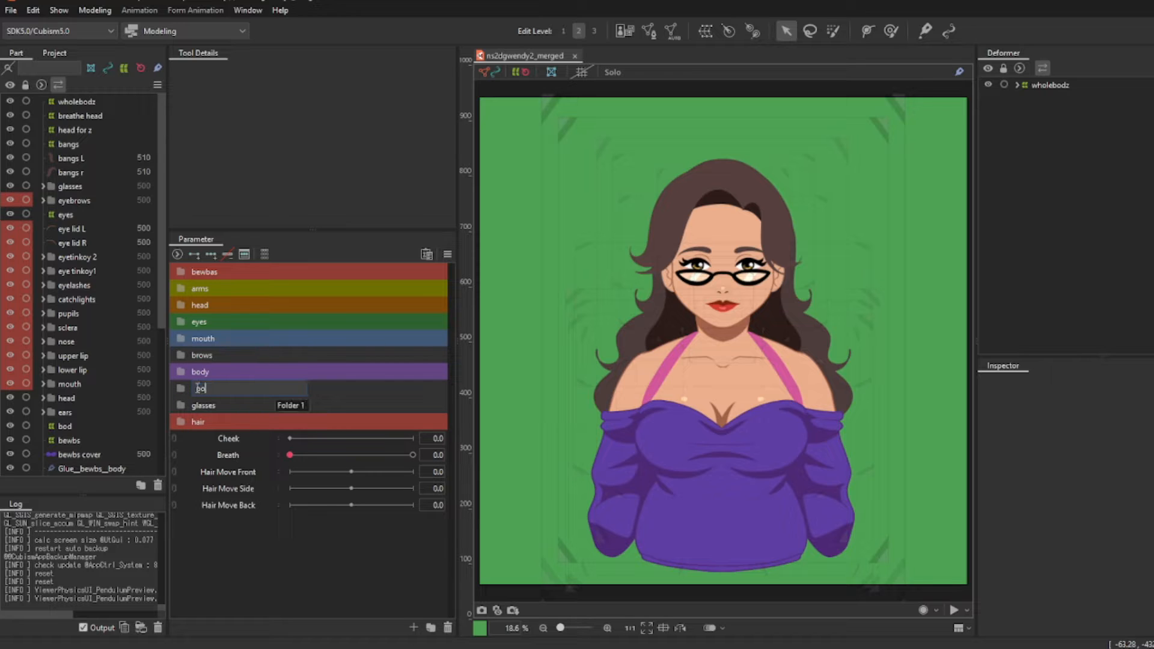
{"action": "type", "text": "position"}
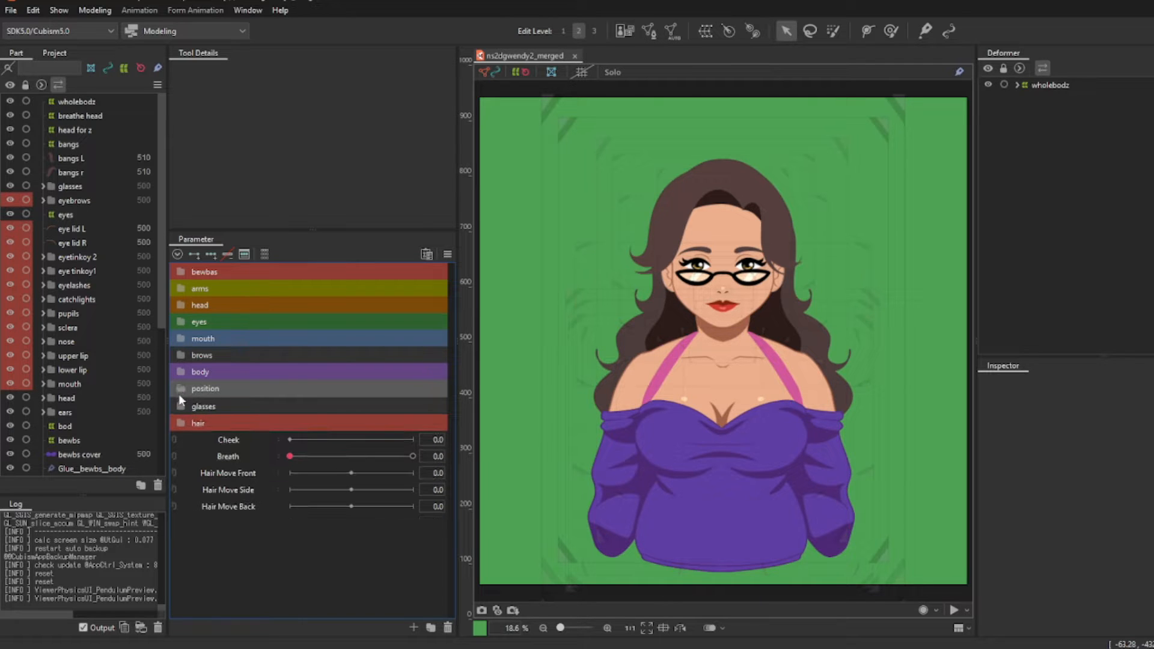
{"action": "left_click", "coordinate": [414, 627]}
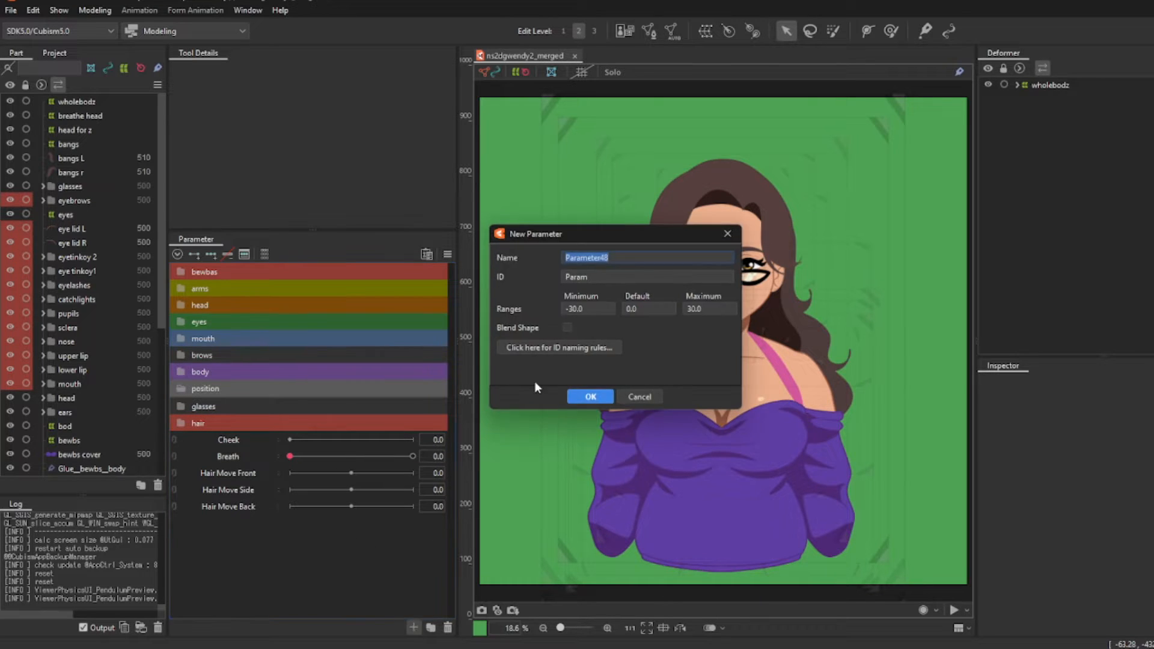
{"action": "type", "text": "positionx"}
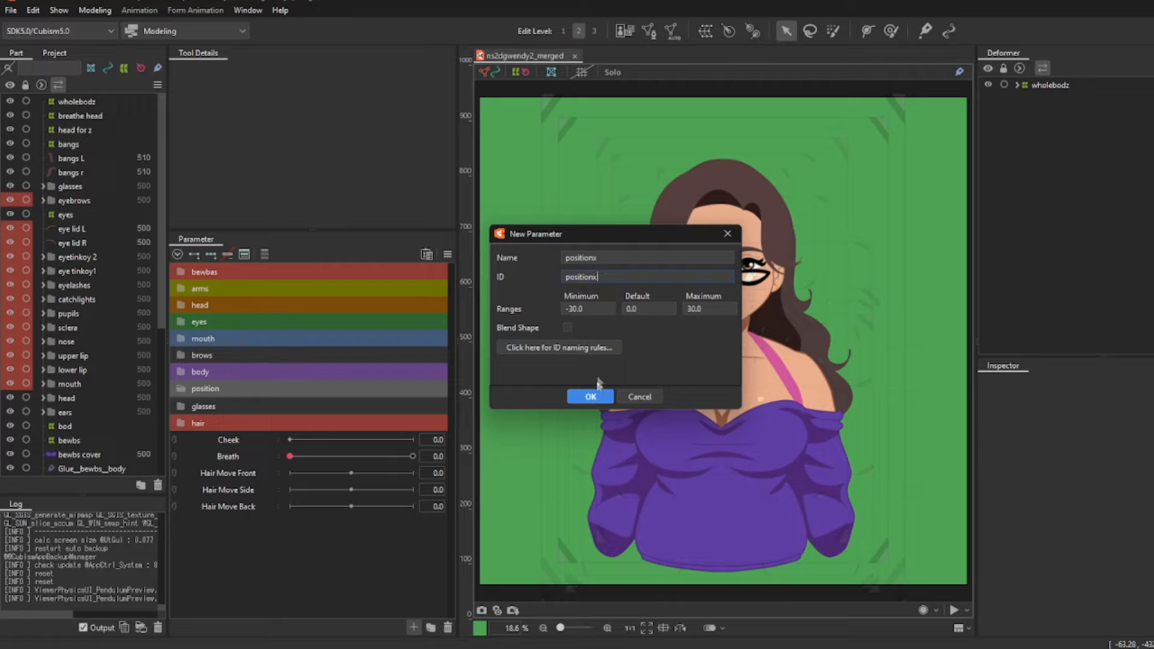
{"action": "left_click", "coordinate": [590, 397]}
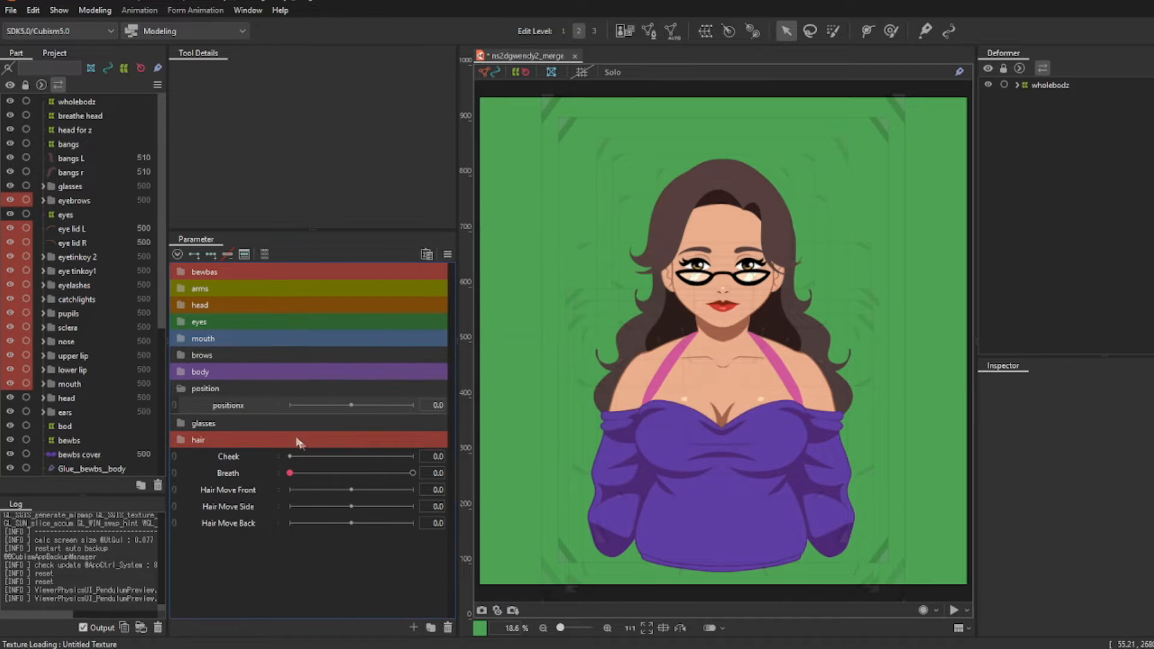
Step: Create the positiony and positionz parameters next to positionx
{"action": "left_click", "coordinate": [413, 627]}
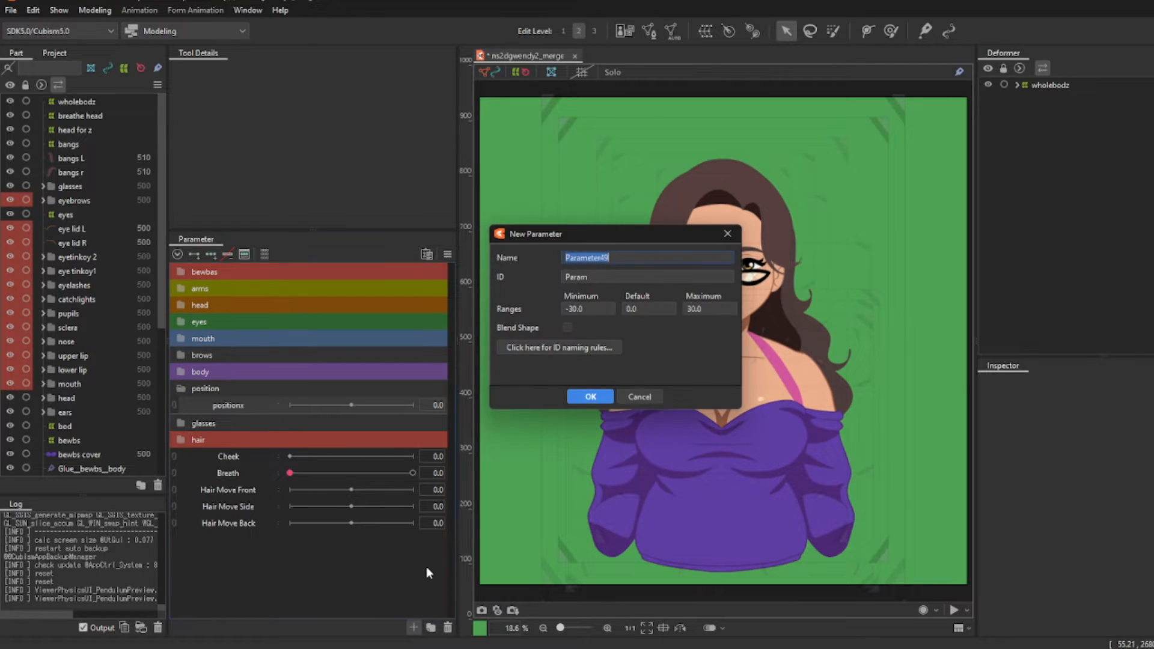
{"action": "type", "text": "positiony"}
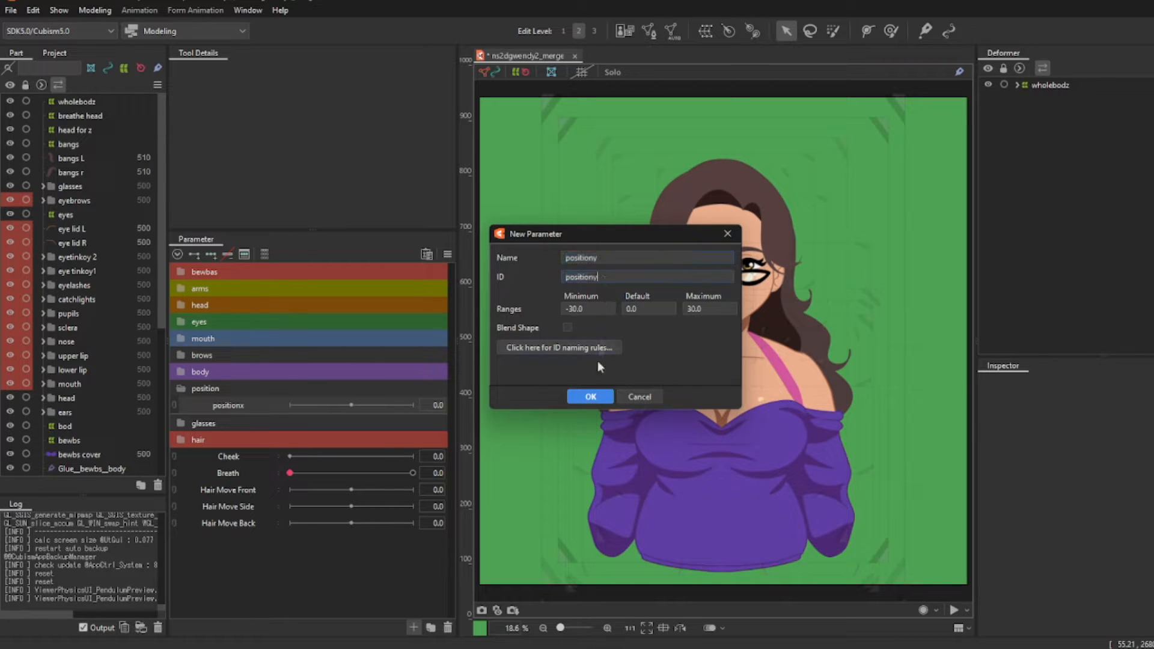
{"action": "left_click", "coordinate": [590, 396]}
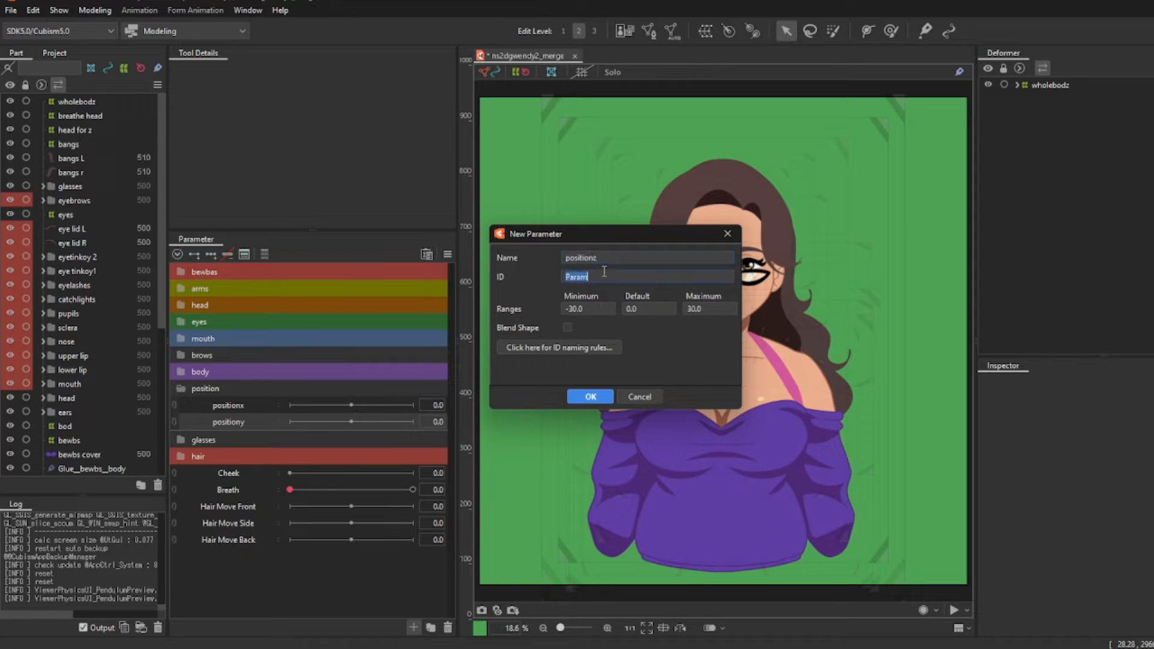
{"action": "left_click", "coordinate": [590, 397]}
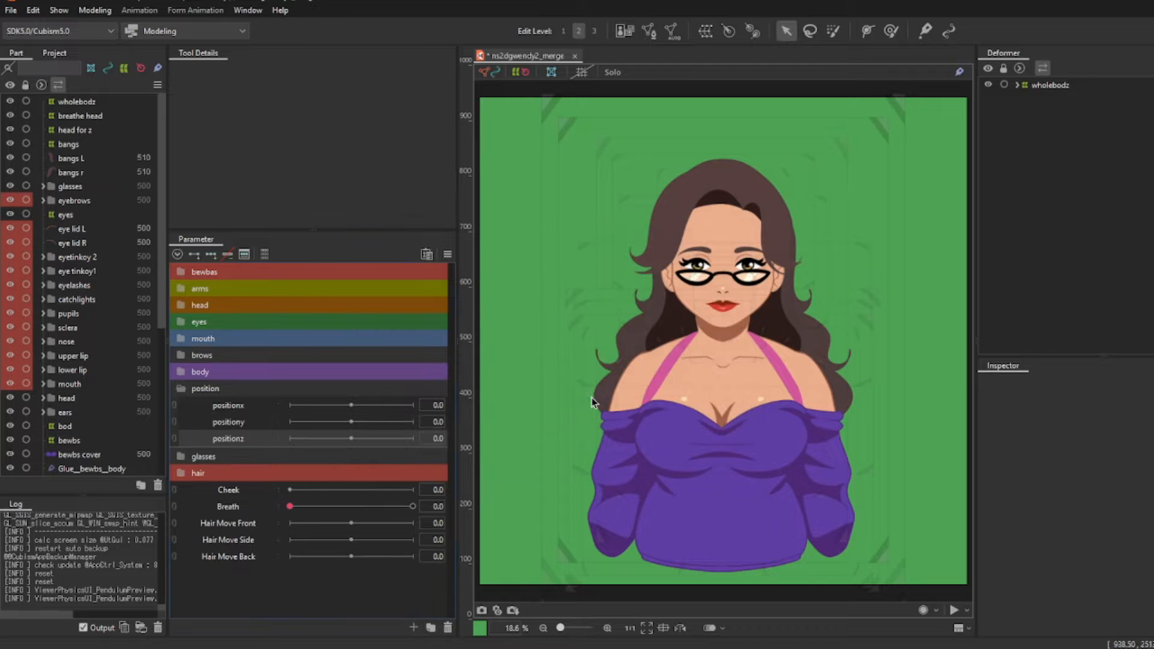
Step: Expand wholebodz, view breathe head, then reselect the wholebodz deformer
{"action": "left_click", "coordinate": [1017, 84]}
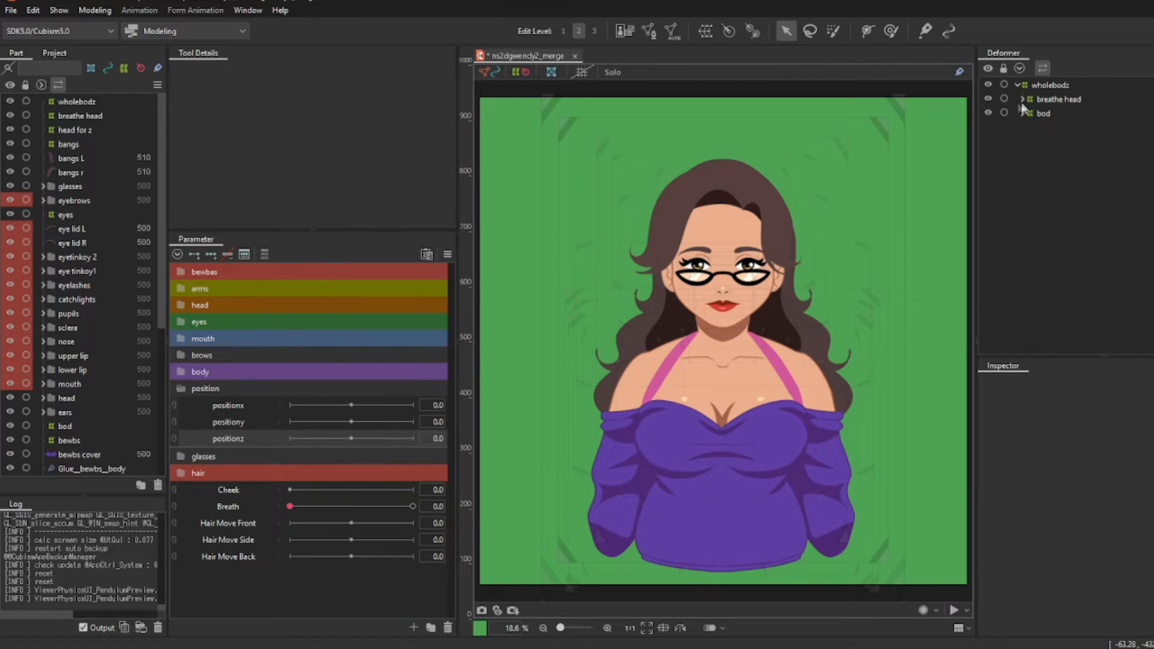
{"action": "mouse_move", "coordinate": [702, 31]}
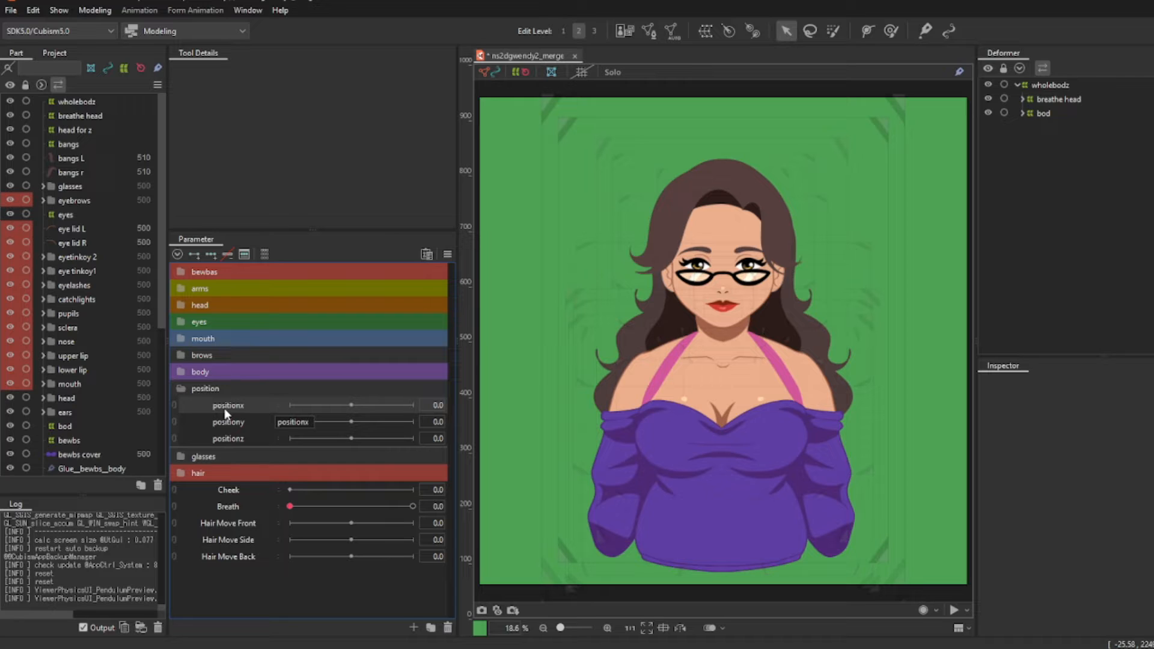
{"action": "mouse_move", "coordinate": [228, 431]}
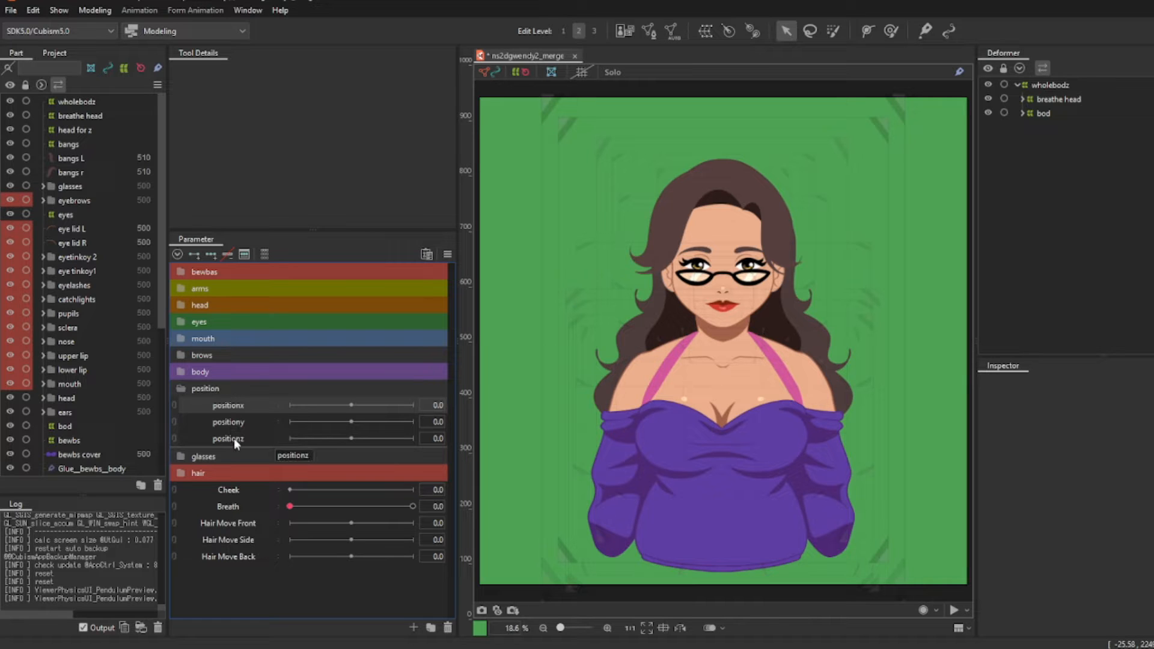
{"action": "mouse_move", "coordinate": [230, 428]}
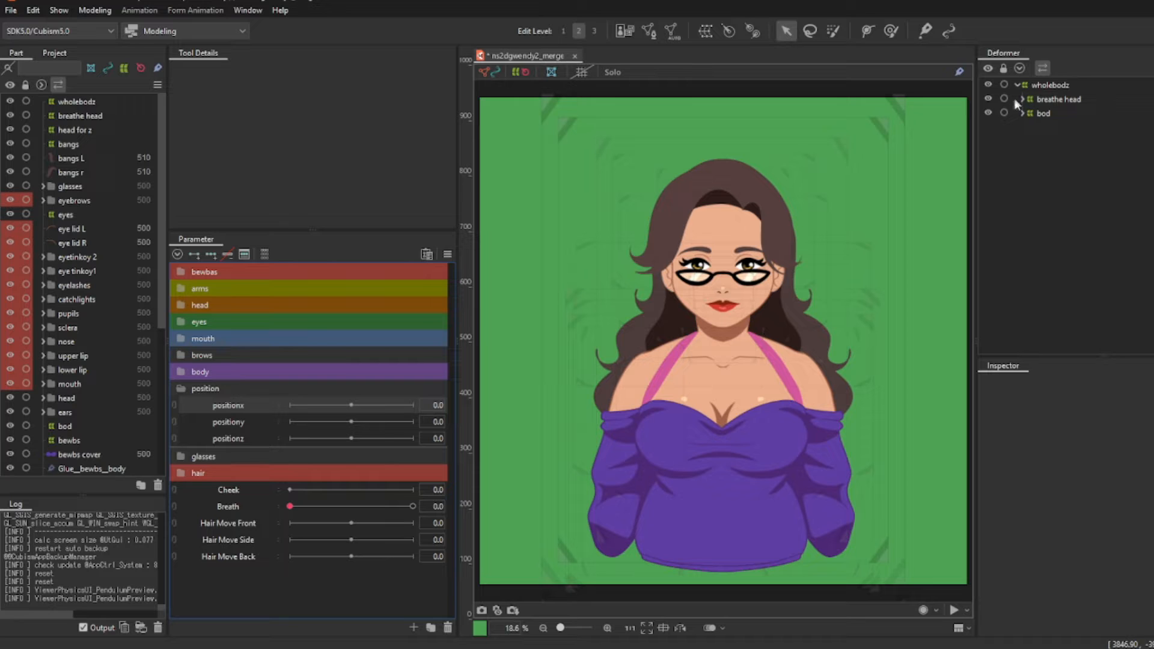
{"action": "left_click", "coordinate": [1058, 99]}
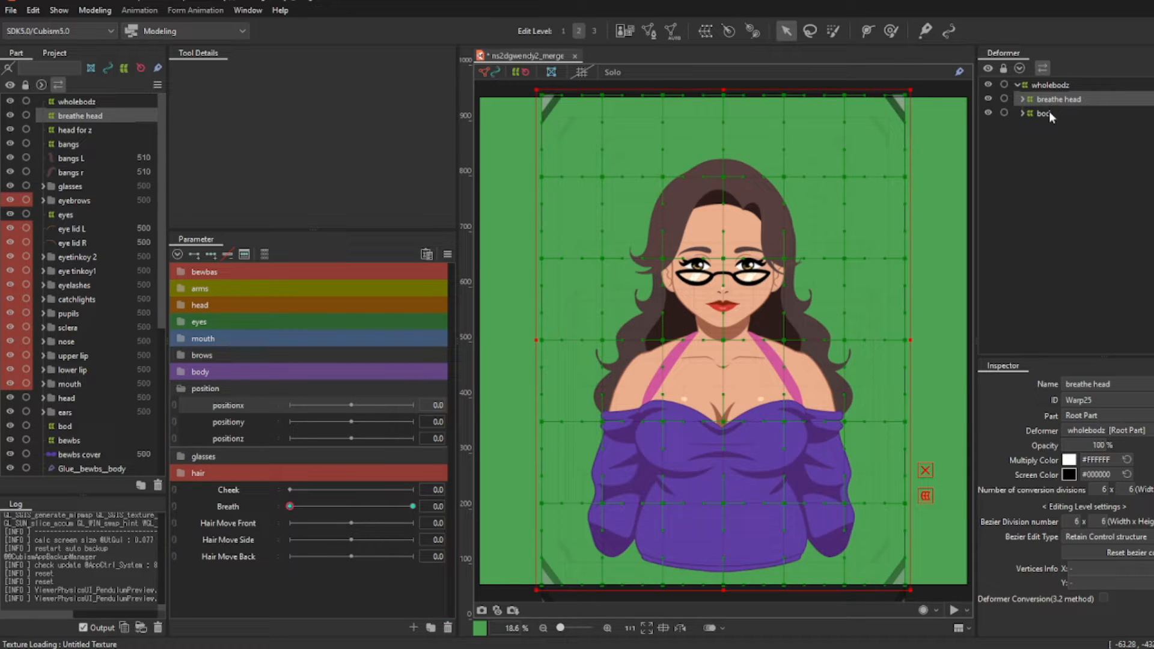
{"action": "left_click", "coordinate": [1050, 84]}
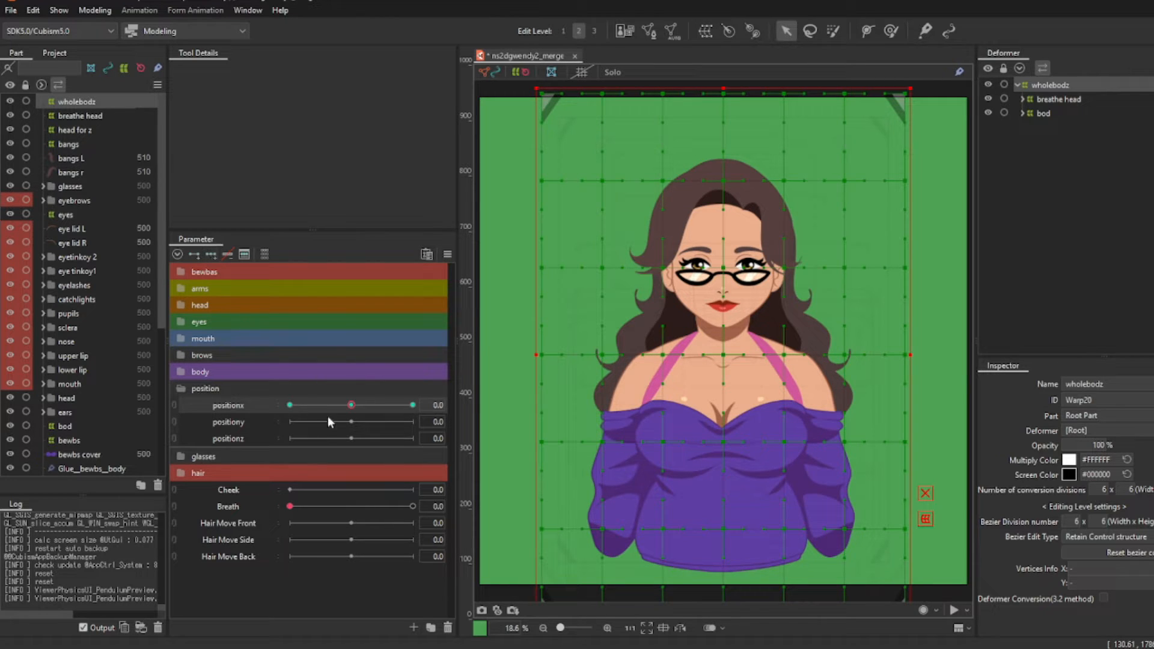
Step: Set positionx to -30 and select the upper points of the body warp grid
{"action": "left_click_drag", "start_coordinate": [351, 405], "coordinate": [289, 405]}
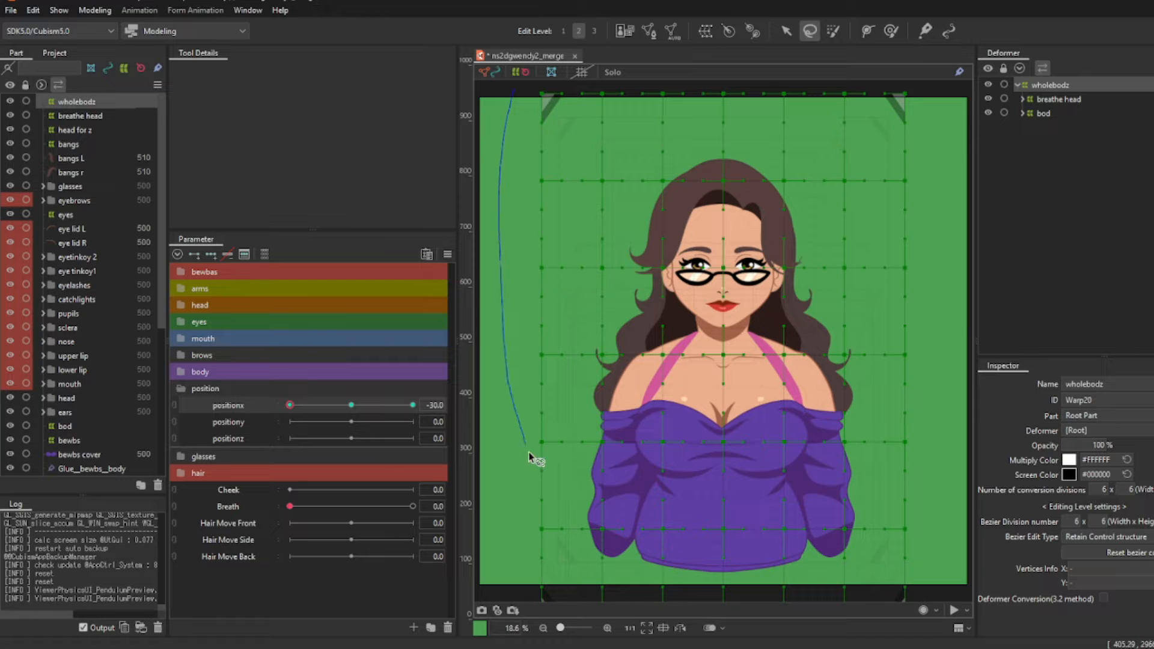
{"action": "left_click_drag", "start_coordinate": [530, 456], "coordinate": [758, 504]}
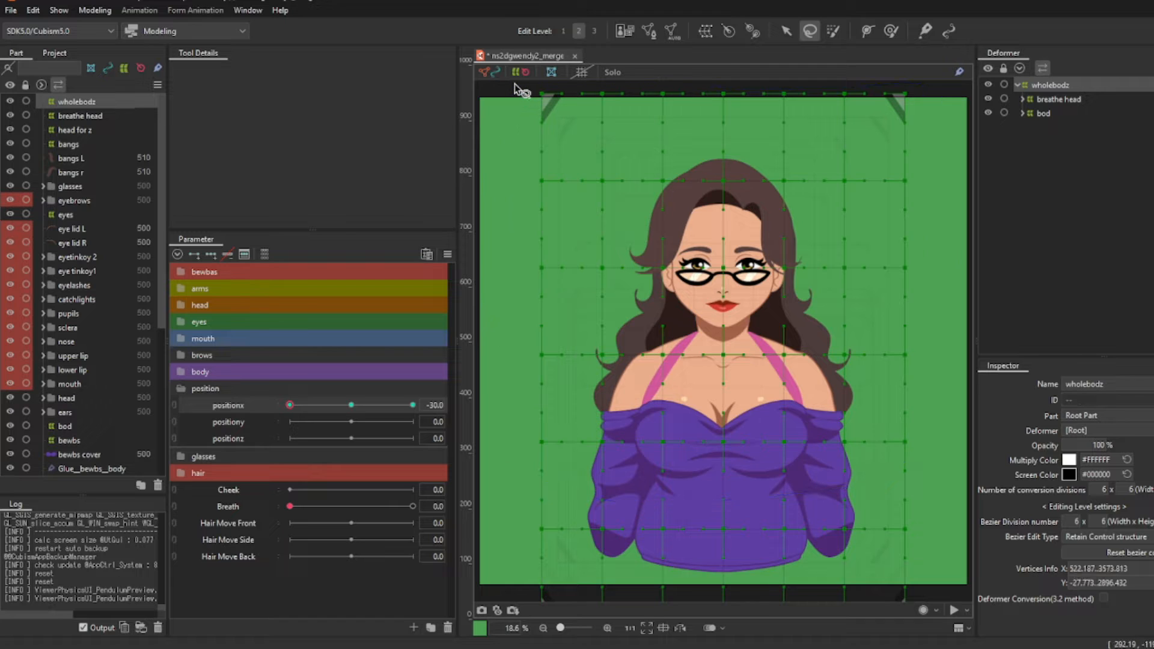
{"action": "mouse_move", "coordinate": [747, 60]}
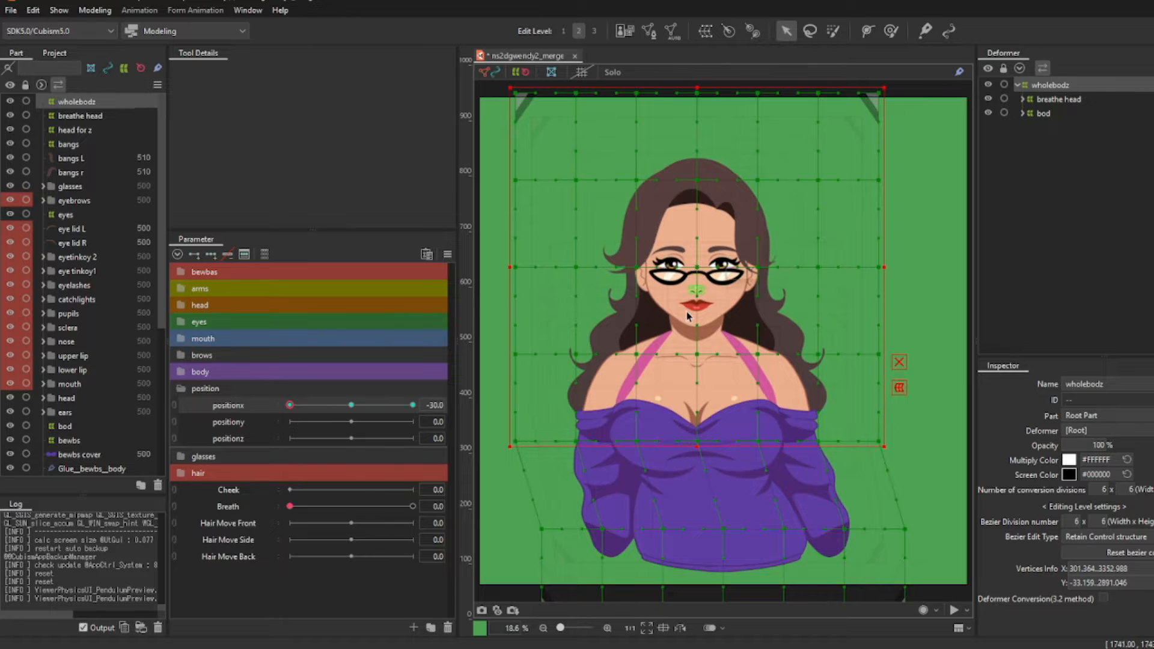
Step: Reflect the positionx -30 lean horizontally to +30 and scrub to preview it
{"action": "left_click", "coordinate": [447, 255]}
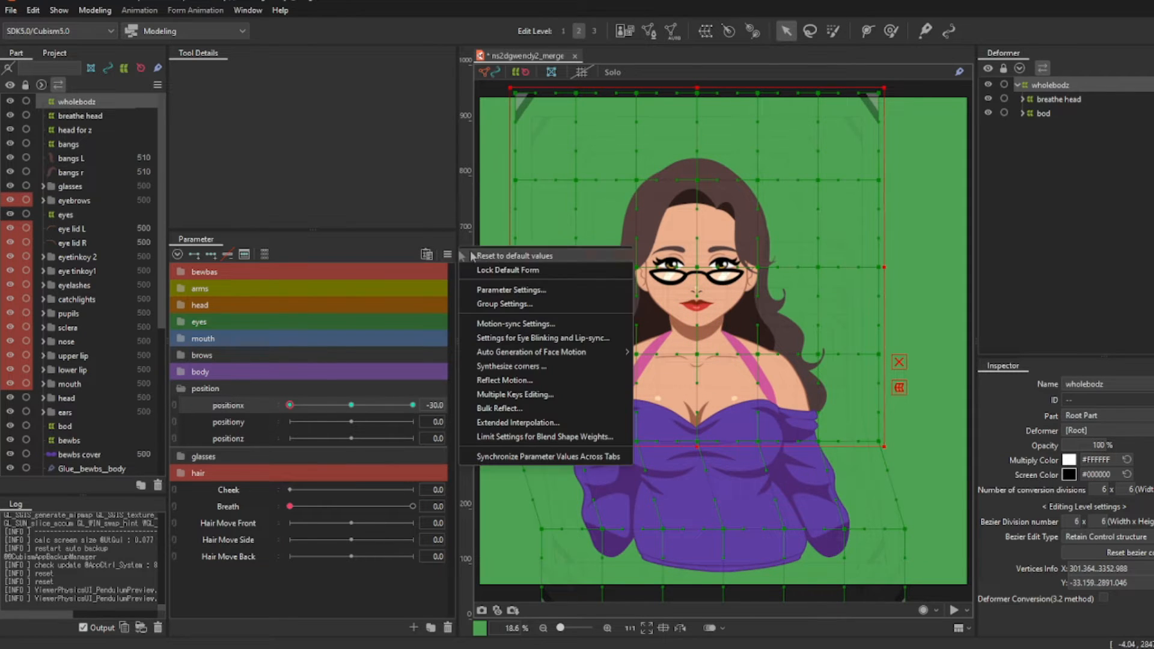
{"action": "mouse_move", "coordinate": [559, 270]}
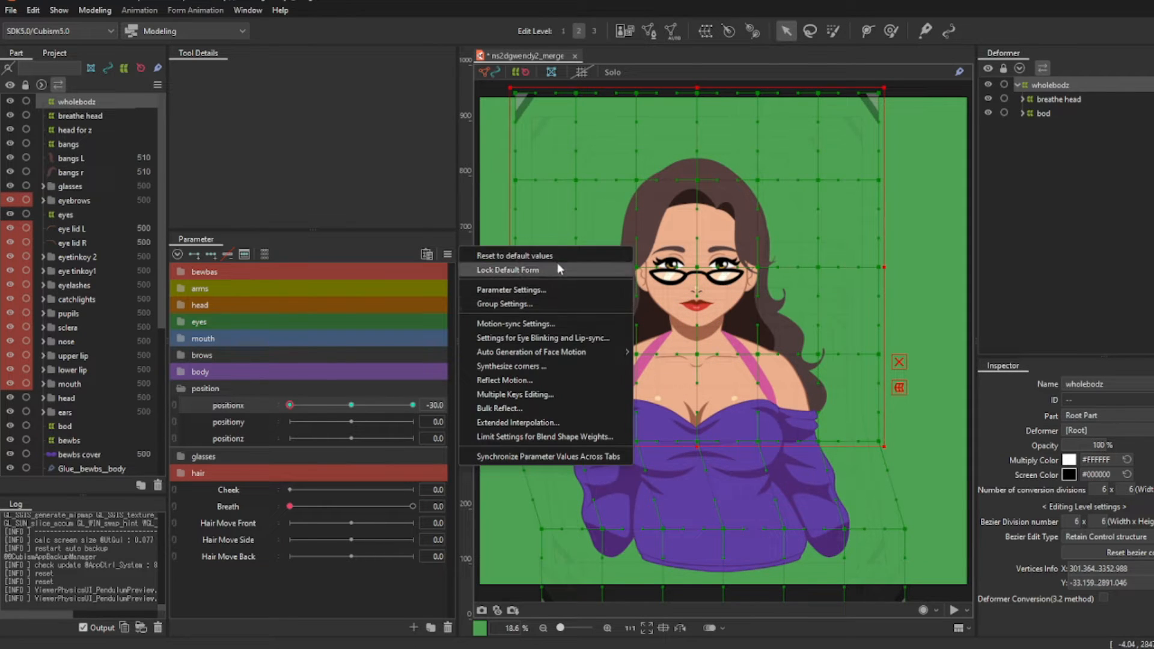
{"action": "mouse_move", "coordinate": [548, 324]}
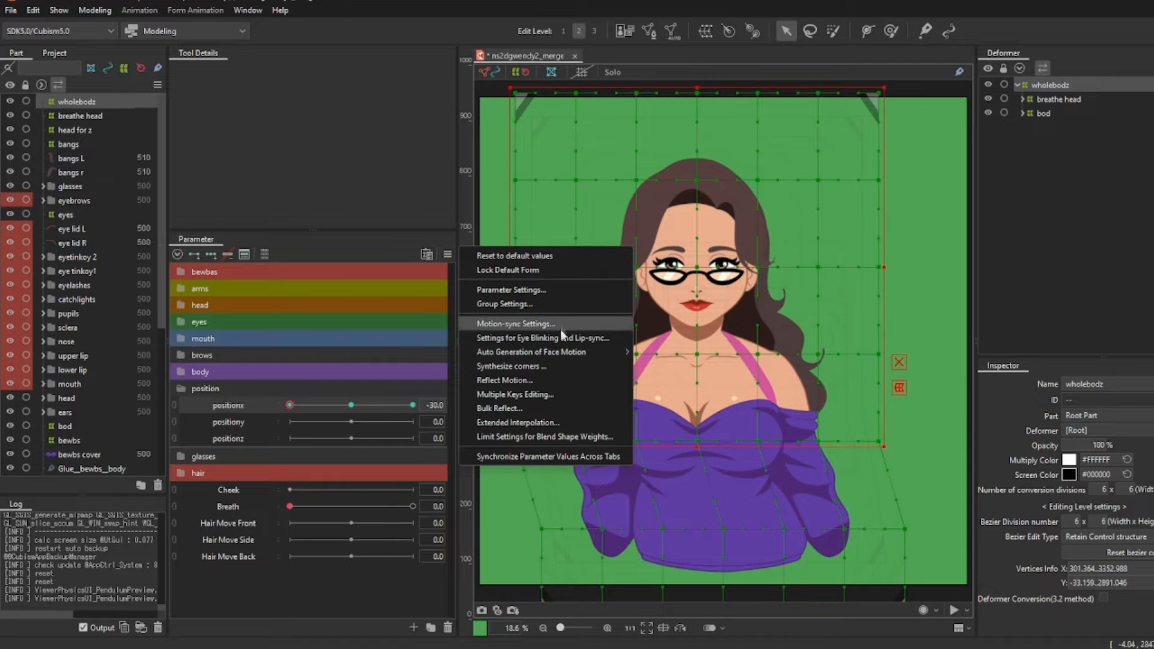
{"action": "left_click", "coordinate": [505, 380]}
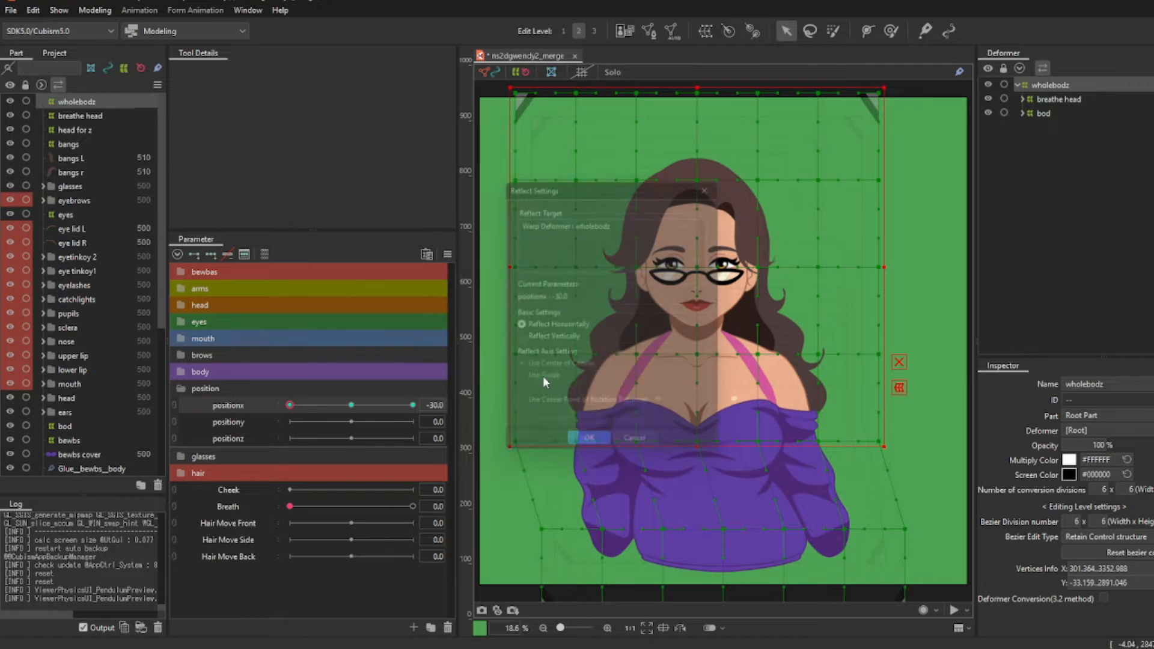
{"action": "left_click", "coordinate": [589, 437]}
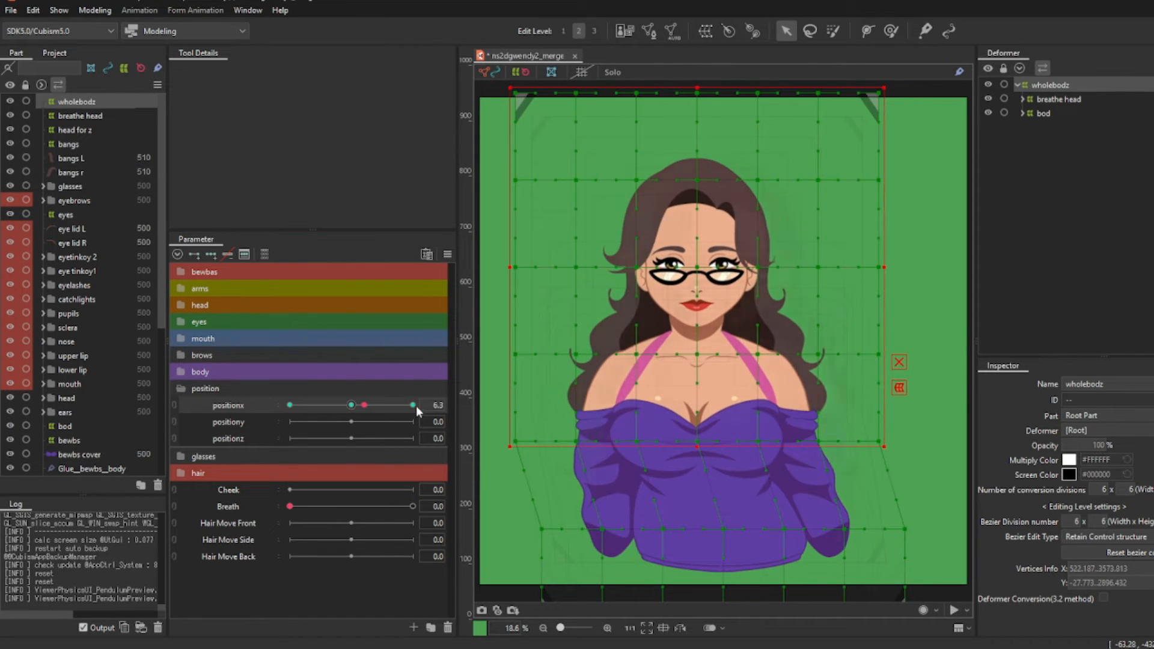
{"action": "left_click_drag", "start_coordinate": [413, 406], "coordinate": [410, 405]}
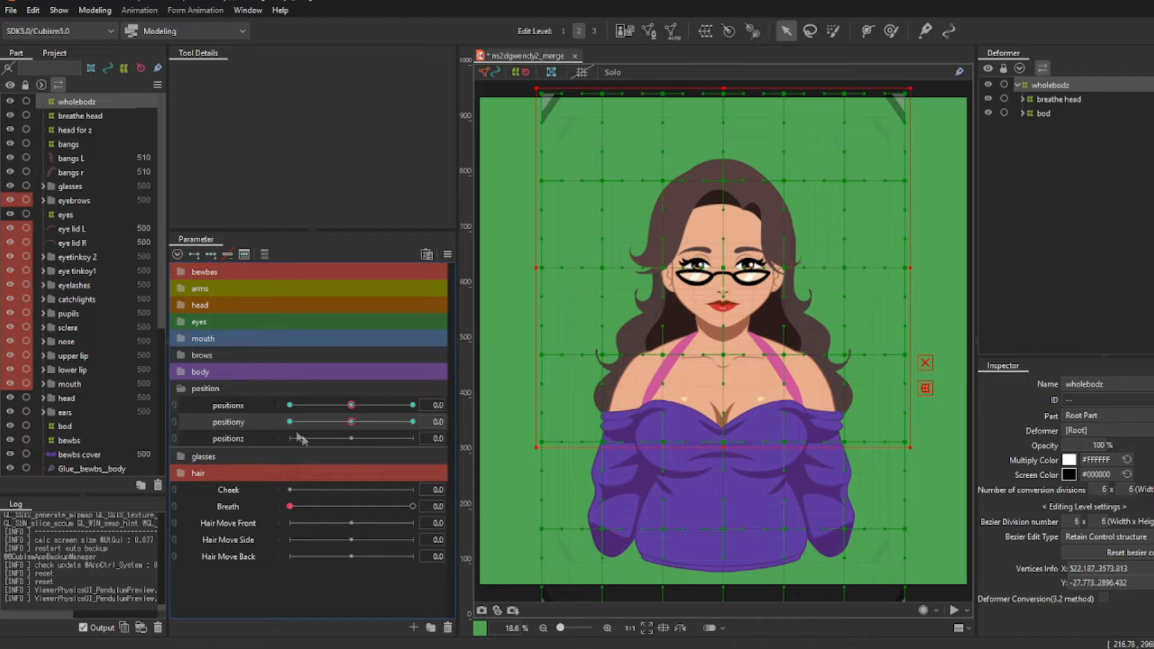
Step: Pose the warp at positiony -30 and +30, then return positiony to neutral
{"action": "left_click_drag", "start_coordinate": [351, 421], "coordinate": [289, 422]}
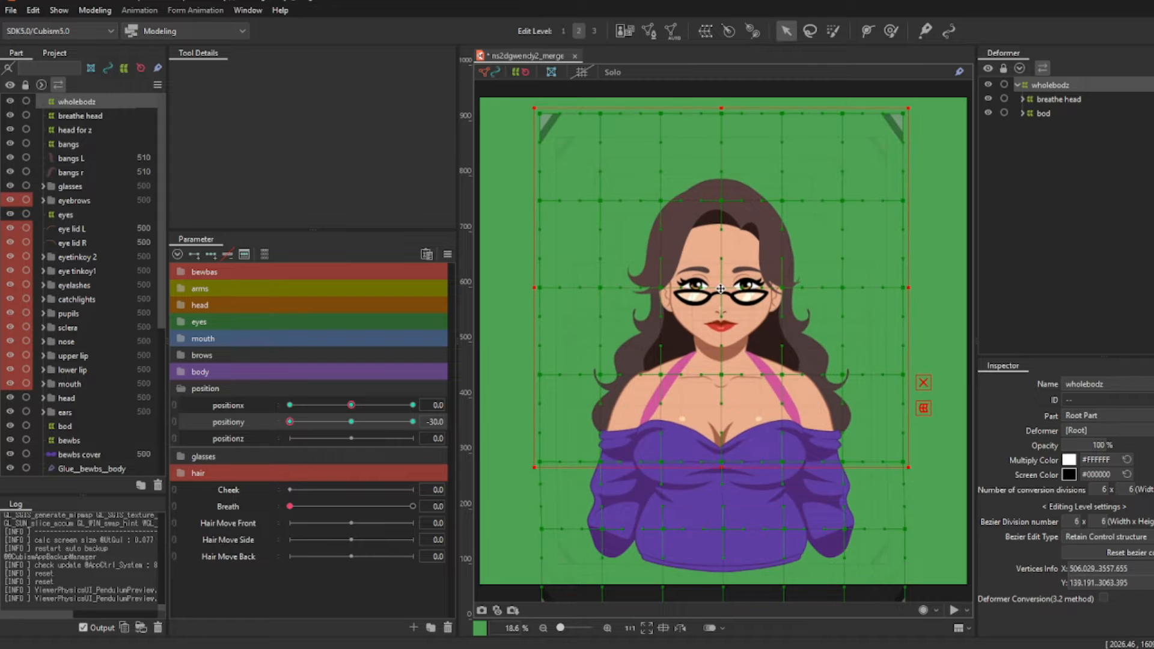
{"action": "left_click_drag", "start_coordinate": [289, 420], "coordinate": [413, 421]}
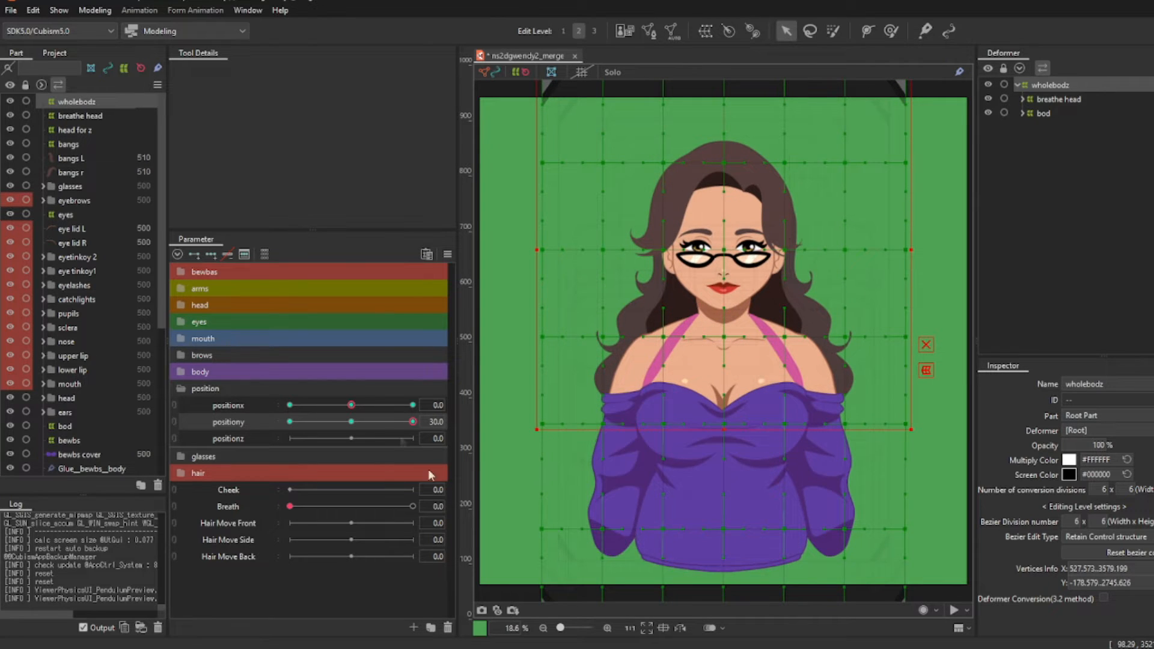
{"action": "left_click_drag", "start_coordinate": [413, 422], "coordinate": [351, 422]}
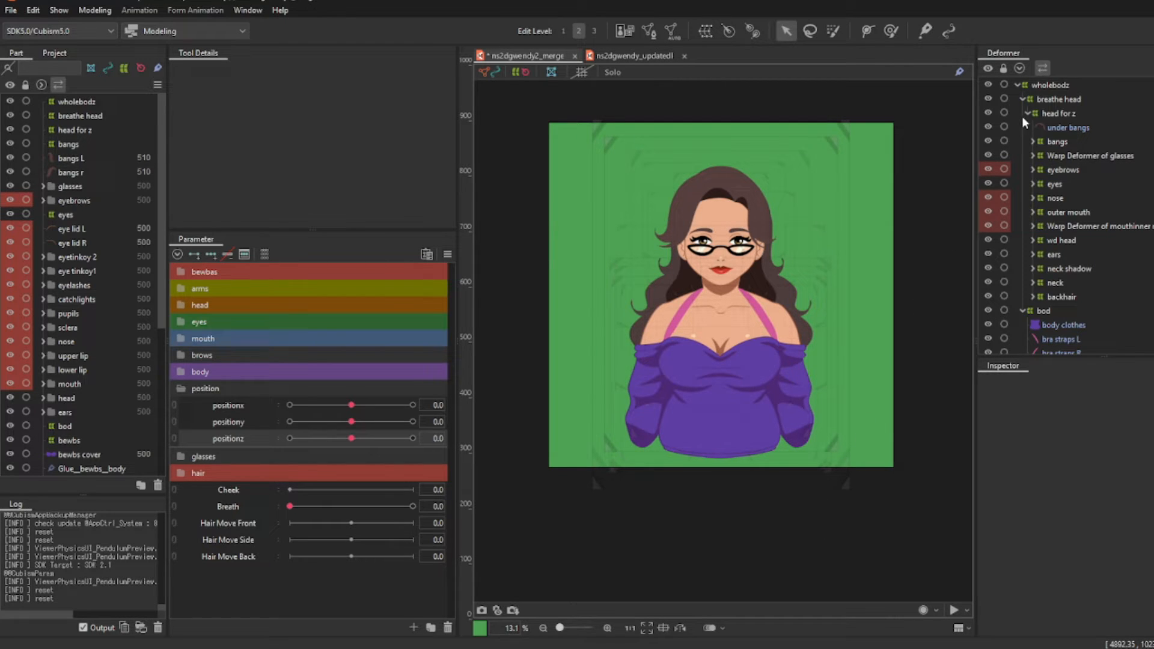
Step: Select the head for z deformer and begin creating a warp deformer
{"action": "left_click", "coordinate": [1029, 113]}
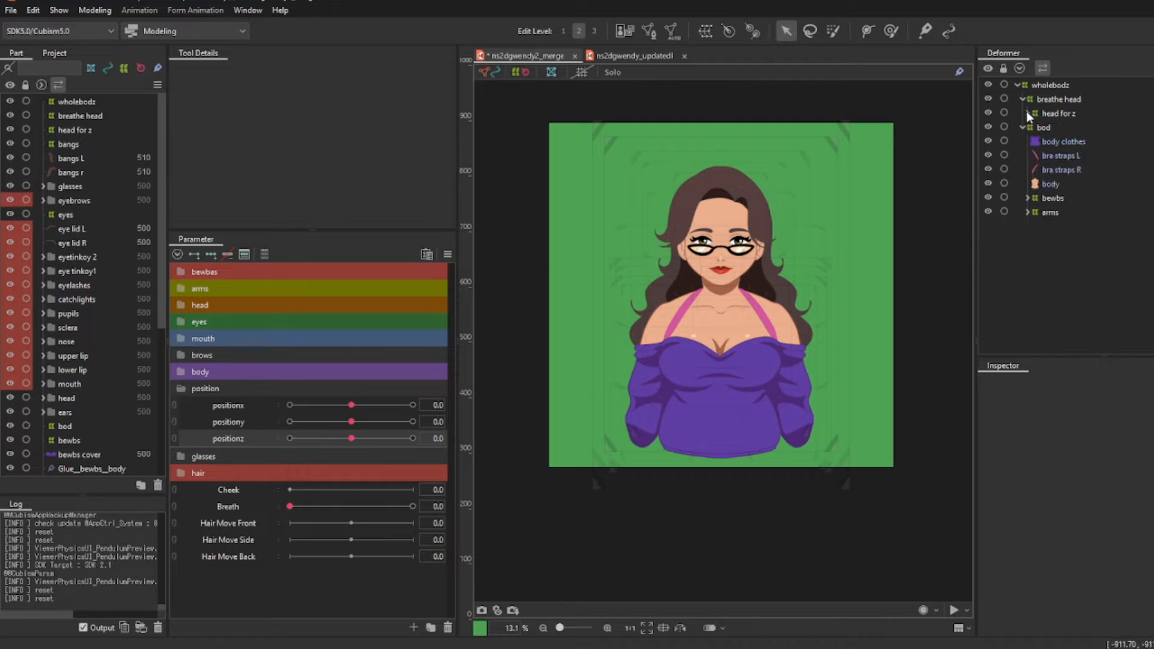
{"action": "left_click", "coordinate": [1028, 127]}
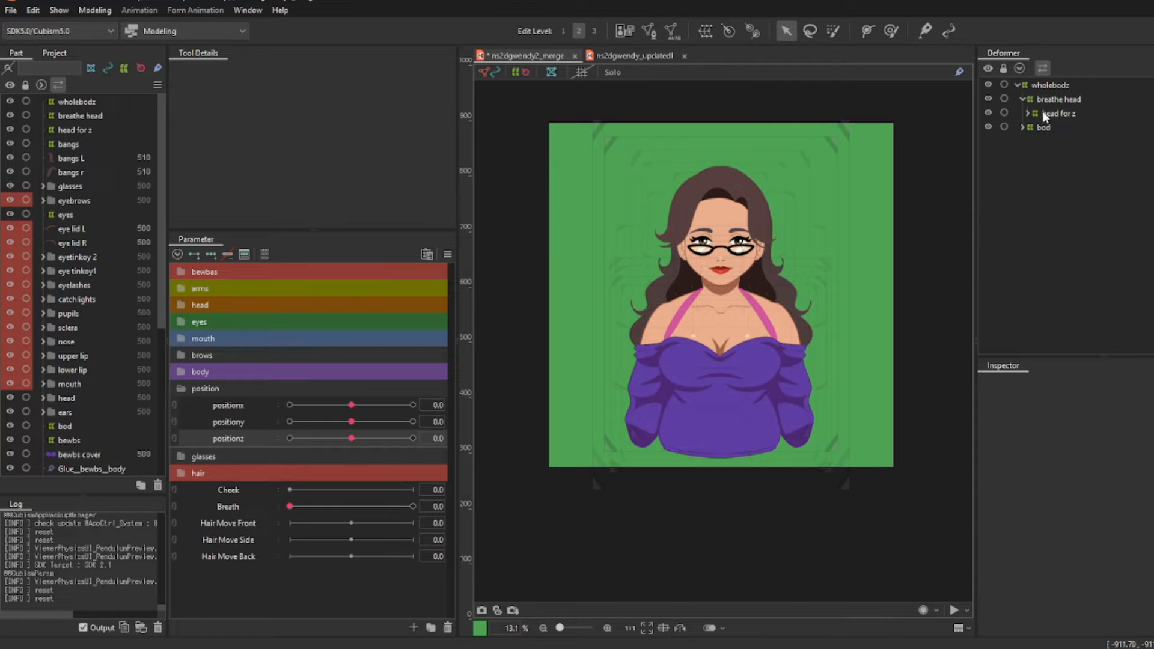
{"action": "left_click", "coordinate": [1059, 113]}
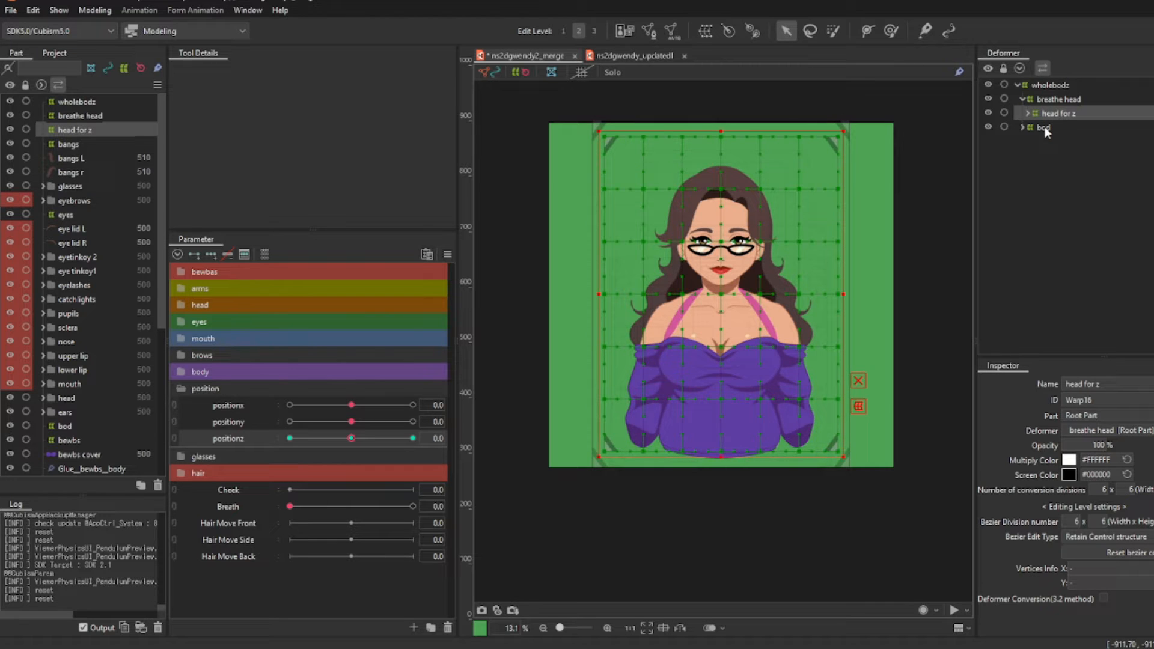
{"action": "left_click", "coordinate": [1042, 127]}
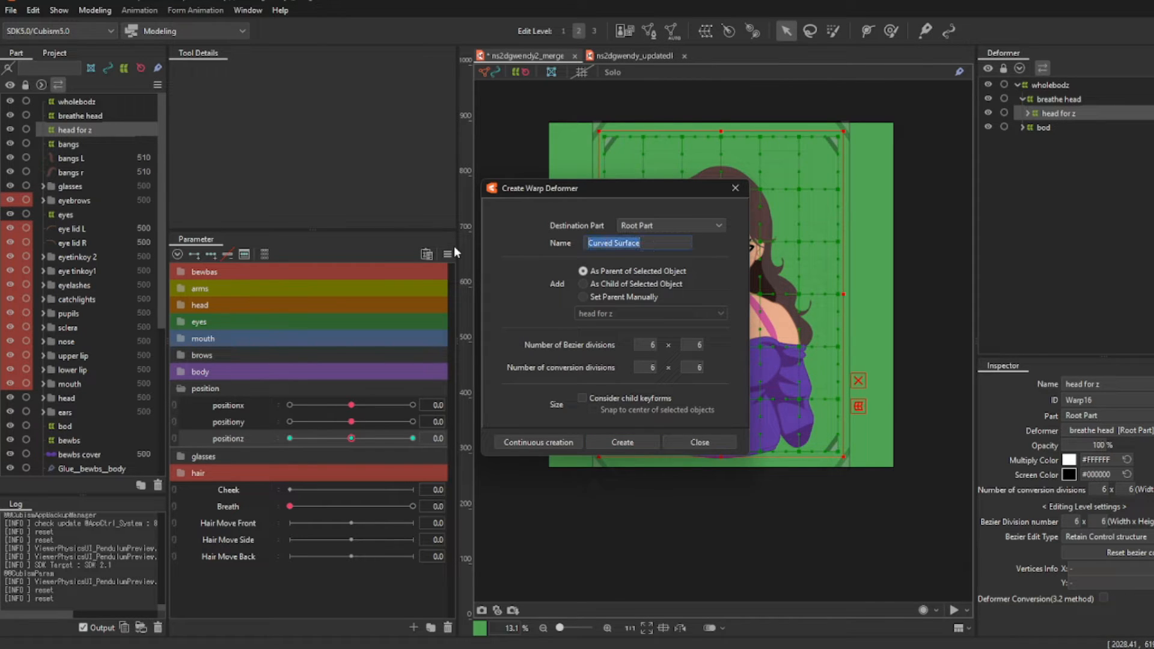
{"action": "mouse_move", "coordinate": [447, 254]}
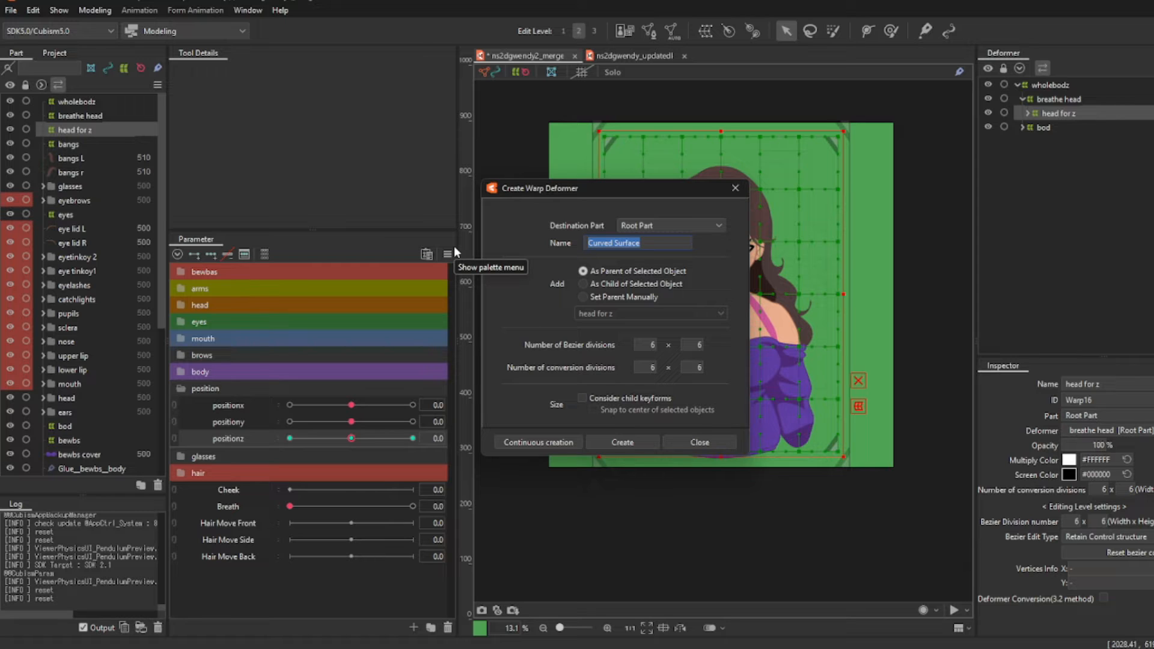
Step: Create the positionzhead warp deformer over head for z, continuing creation
{"action": "type", "text": "positionz"}
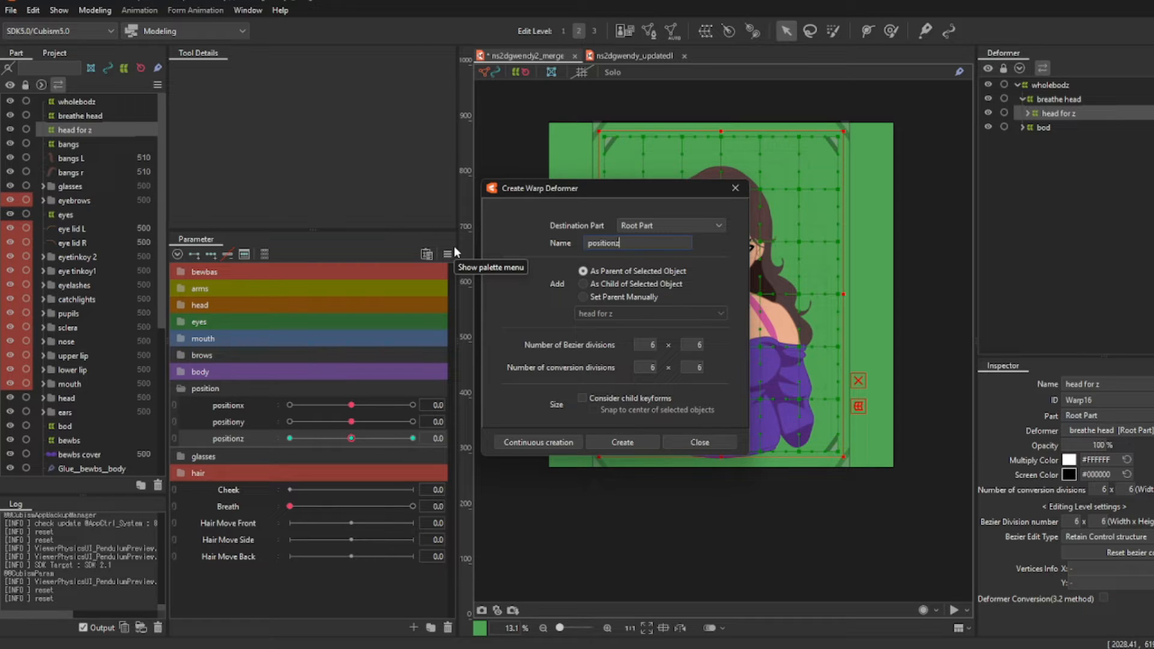
{"action": "type", "text": "head"}
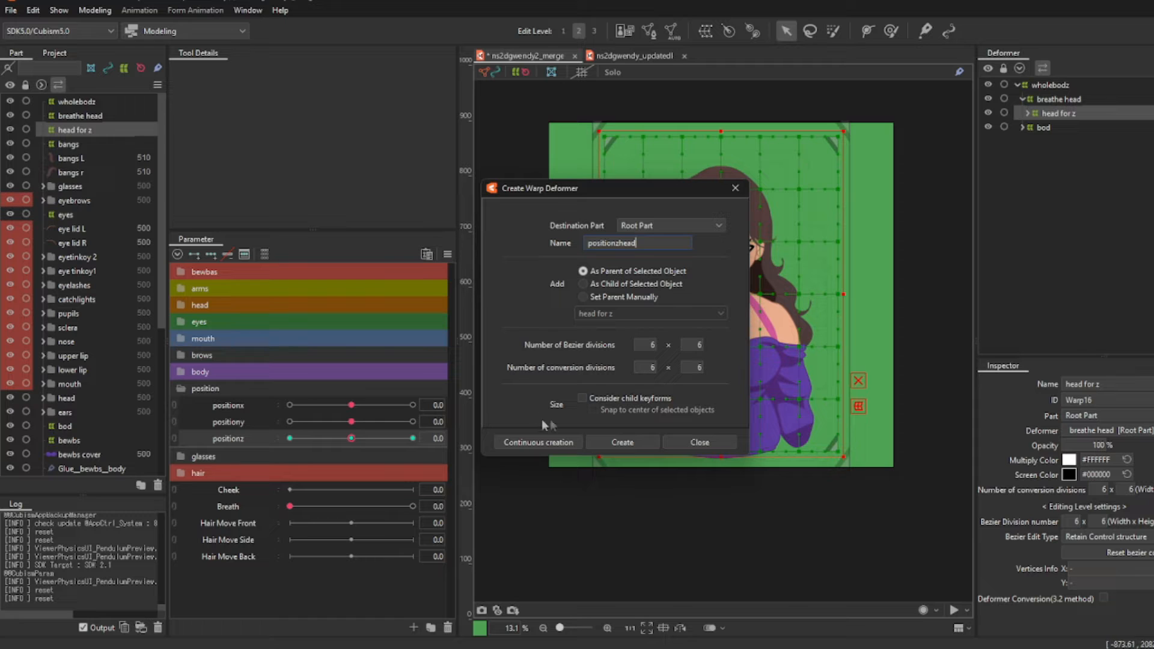
{"action": "left_click", "coordinate": [622, 442]}
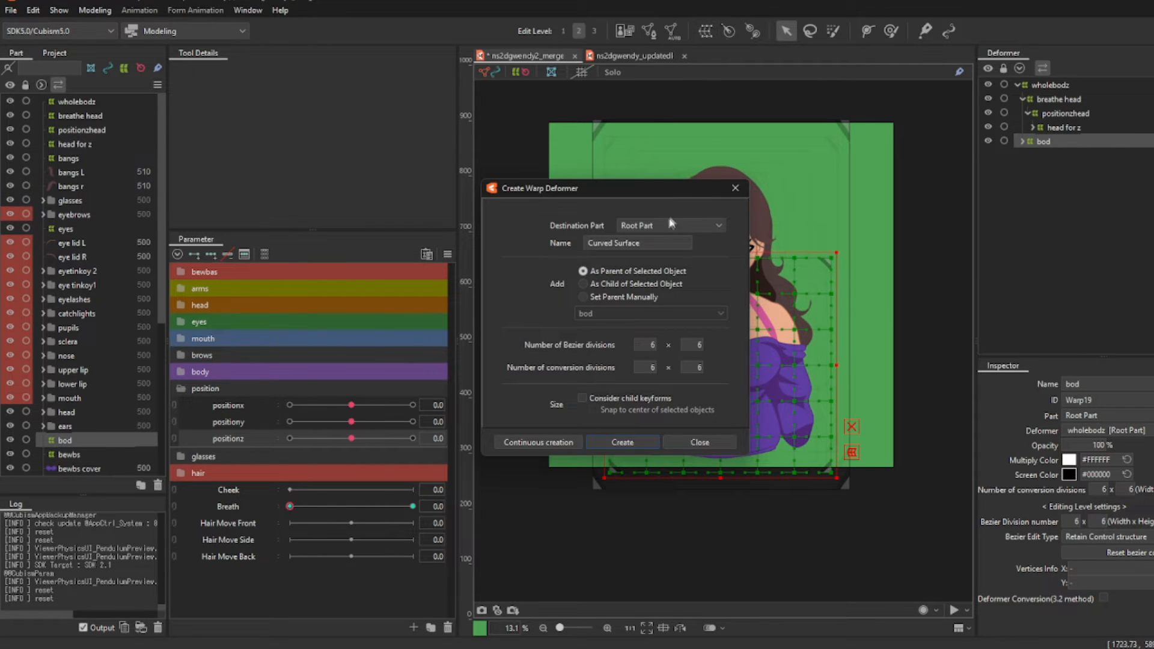
Step: Create the positionzbod warp deformer over bod, then select positionzhead
{"action": "type", "text": "positionzbod"}
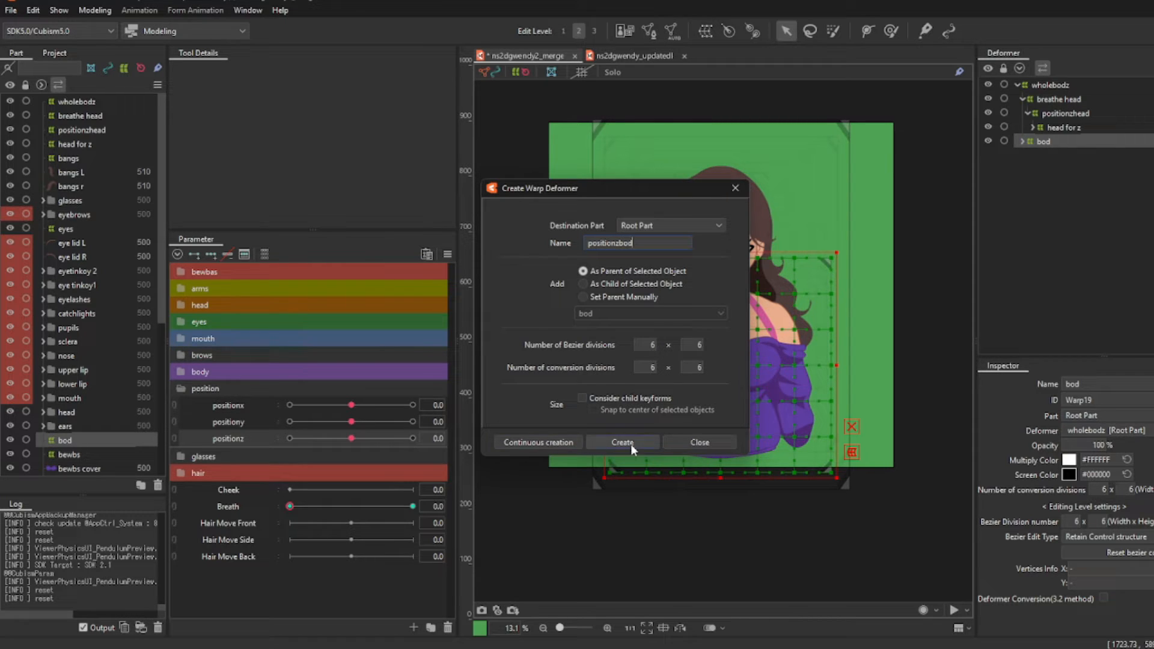
{"action": "left_click", "coordinate": [622, 443]}
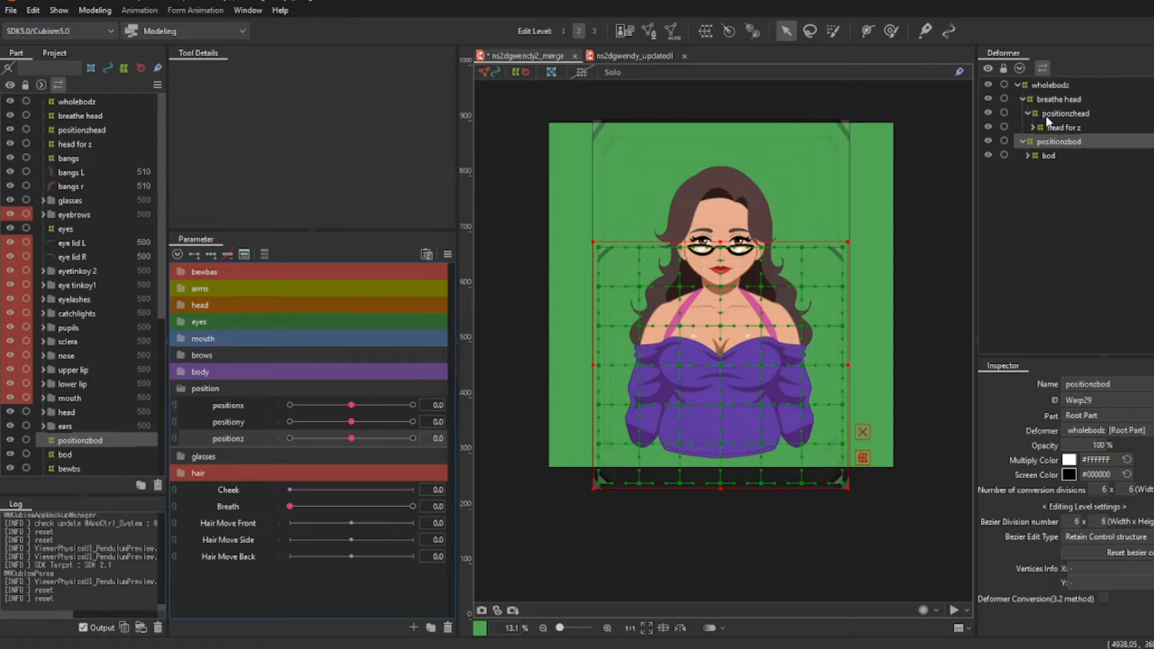
{"action": "left_click", "coordinate": [1069, 113]}
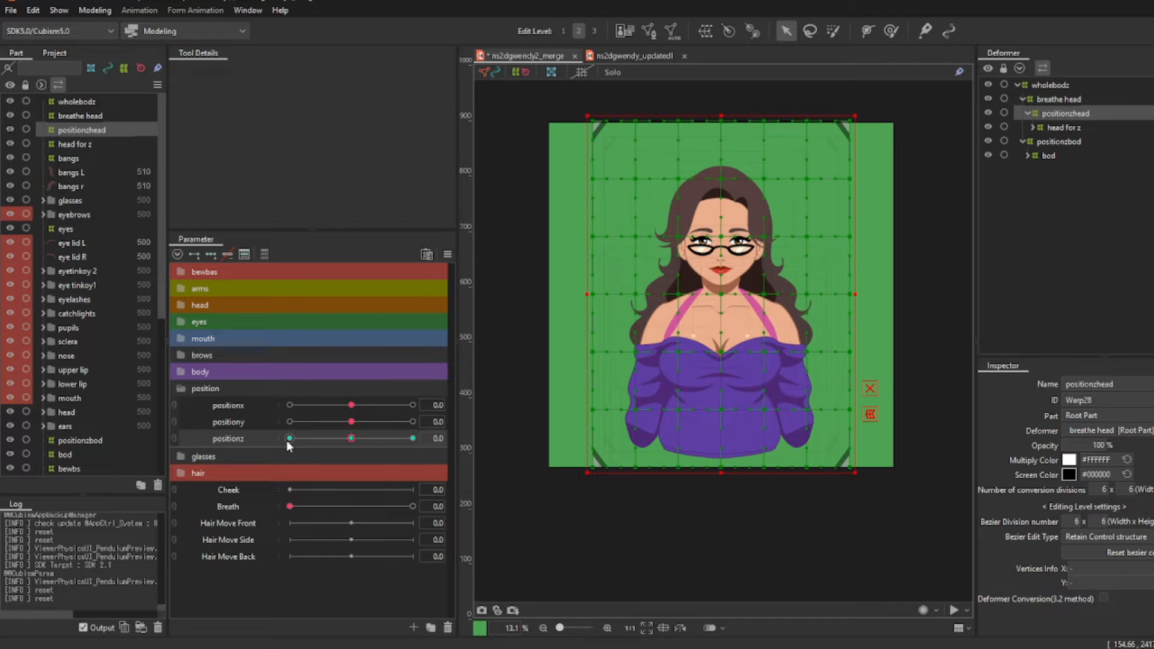
Step: Scrub positionz between -30 and 30 and enlarge the head area at -30
{"action": "left_click_drag", "start_coordinate": [351, 438], "coordinate": [289, 439]}
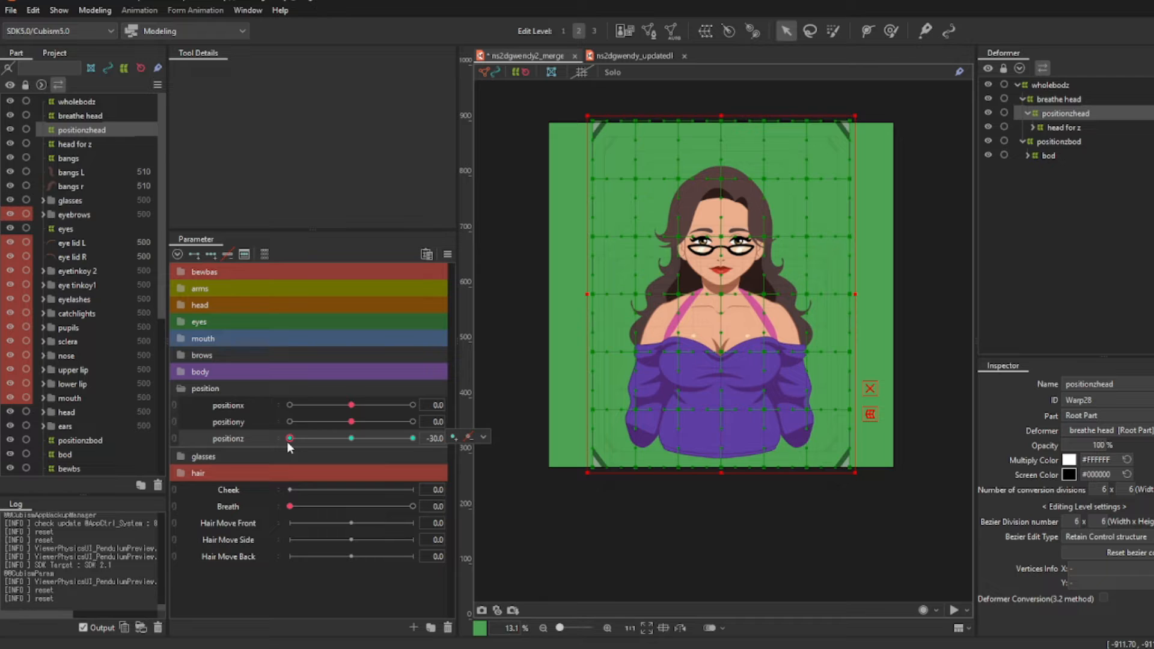
{"action": "left_click_drag", "start_coordinate": [289, 438], "coordinate": [413, 438]}
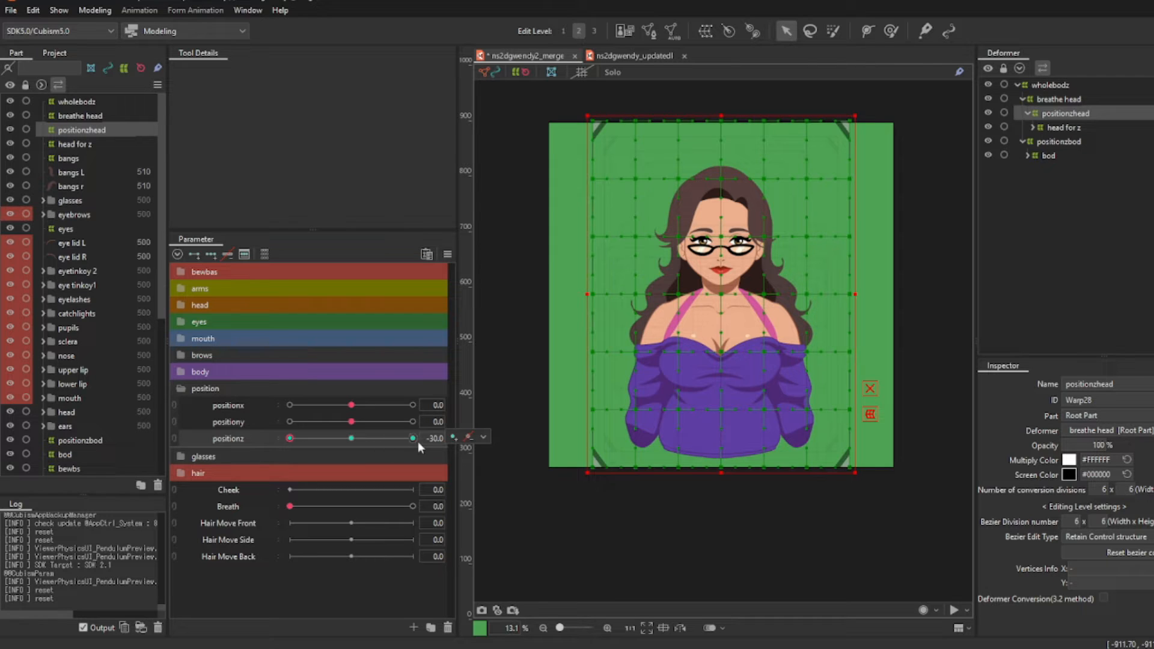
{"action": "left_click_drag", "start_coordinate": [288, 438], "coordinate": [412, 438]}
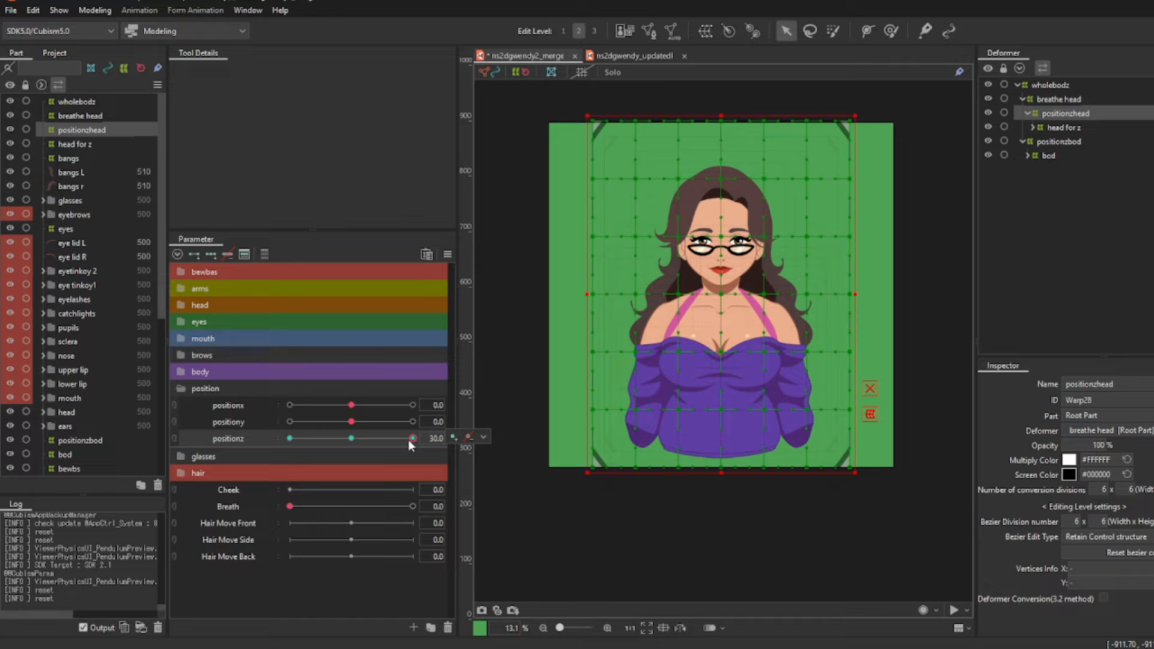
{"action": "left_click_drag", "start_coordinate": [412, 438], "coordinate": [289, 438]}
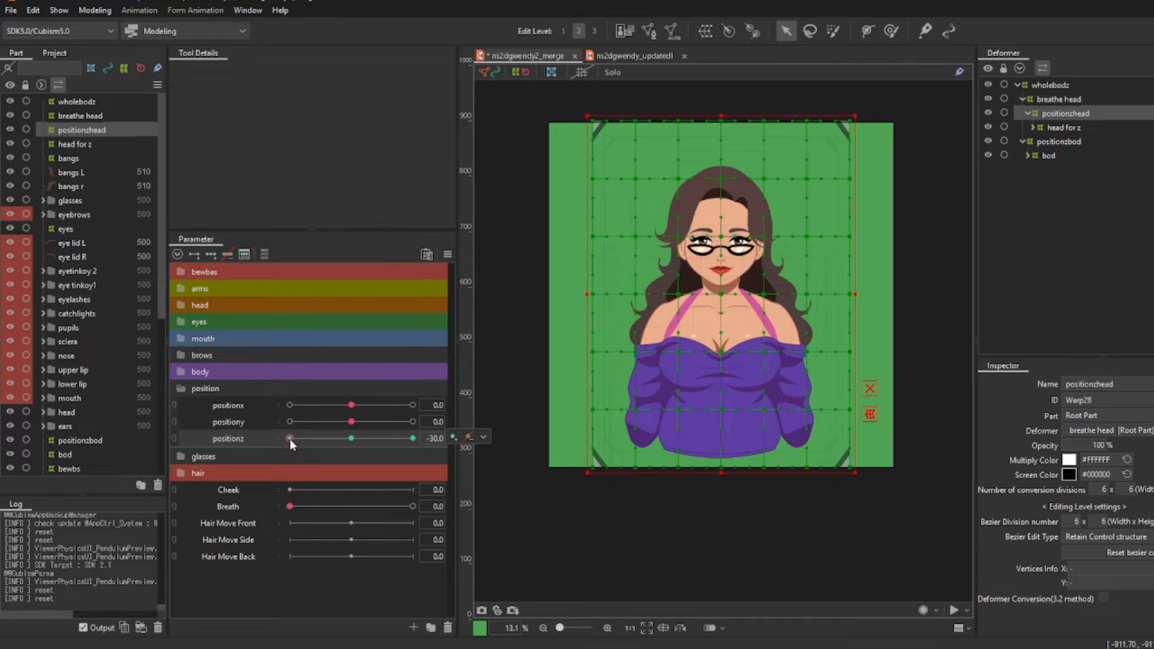
{"action": "left_click_drag", "start_coordinate": [289, 439], "coordinate": [412, 439]}
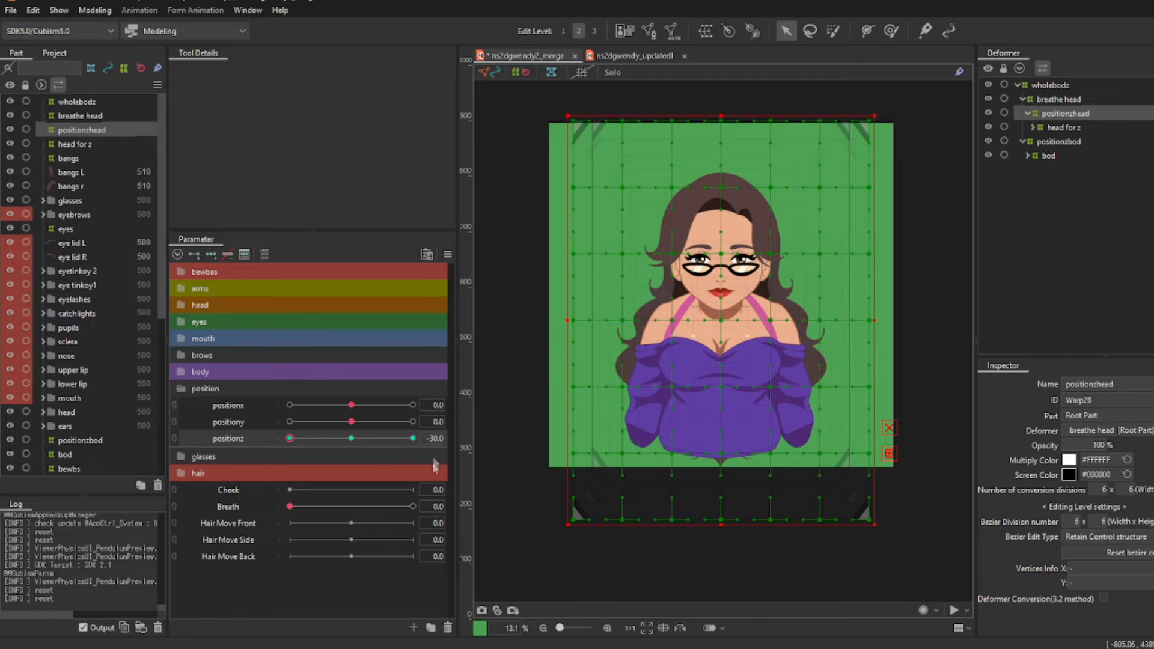
{"action": "left_click_drag", "start_coordinate": [288, 439], "coordinate": [412, 438]}
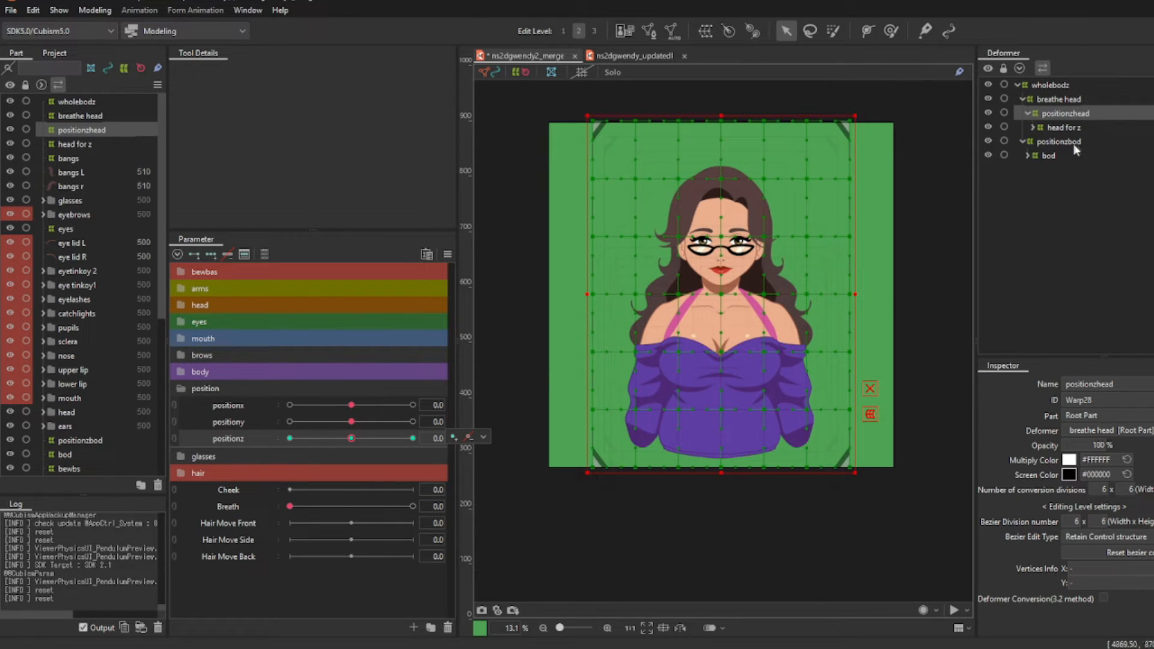
Step: Select the positionzbod deformer and set positionz to -30 for the body
{"action": "left_click", "coordinate": [1069, 141]}
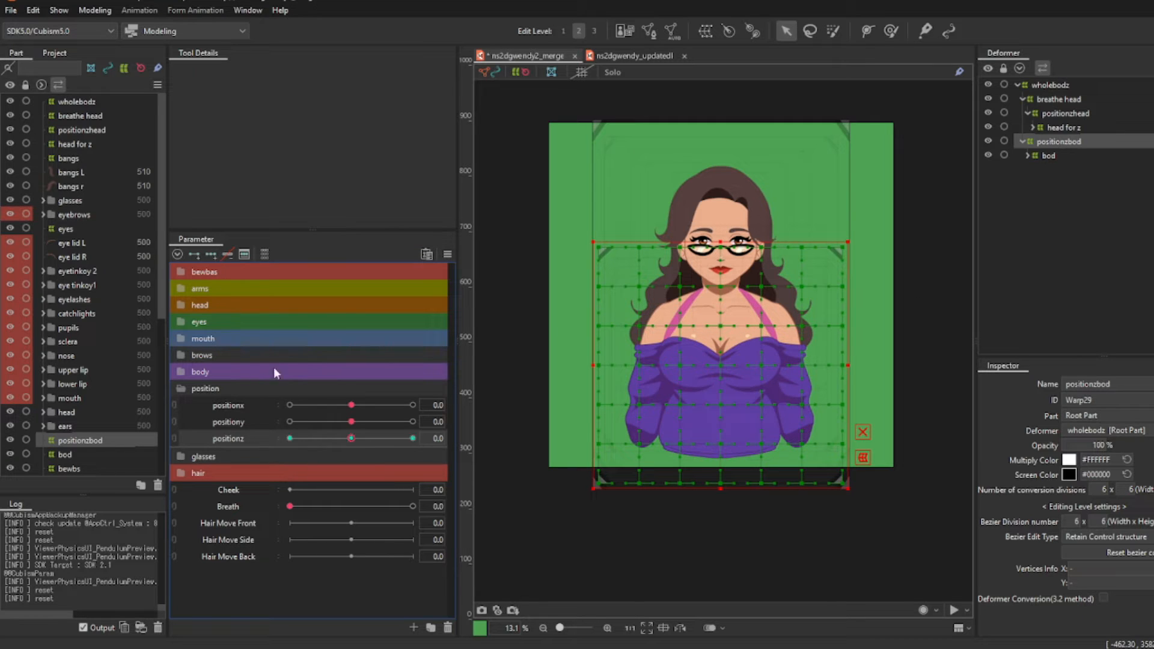
{"action": "left_click_drag", "start_coordinate": [352, 438], "coordinate": [288, 438]}
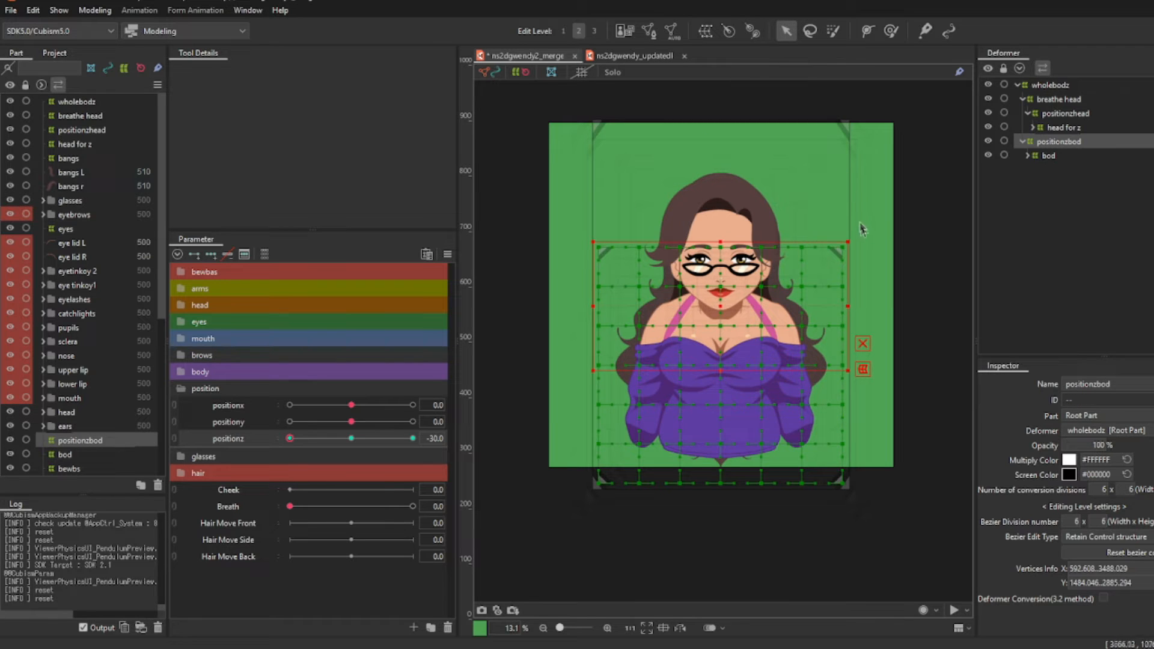
{"action": "mouse_move", "coordinate": [845, 240]}
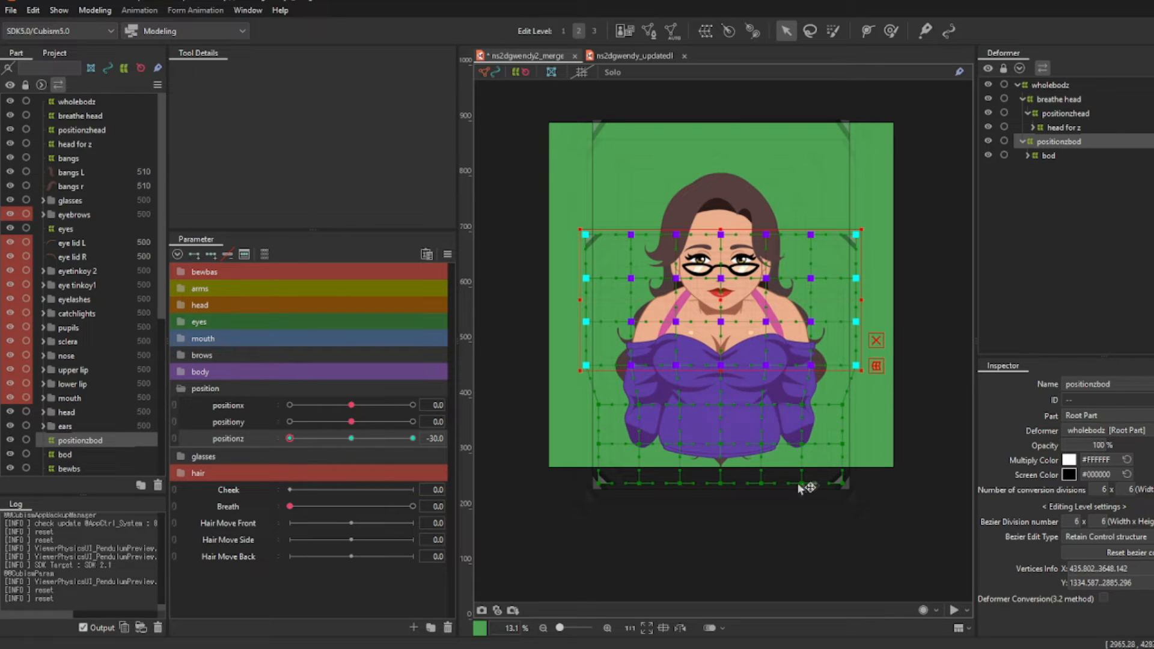
{"action": "mouse_move", "coordinate": [655, 493]}
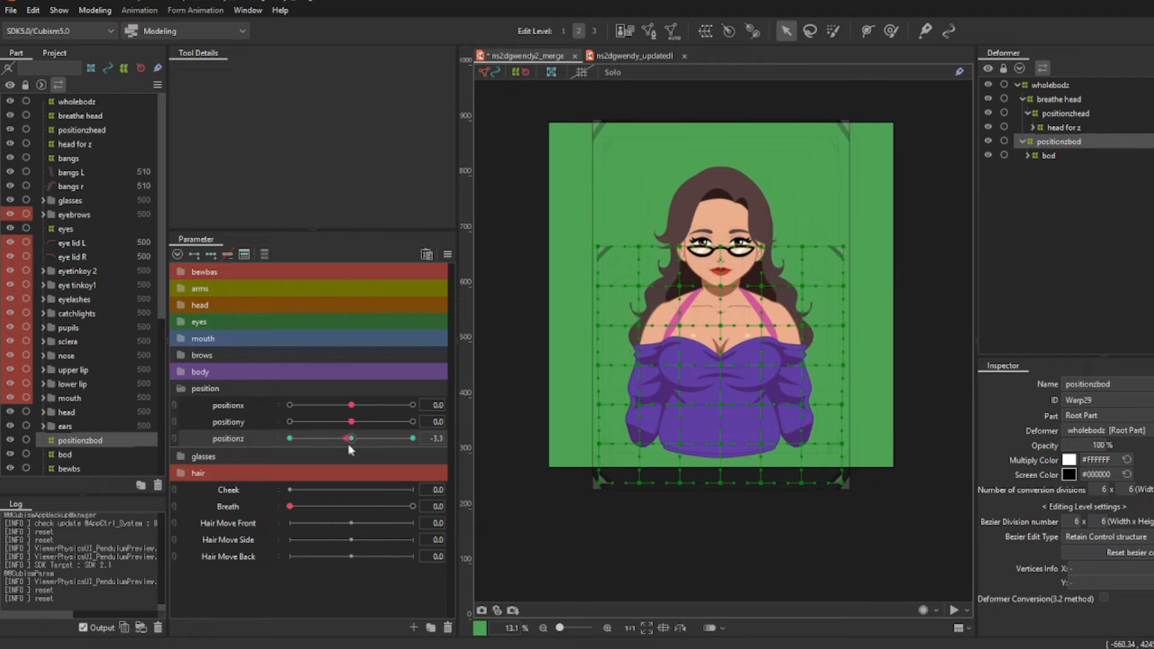
Step: Scrub positionz from -30 to positive values to preview head and body leaning together
{"action": "left_click_drag", "start_coordinate": [351, 438], "coordinate": [304, 438]}
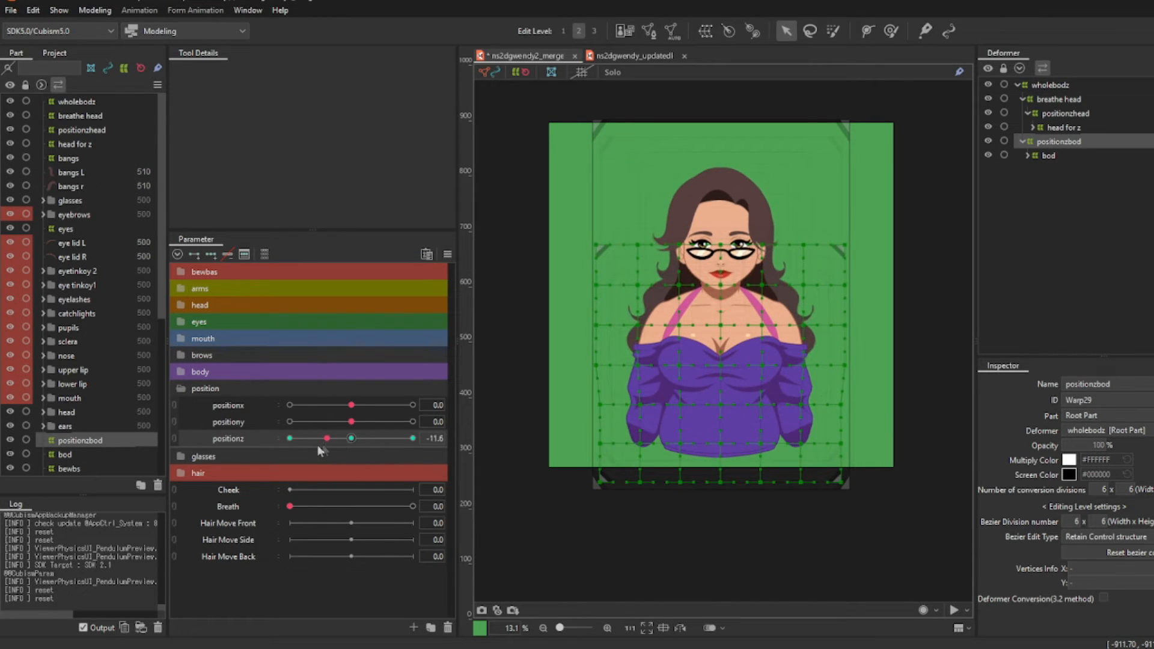
{"action": "left_click_drag", "start_coordinate": [327, 439], "coordinate": [295, 438]}
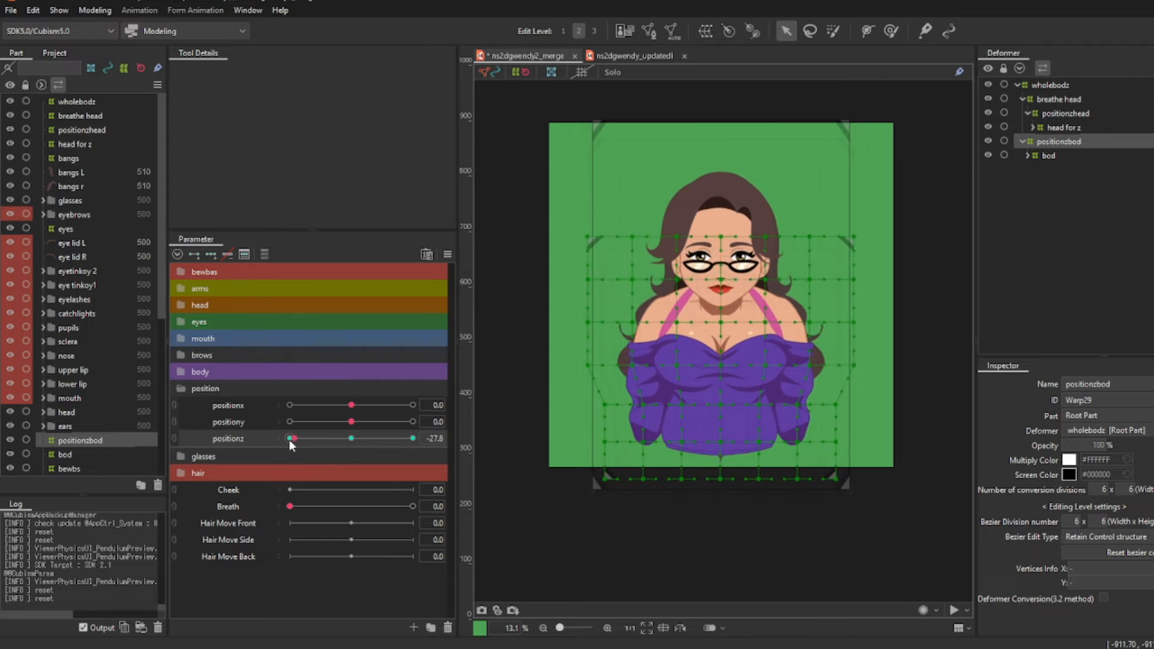
{"action": "left_click_drag", "start_coordinate": [292, 438], "coordinate": [289, 438]}
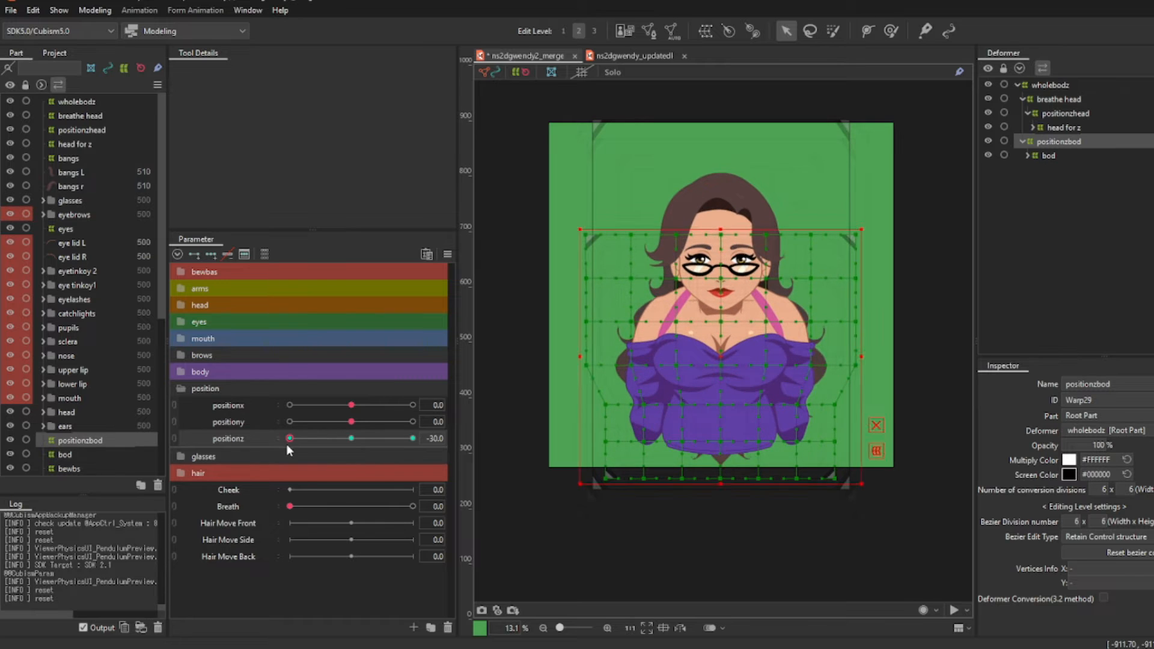
{"action": "left_click_drag", "start_coordinate": [289, 438], "coordinate": [351, 438]}
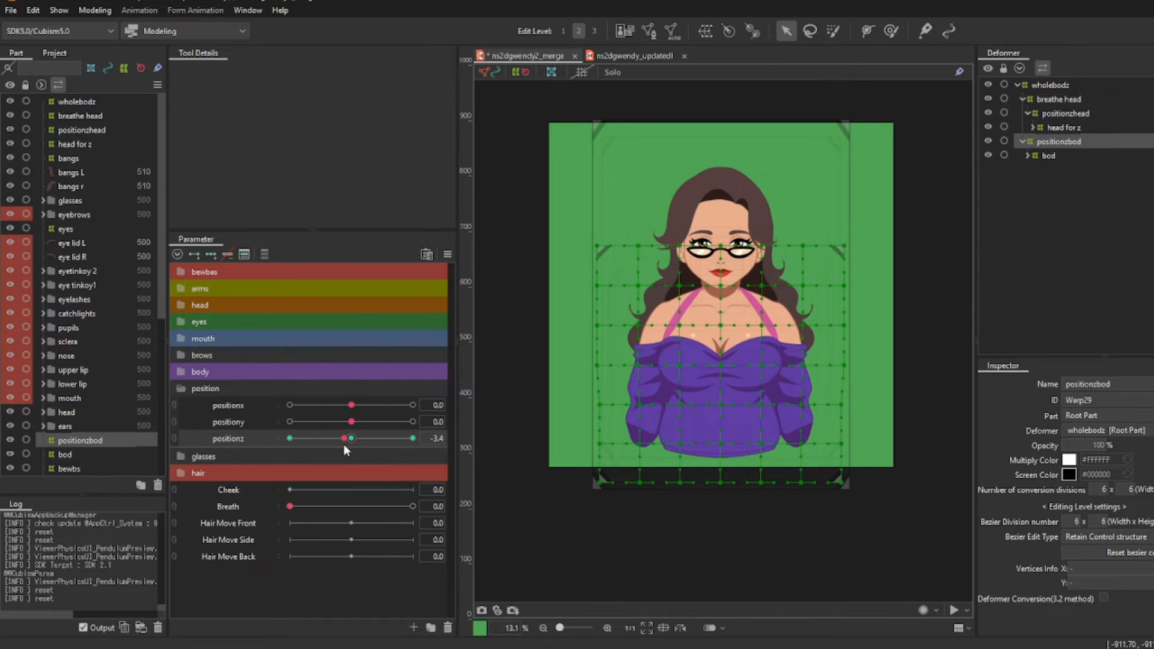
{"action": "left_click_drag", "start_coordinate": [351, 438], "coordinate": [372, 439]}
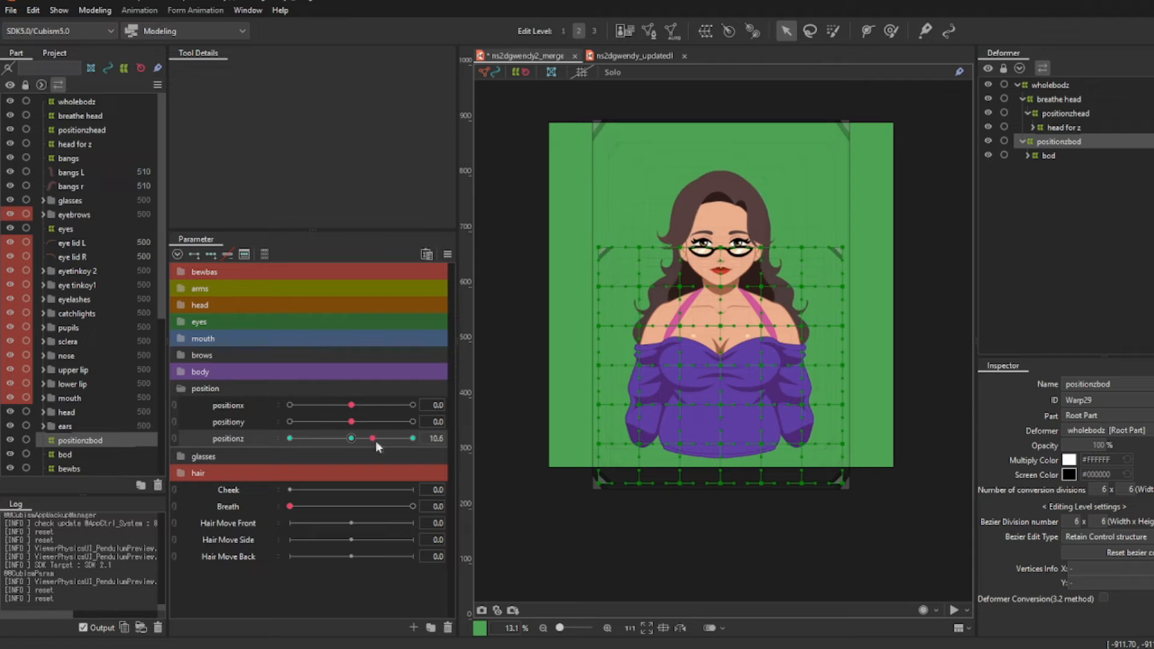
{"action": "left_click_drag", "start_coordinate": [372, 438], "coordinate": [413, 438]}
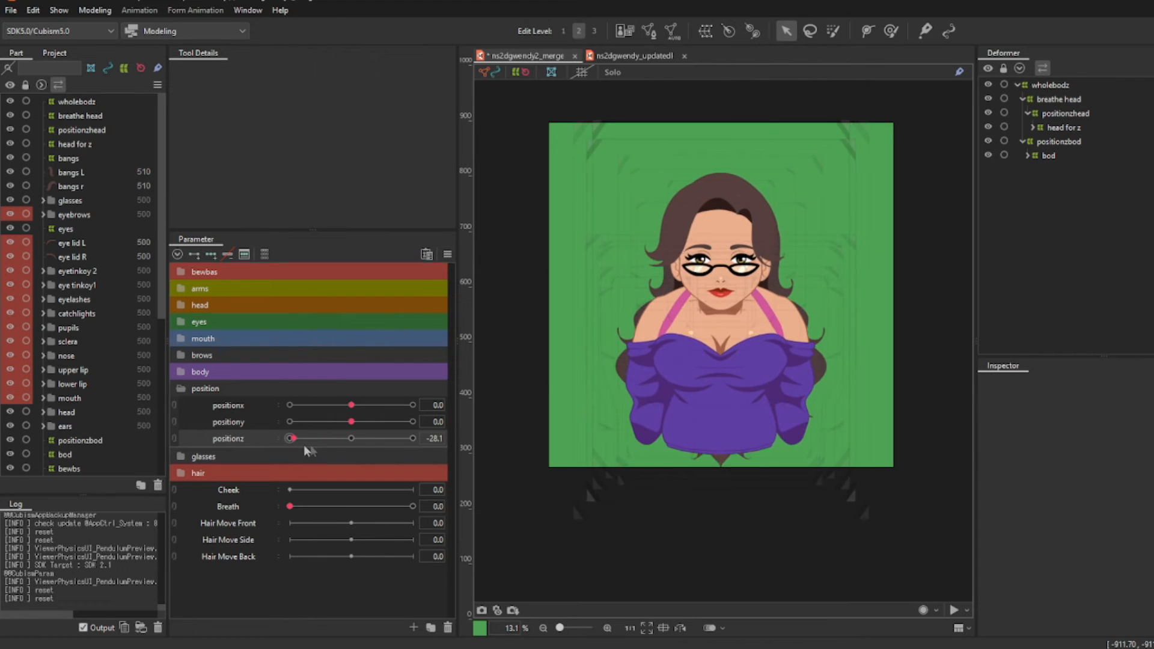
Step: Reset positionz to 0, then try positiony down to its minimum and back to 0
{"action": "left_click_drag", "start_coordinate": [292, 438], "coordinate": [289, 438]}
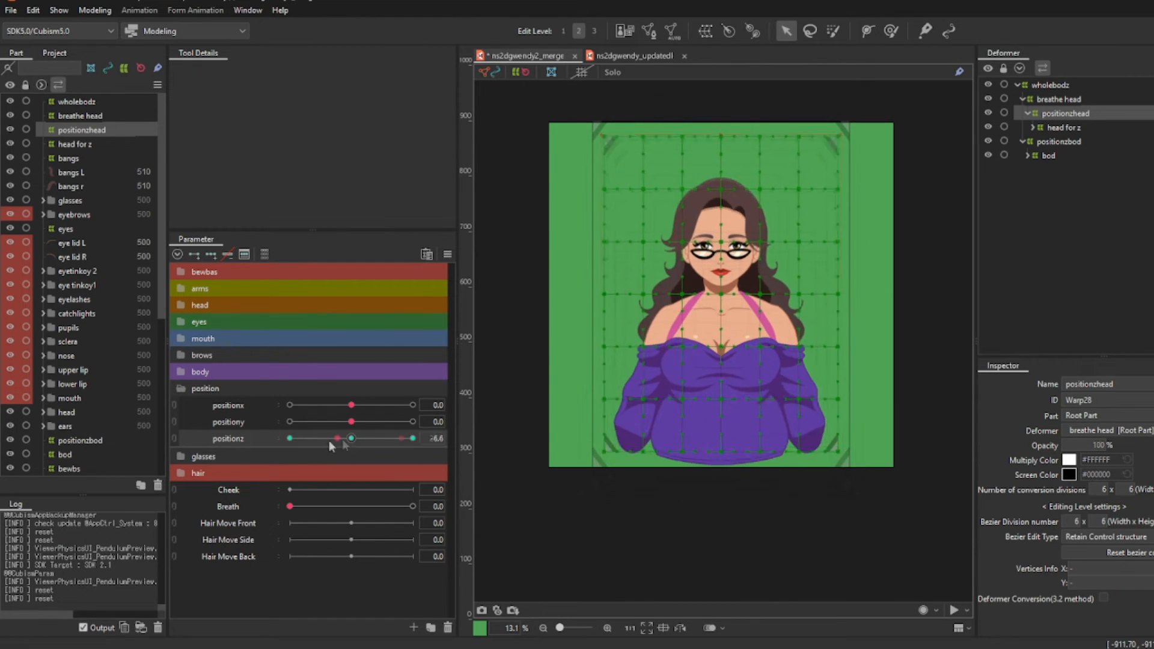
{"action": "left_click_drag", "start_coordinate": [350, 439], "coordinate": [351, 438]}
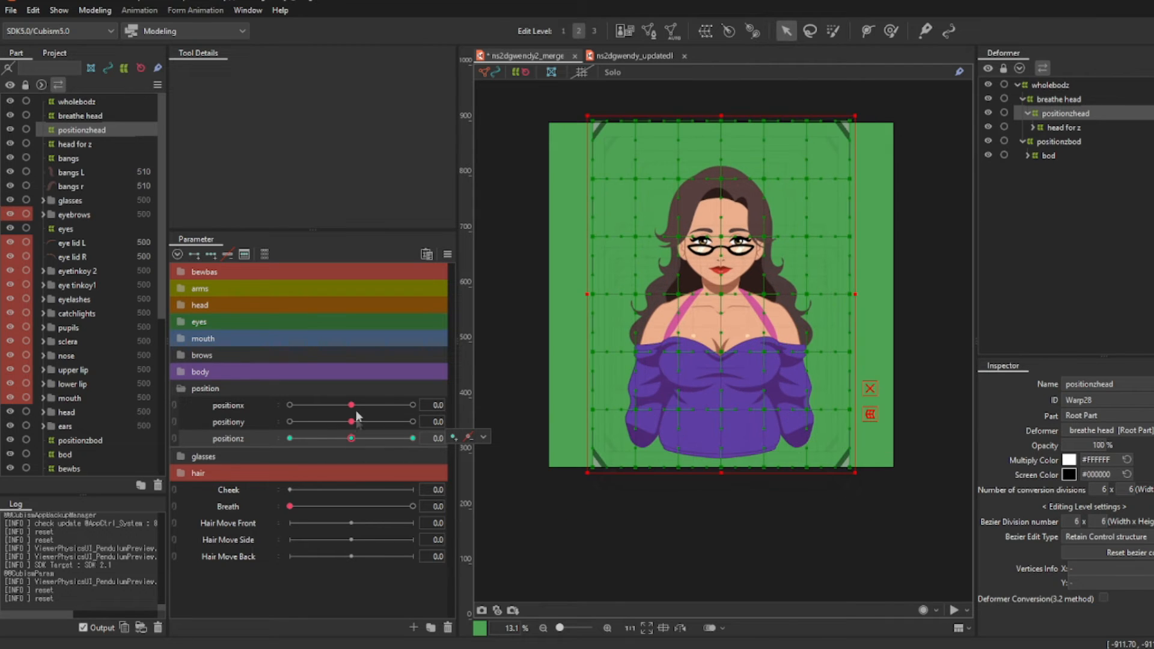
{"action": "left_click_drag", "start_coordinate": [351, 404], "coordinate": [315, 405]}
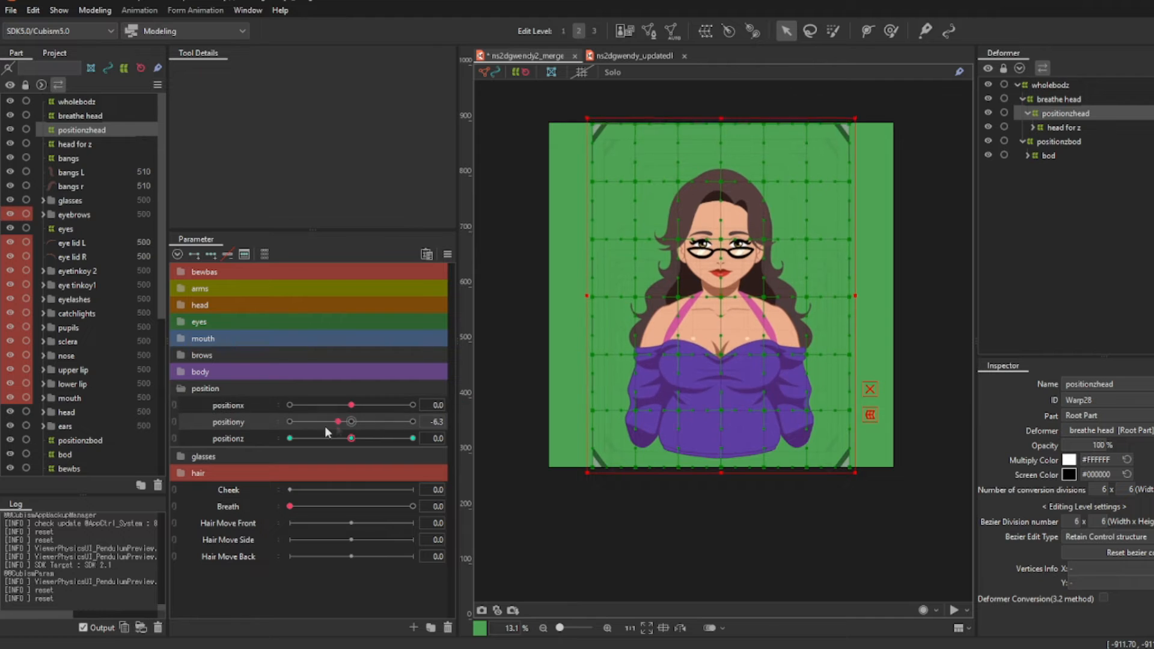
{"action": "left_click_drag", "start_coordinate": [337, 421], "coordinate": [293, 421]}
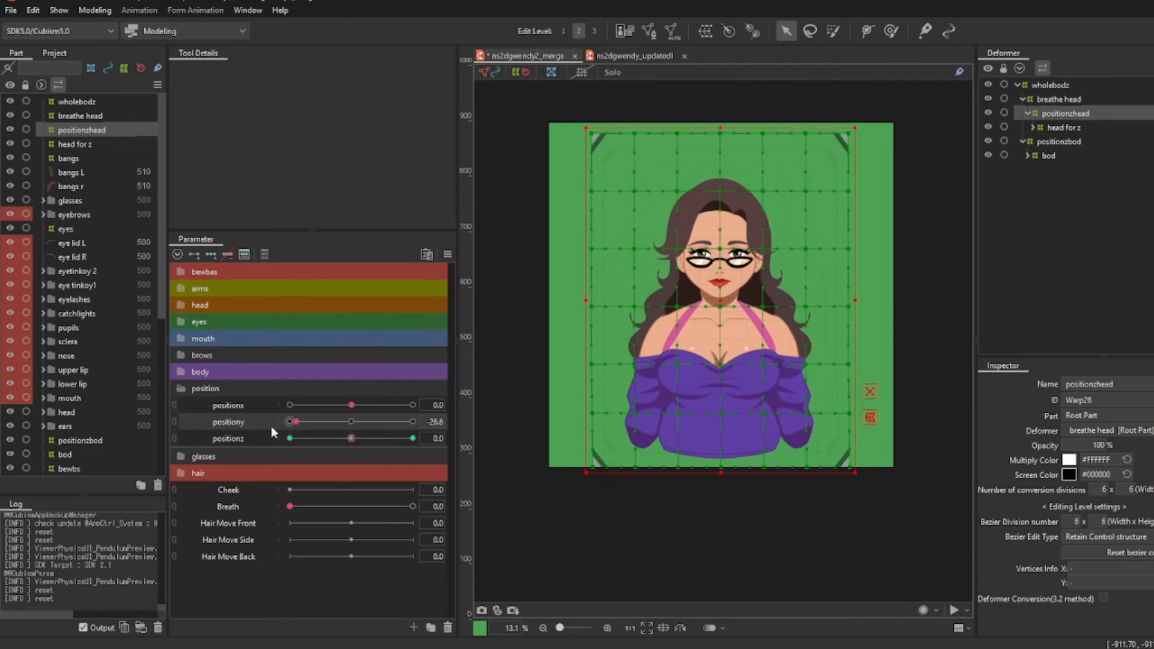
{"action": "left_click_drag", "start_coordinate": [292, 421], "coordinate": [349, 421]}
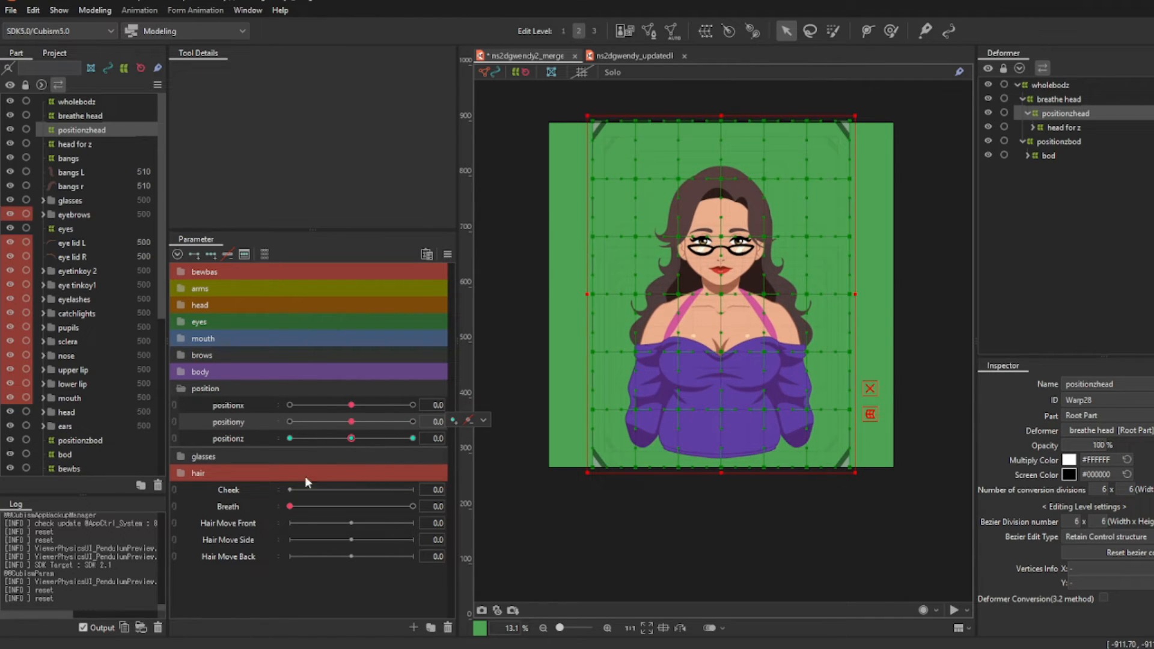
Step: Open Physics Settings, scroll to the position parameters and bring up the Preview menu
{"action": "left_click", "coordinate": [95, 9]}
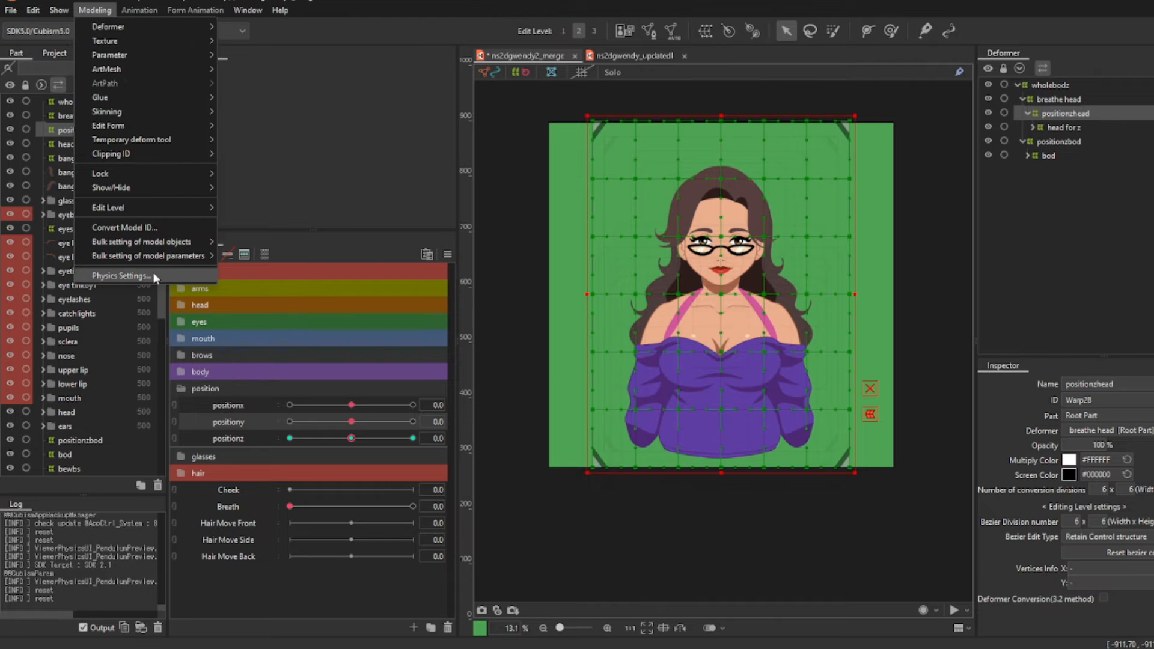
{"action": "left_click", "coordinate": [120, 276]}
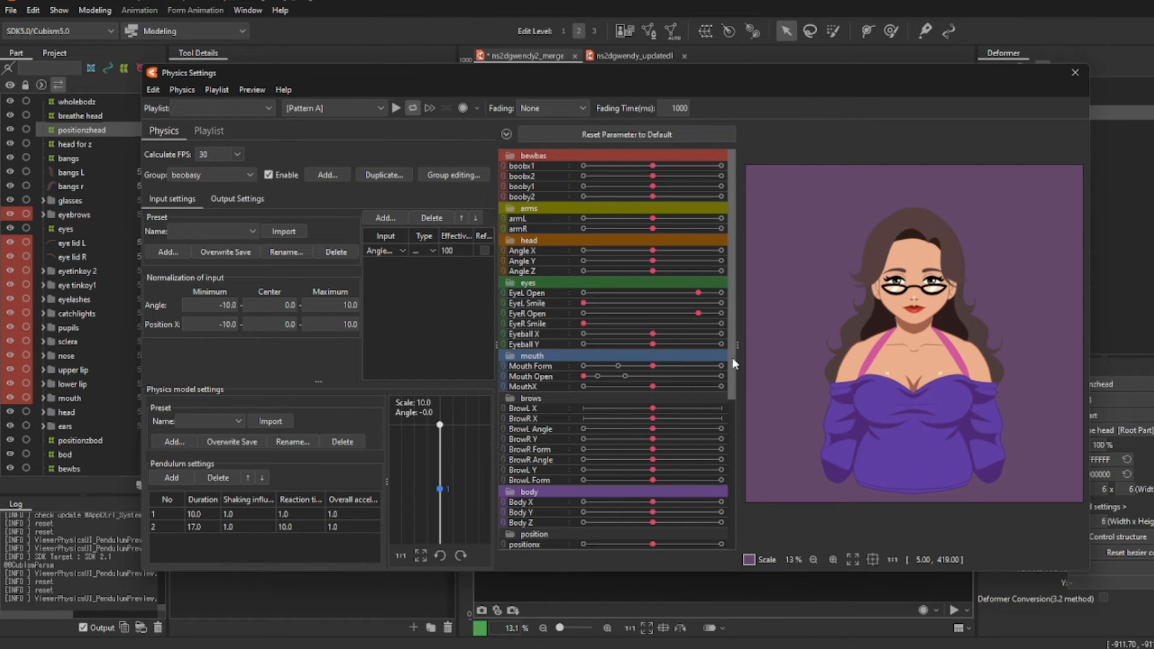
{"action": "scroll", "scroll_direction": "down", "scroll_amount": 3}
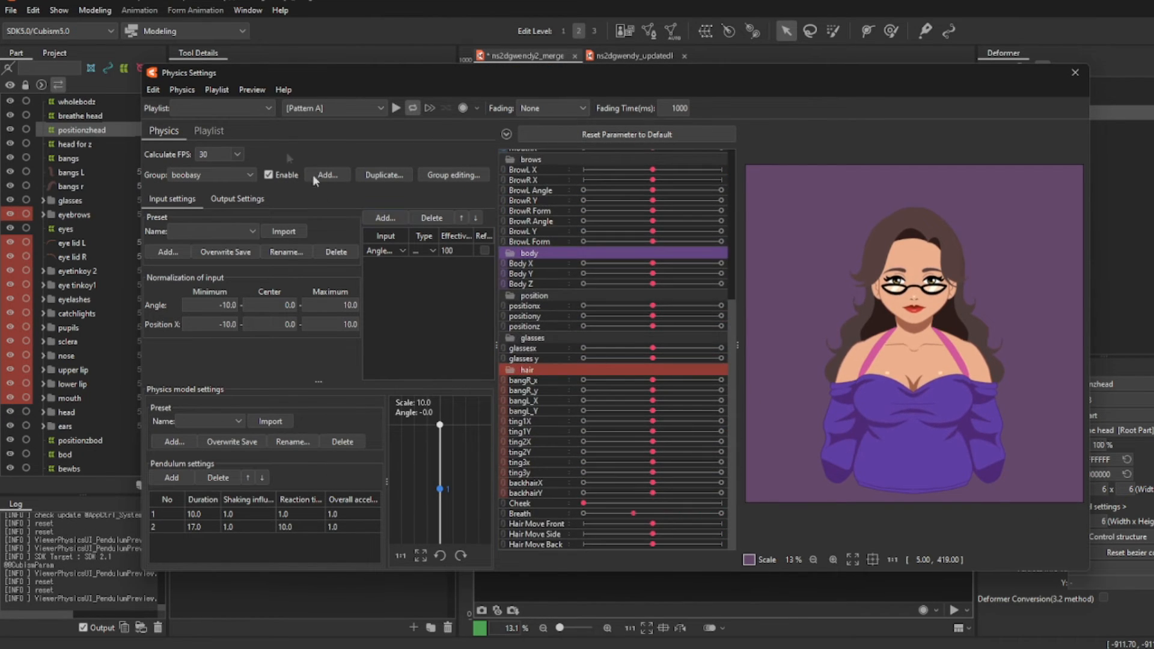
{"action": "left_click", "coordinate": [251, 89]}
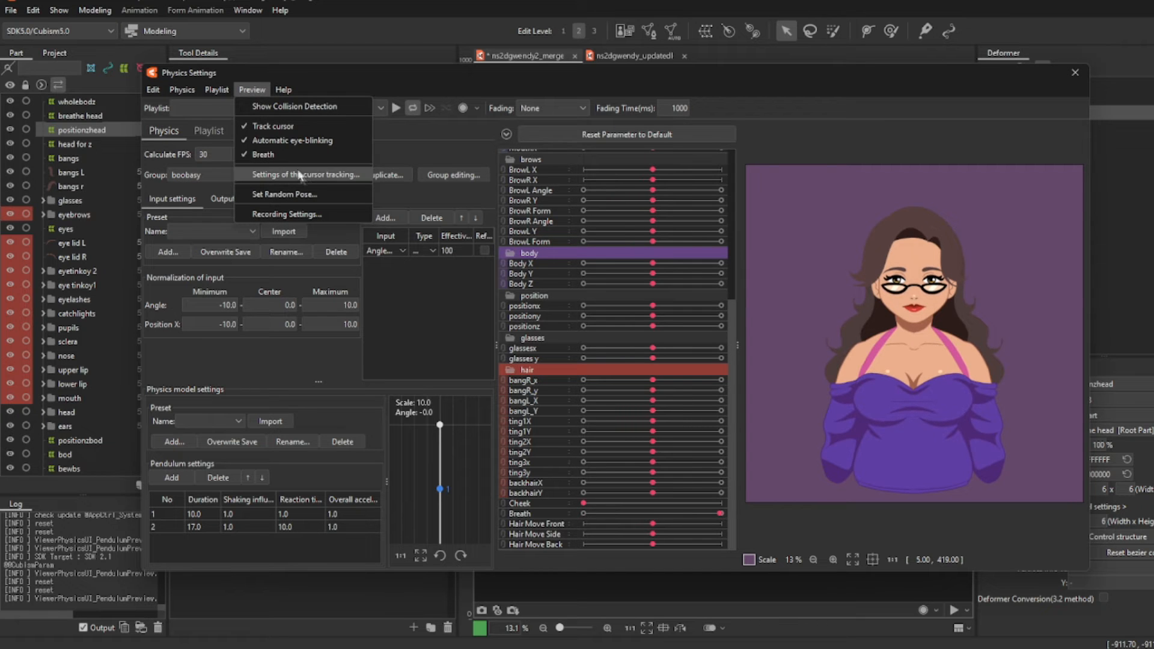
Step: Map positionx to left mouse button X and positiony to left mouse button Y, and choose positionz tracking
{"action": "left_click", "coordinate": [306, 174]}
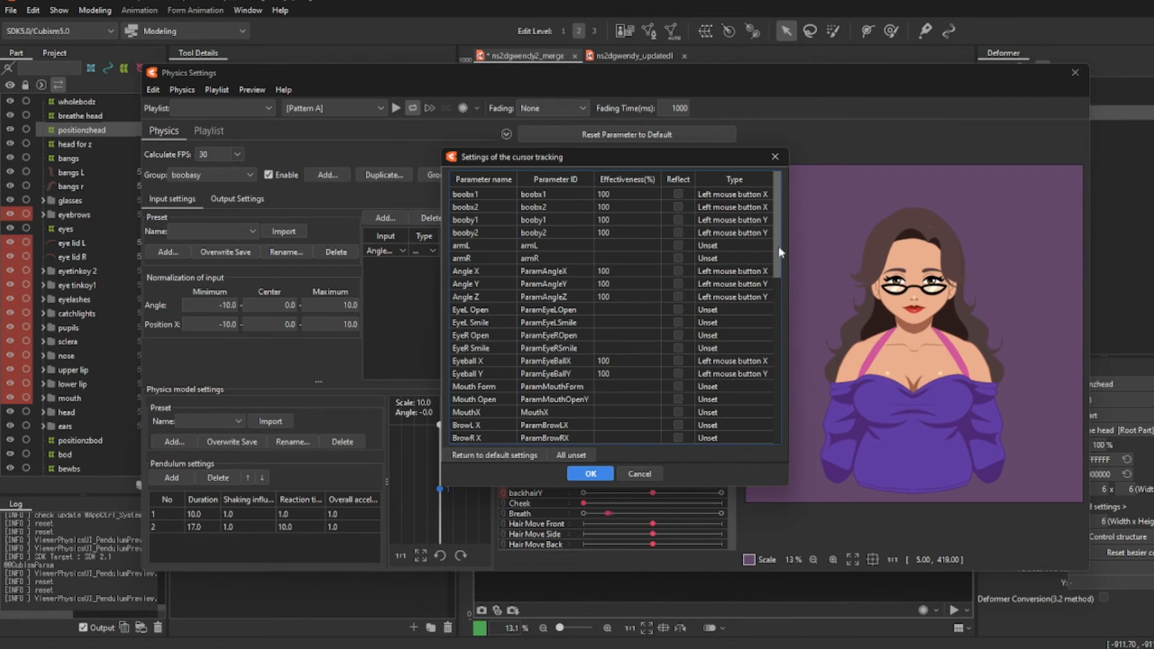
{"action": "scroll", "scroll_direction": "down", "scroll_amount": 3}
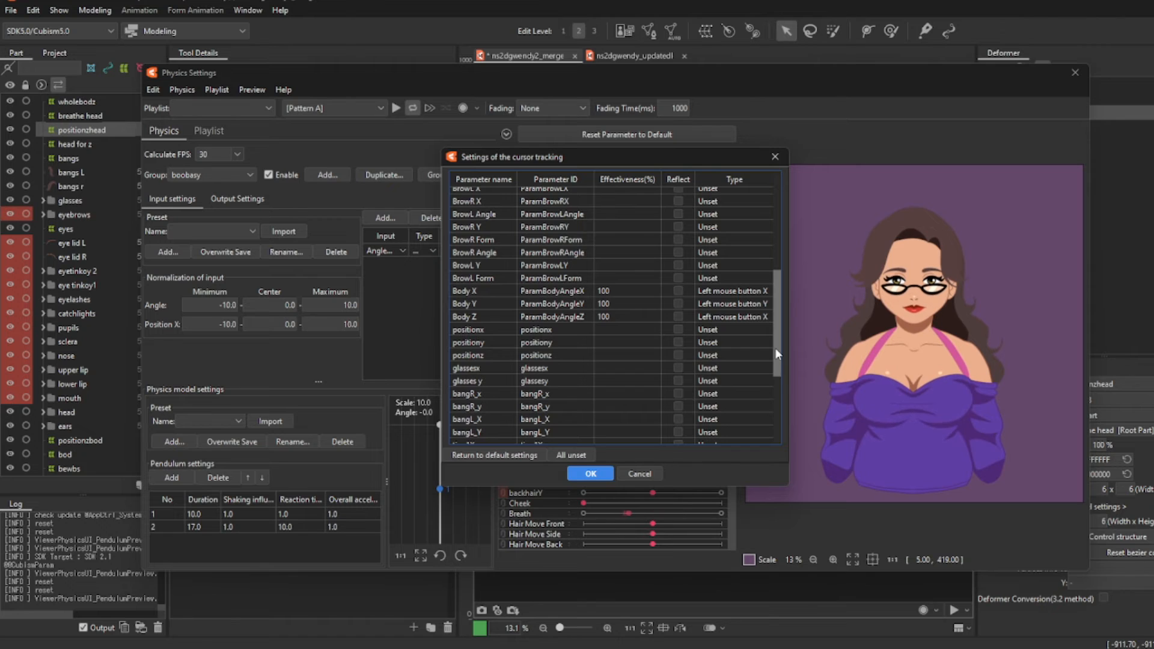
{"action": "scroll", "scroll_direction": "down", "scroll_amount": 3}
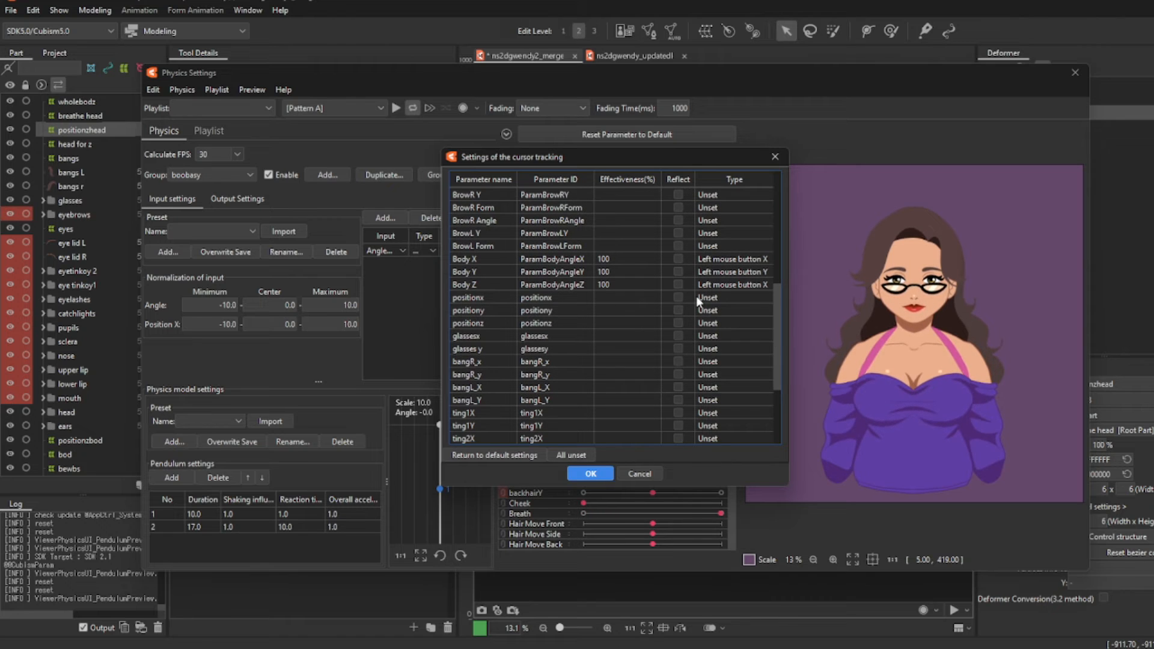
{"action": "left_click", "coordinate": [732, 297]}
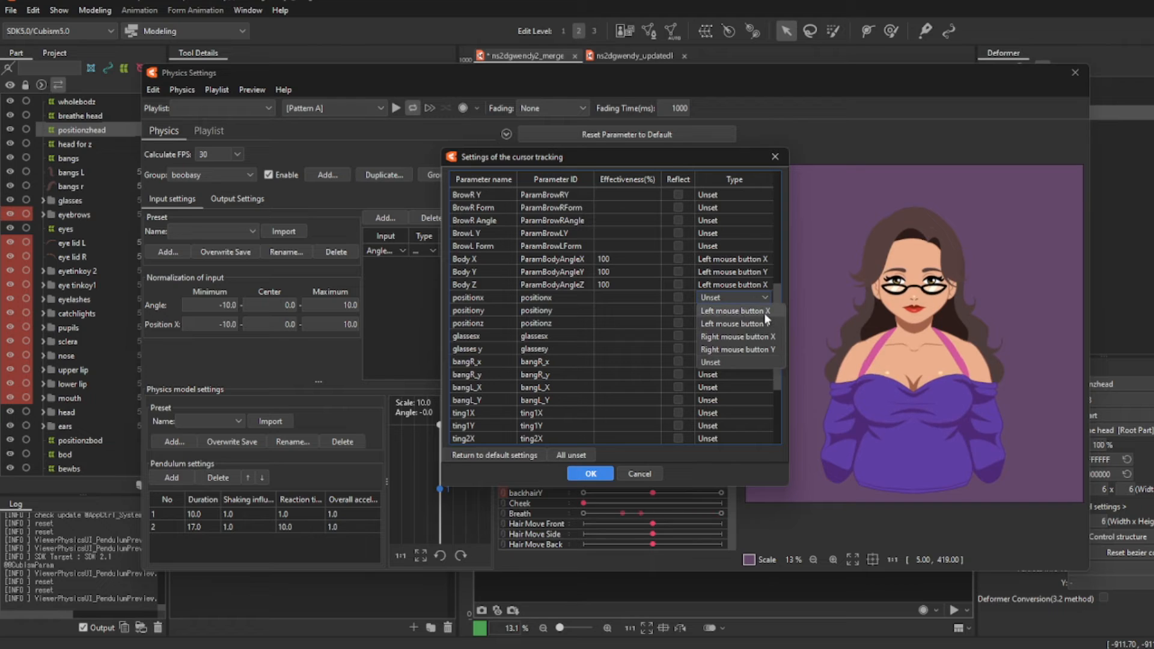
{"action": "left_click", "coordinate": [734, 310]}
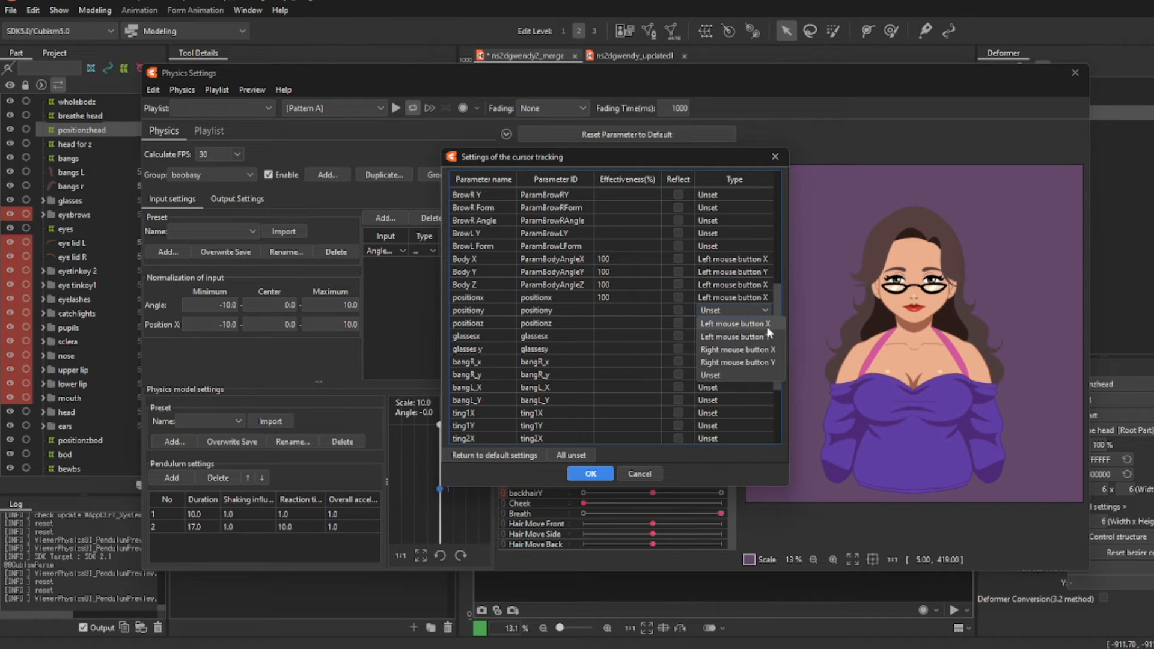
{"action": "left_click", "coordinate": [734, 336]}
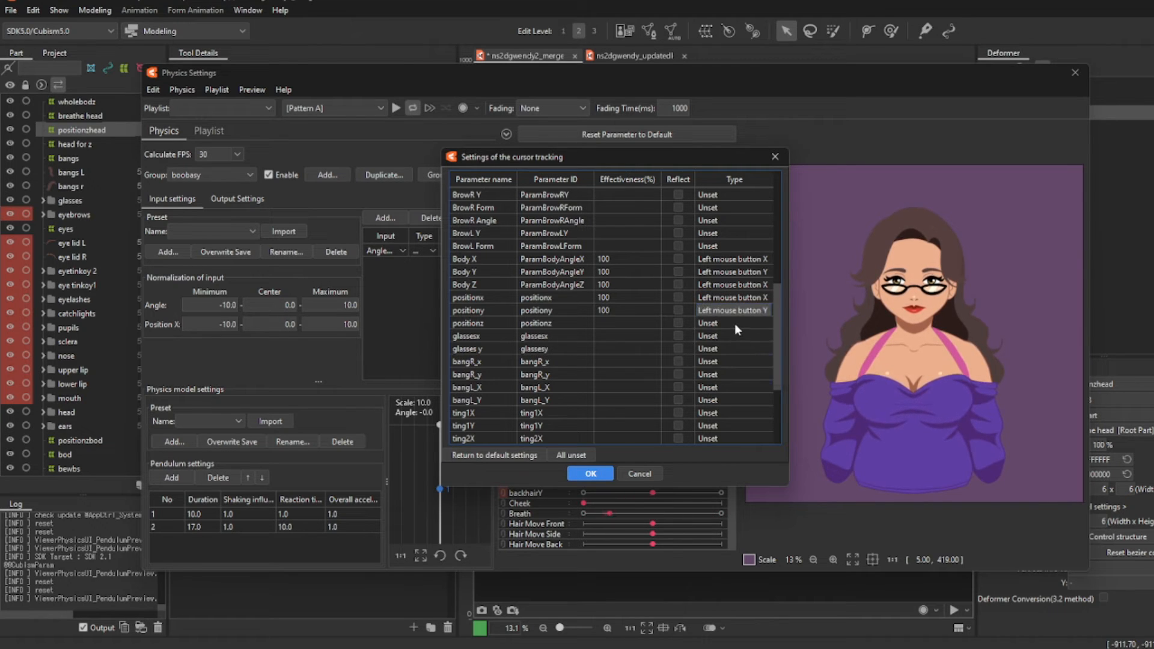
{"action": "left_click", "coordinate": [734, 323]}
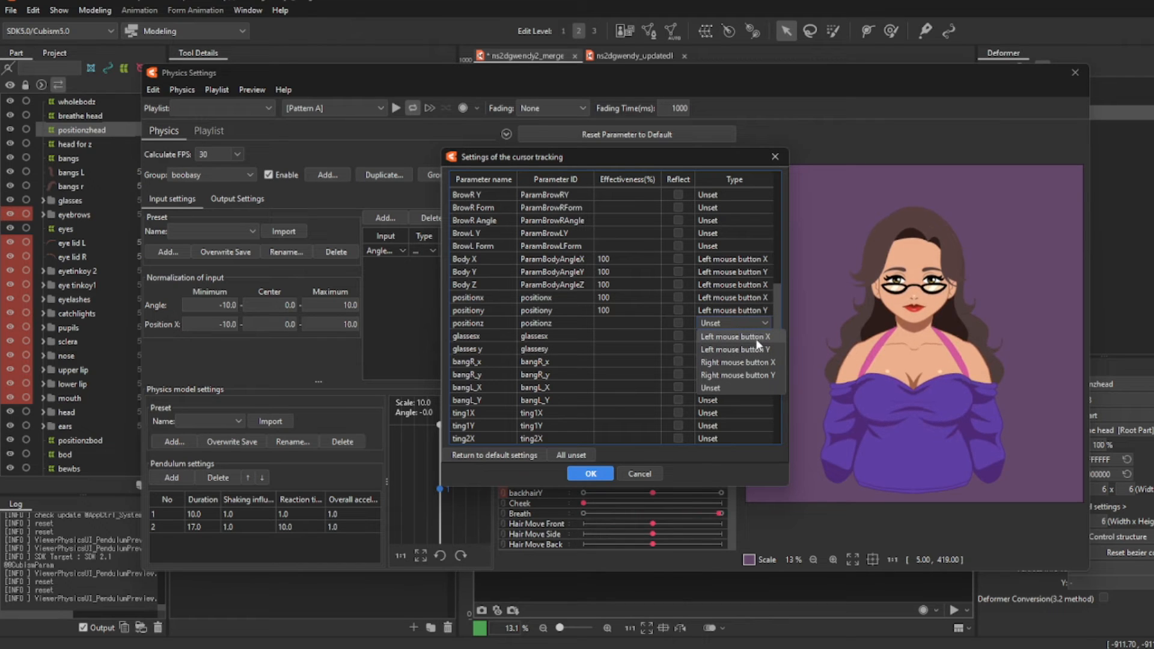
{"action": "left_click", "coordinate": [735, 336]}
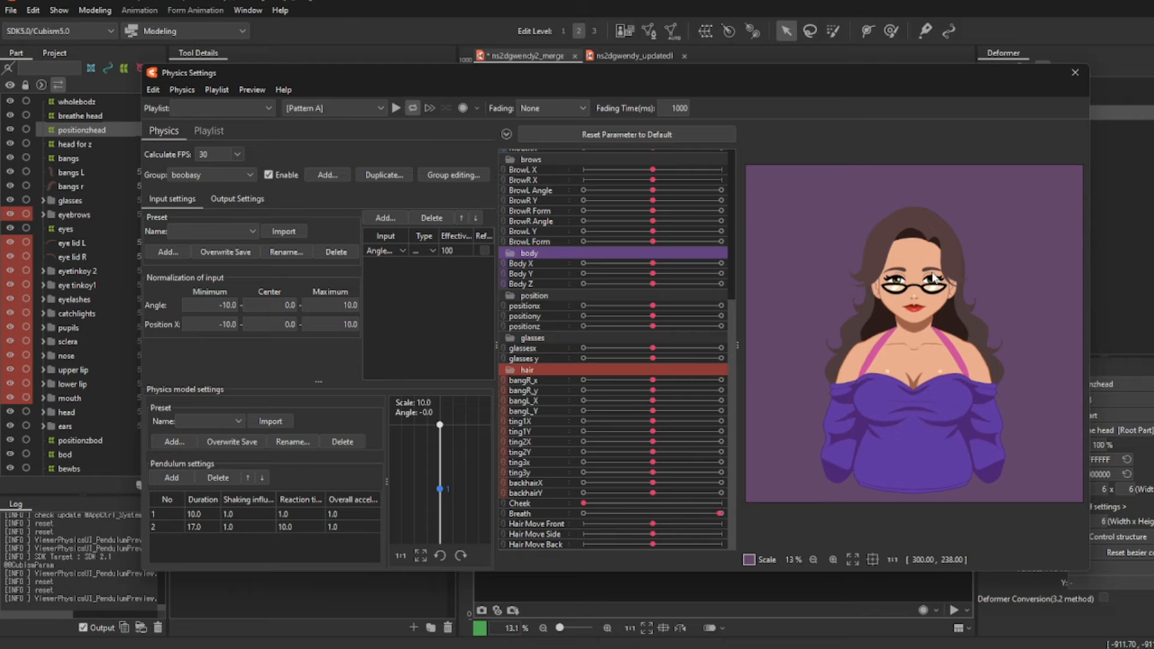
Step: Close Physics Settings and switch to the other open model file
{"action": "left_click", "coordinate": [1075, 72]}
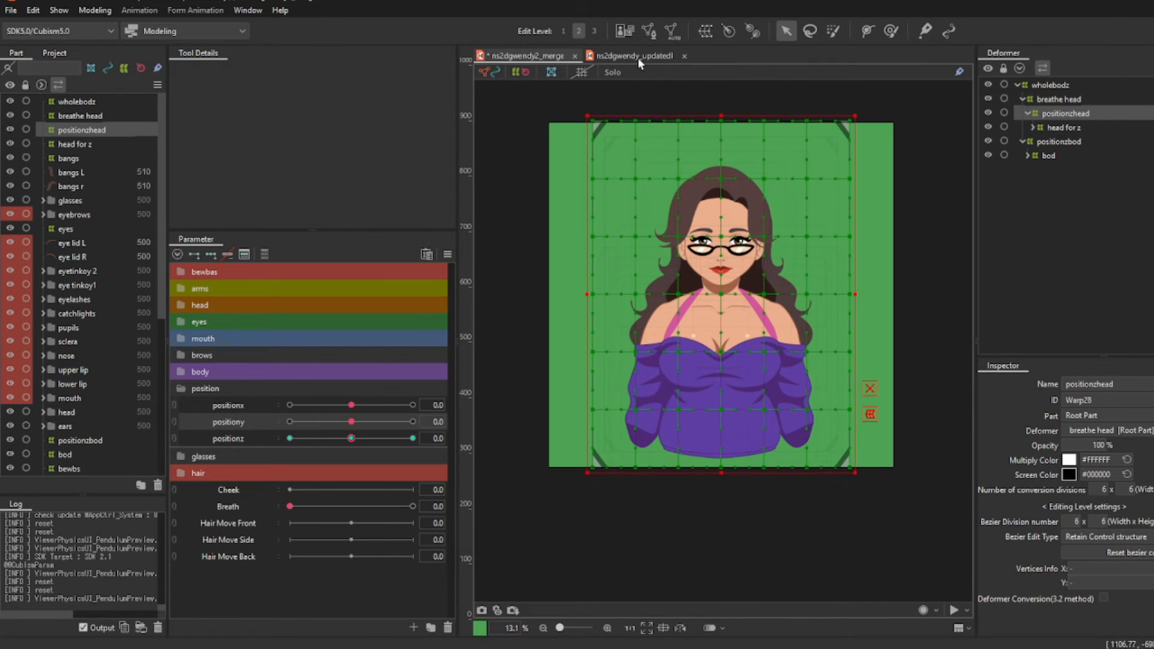
{"action": "left_click", "coordinate": [633, 55]}
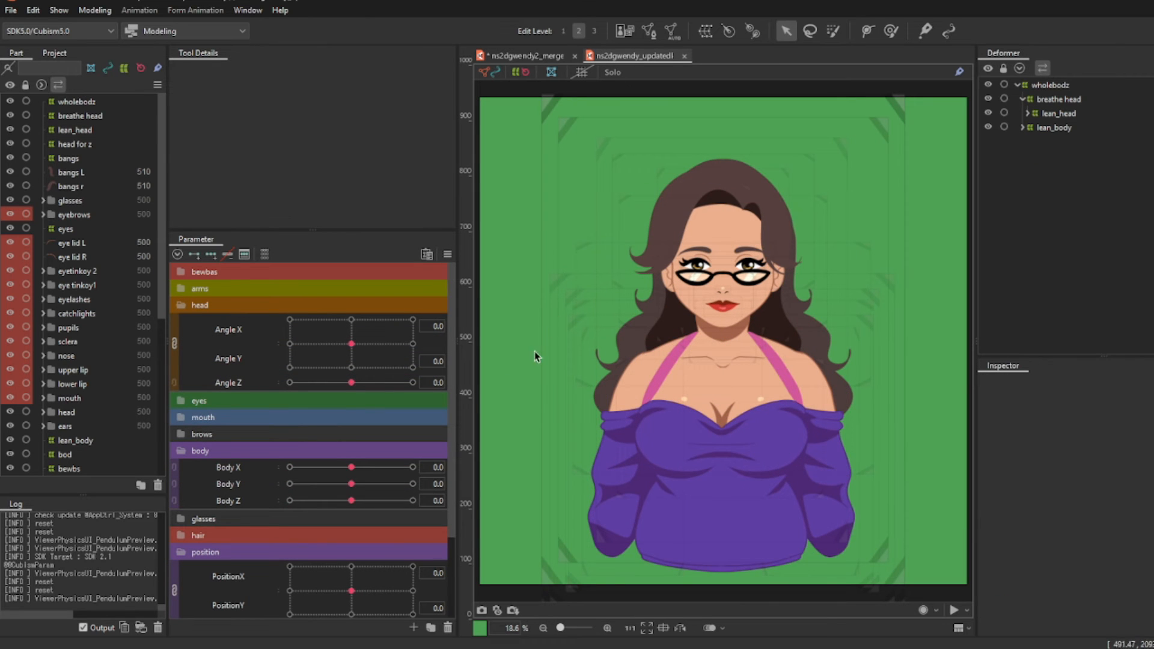
{"action": "scroll", "scroll_direction": "down", "scroll_amount": 3}
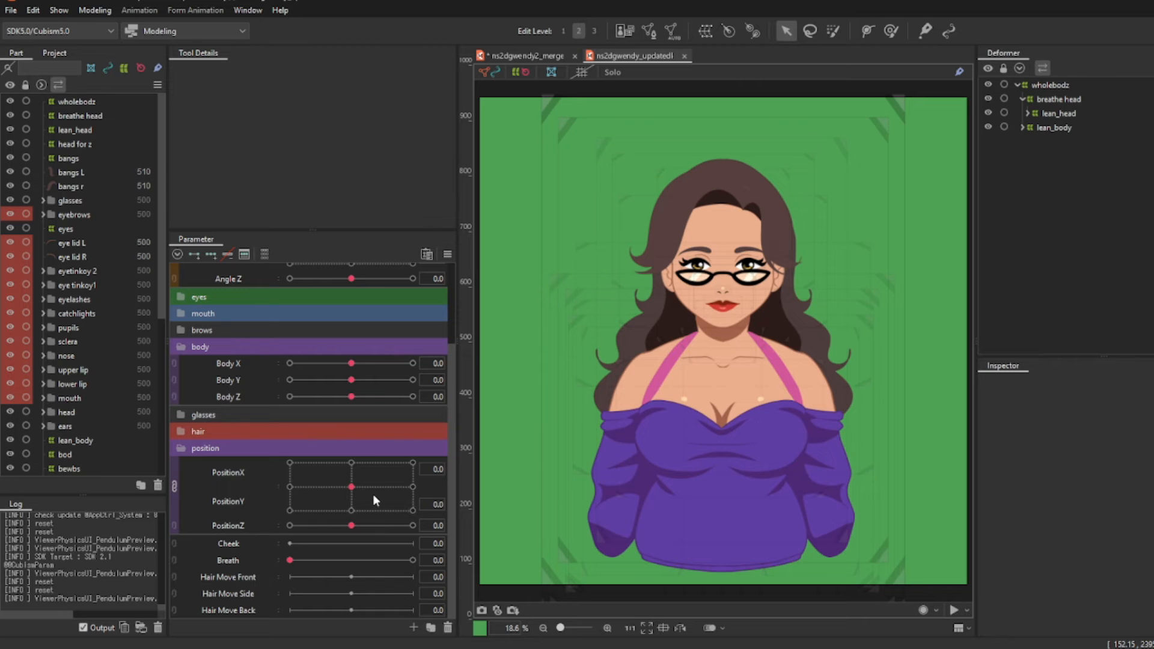
Step: Preview the model leaning via the PositionX/Y pad and negative and positive PositionZ
{"action": "left_click_drag", "start_coordinate": [351, 487], "coordinate": [334, 510]}
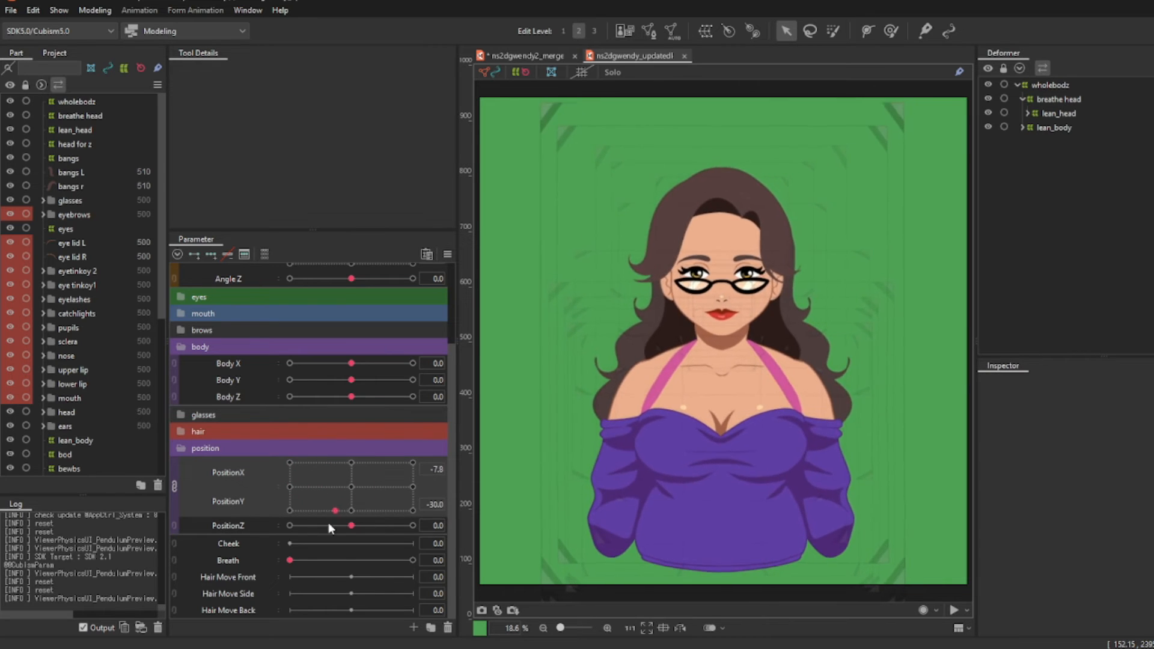
{"action": "left_click_drag", "start_coordinate": [335, 510], "coordinate": [387, 505]}
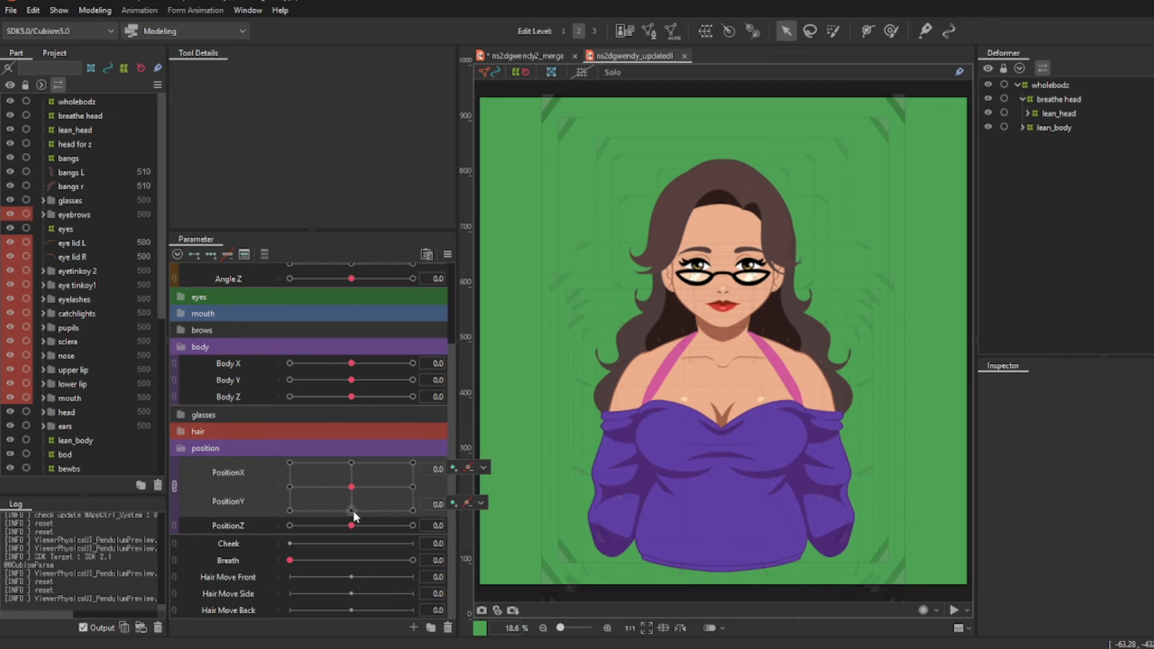
{"action": "left_click_drag", "start_coordinate": [351, 525], "coordinate": [290, 526]}
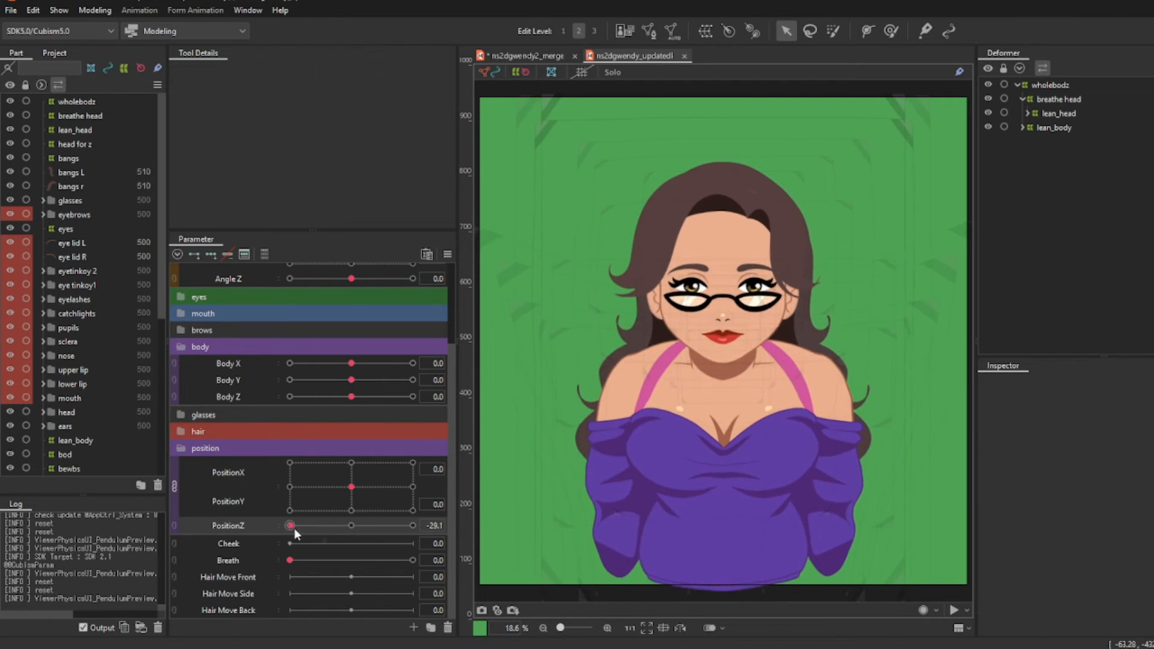
{"action": "left_click_drag", "start_coordinate": [289, 525], "coordinate": [311, 526]}
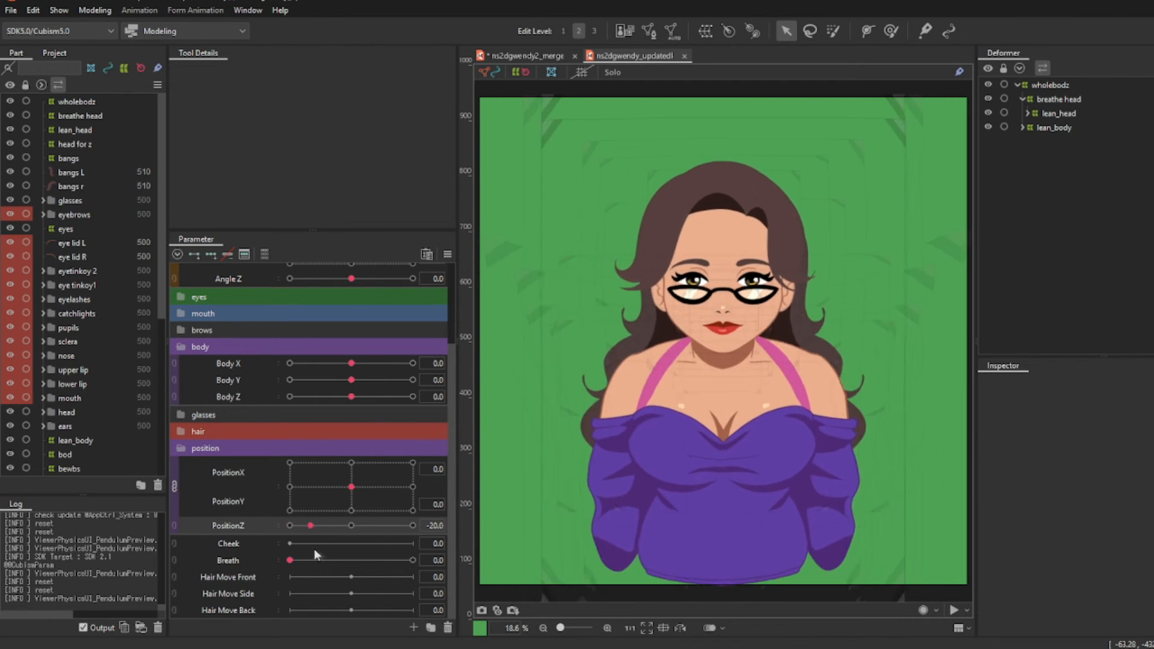
{"action": "left_click_drag", "start_coordinate": [308, 525], "coordinate": [403, 524]}
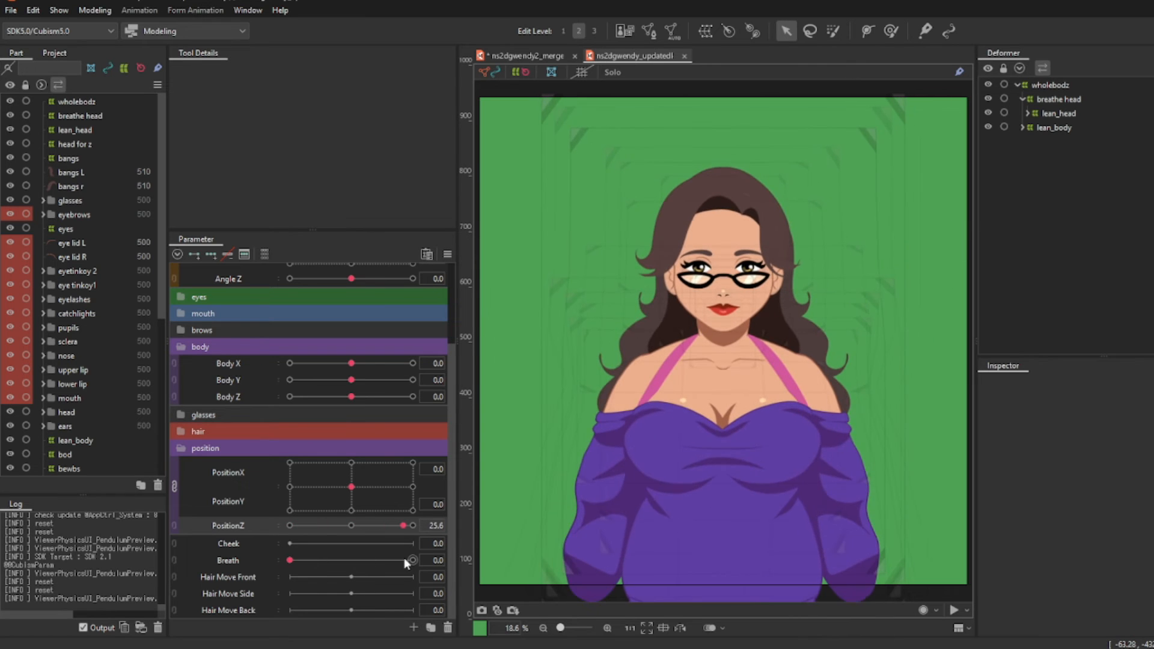
{"action": "left_click_drag", "start_coordinate": [403, 526], "coordinate": [290, 525]}
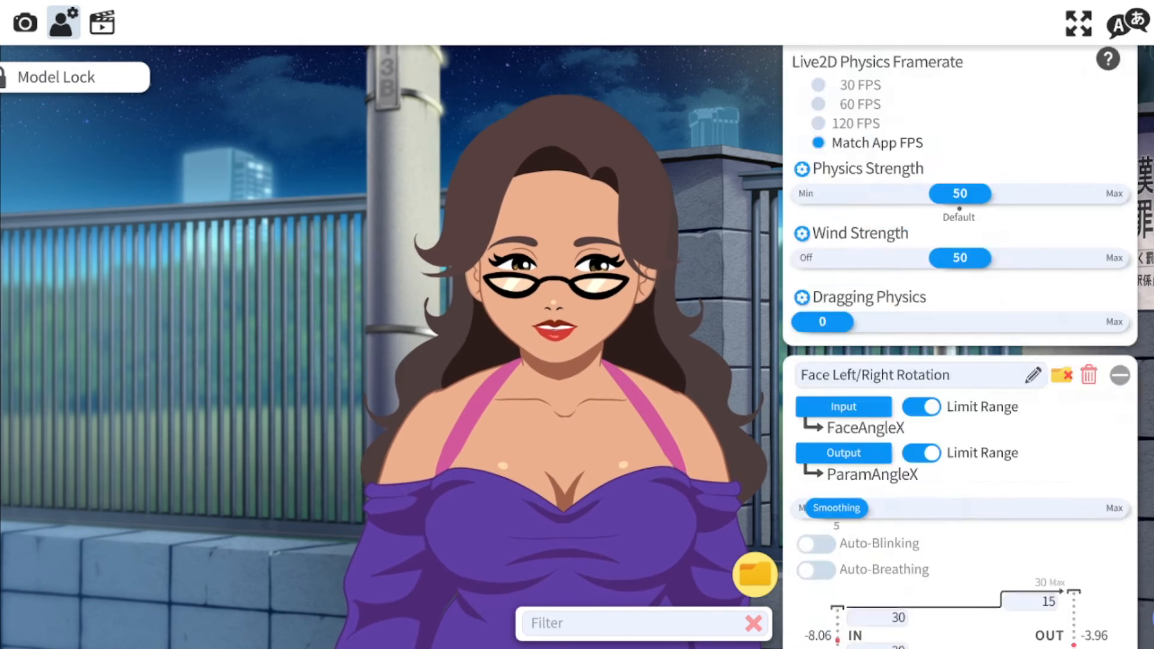
Step: Review FacePositionX, FaceAngleY and FacePositionZ mappings to PositionX/Y/Z, then open webcam tracking
{"action": "scroll", "scroll_direction": "down", "scroll_amount": 3}
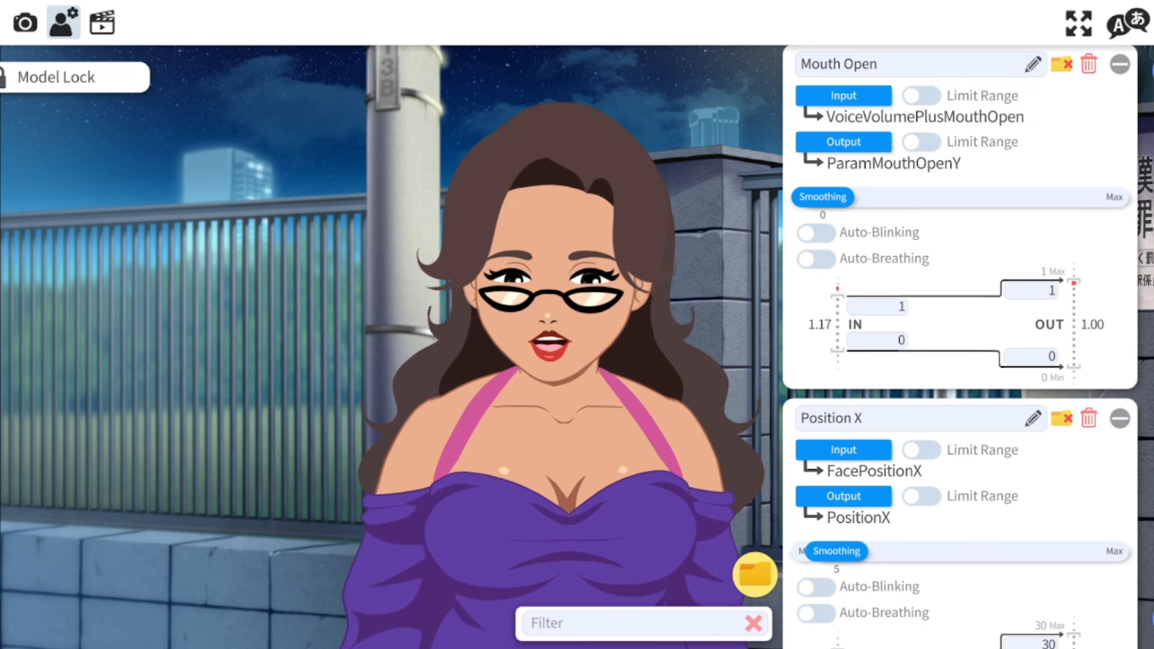
{"action": "scroll", "scroll_direction": "down", "scroll_amount": 3}
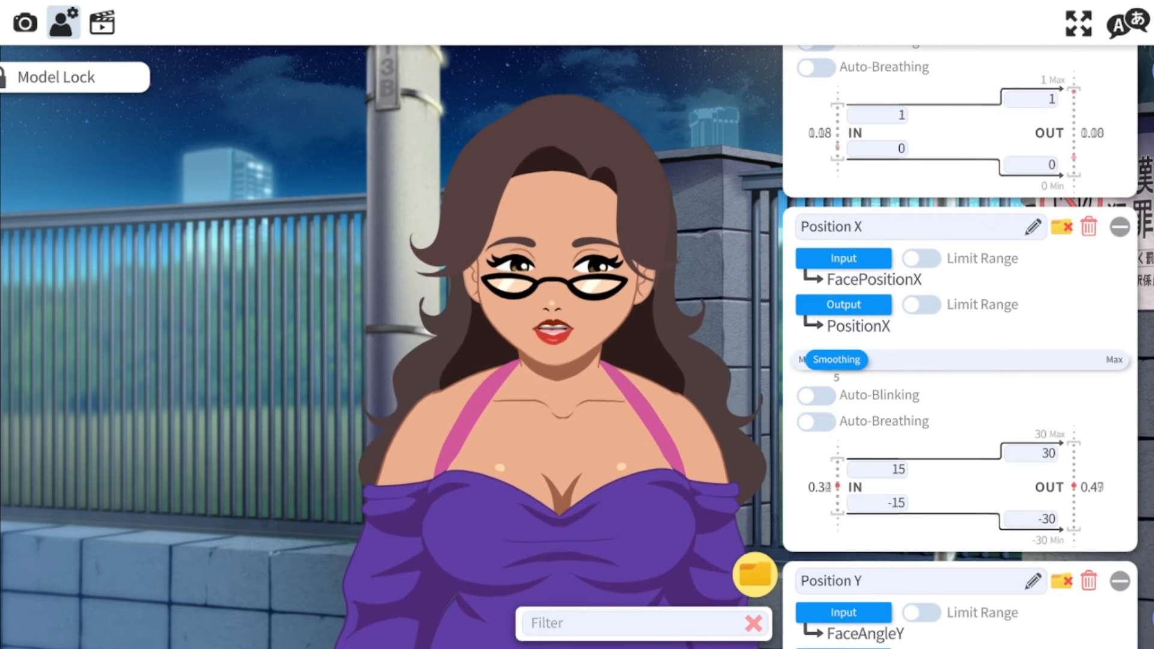
{"action": "scroll", "scroll_direction": "down", "scroll_amount": 3}
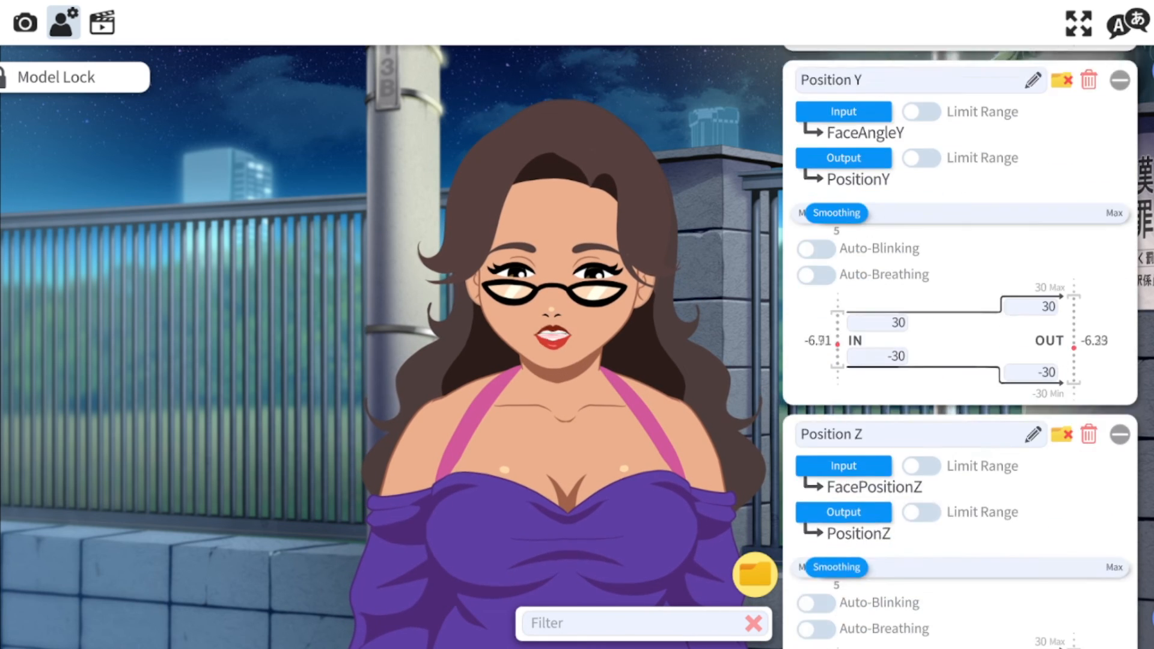
{"action": "scroll", "scroll_direction": "down", "scroll_amount": 3}
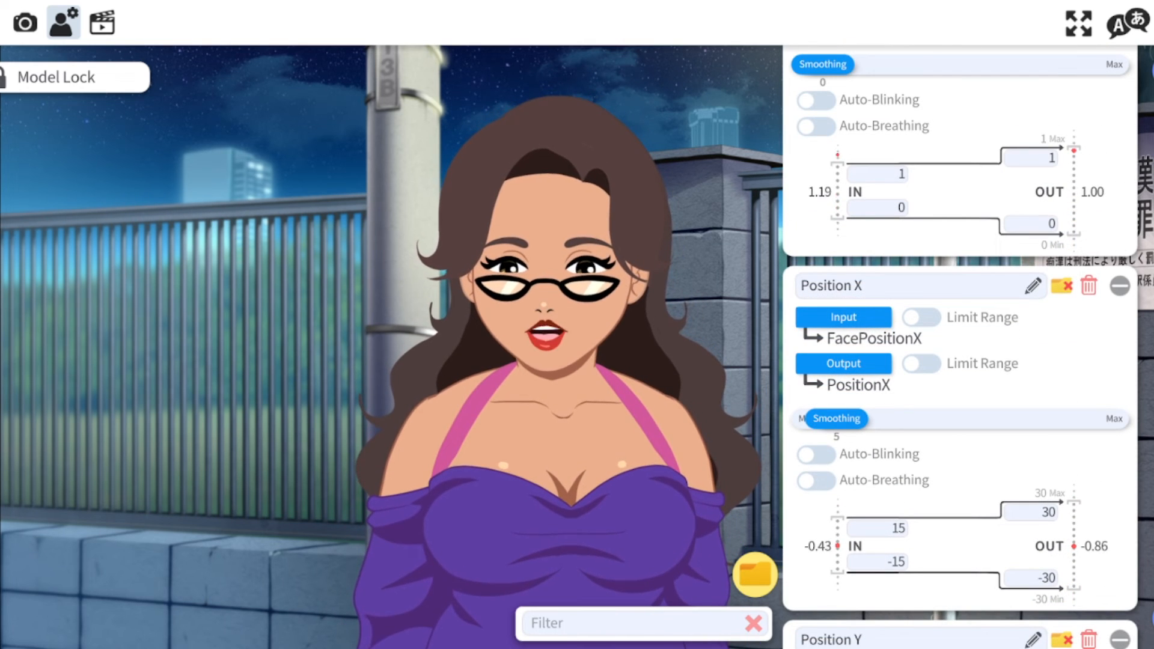
{"action": "scroll", "scroll_direction": "down", "scroll_amount": 3}
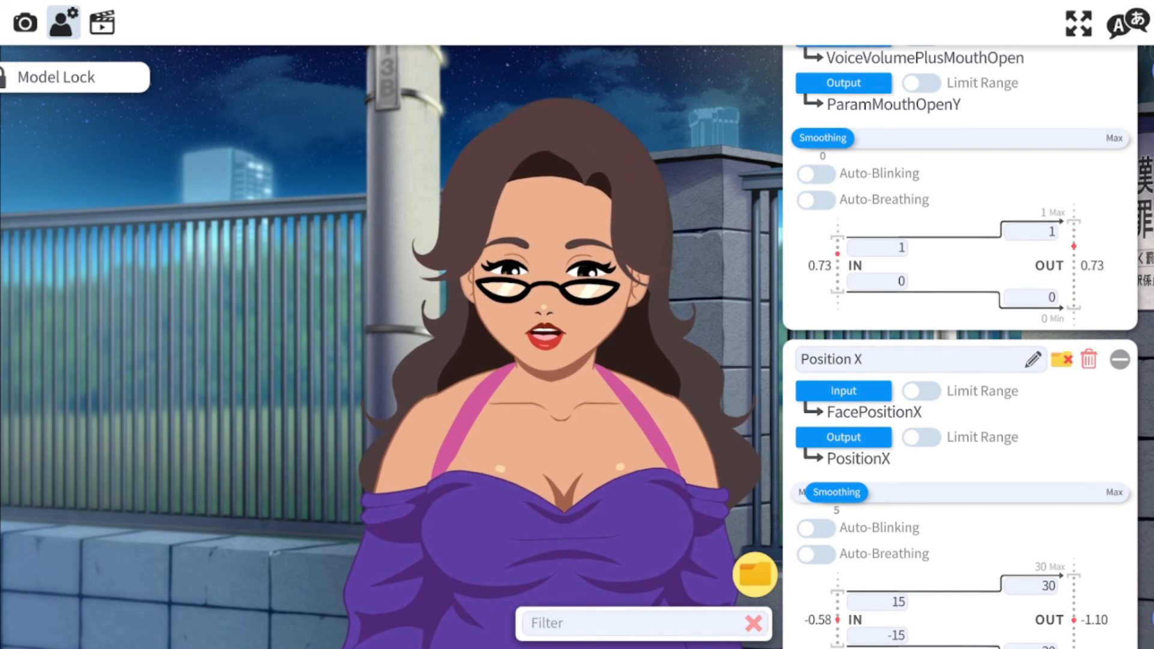
{"action": "scroll", "scroll_direction": "down", "scroll_amount": 3}
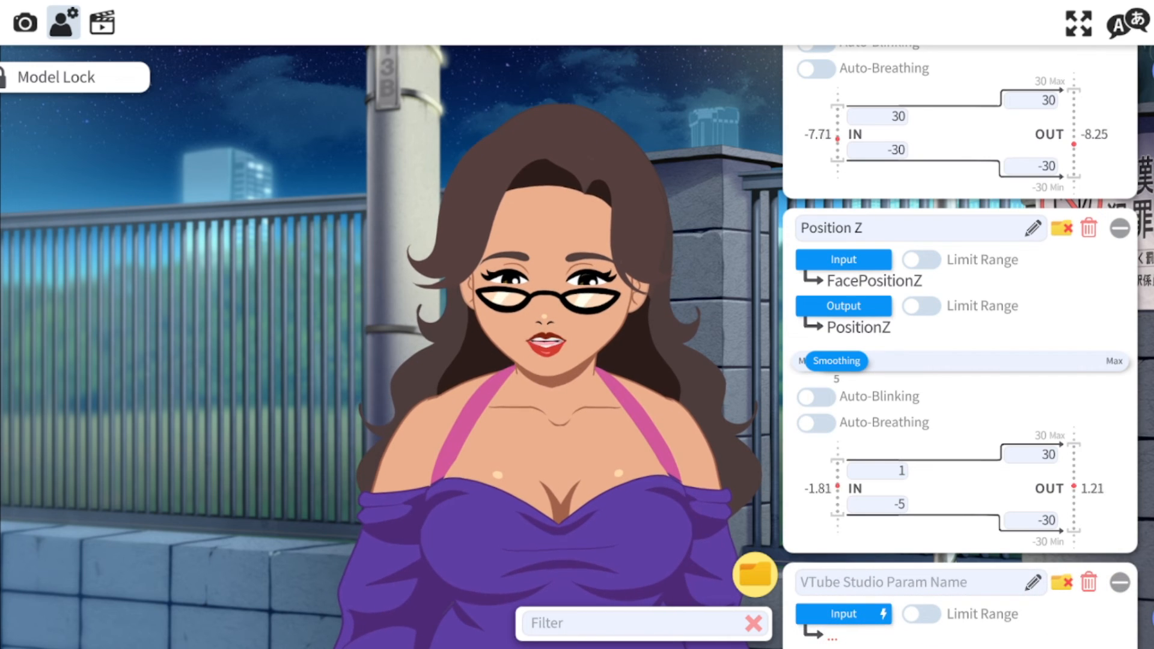
{"action": "scroll", "scroll_direction": "down", "scroll_amount": 3}
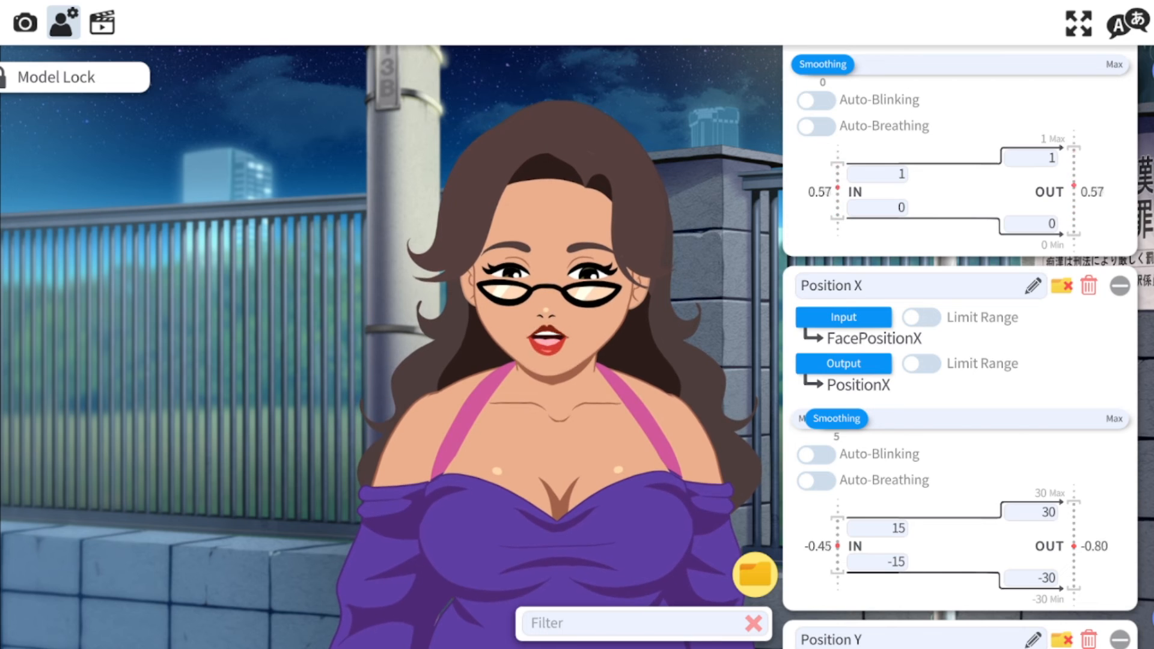
{"action": "scroll", "scroll_direction": "down", "scroll_amount": 3}
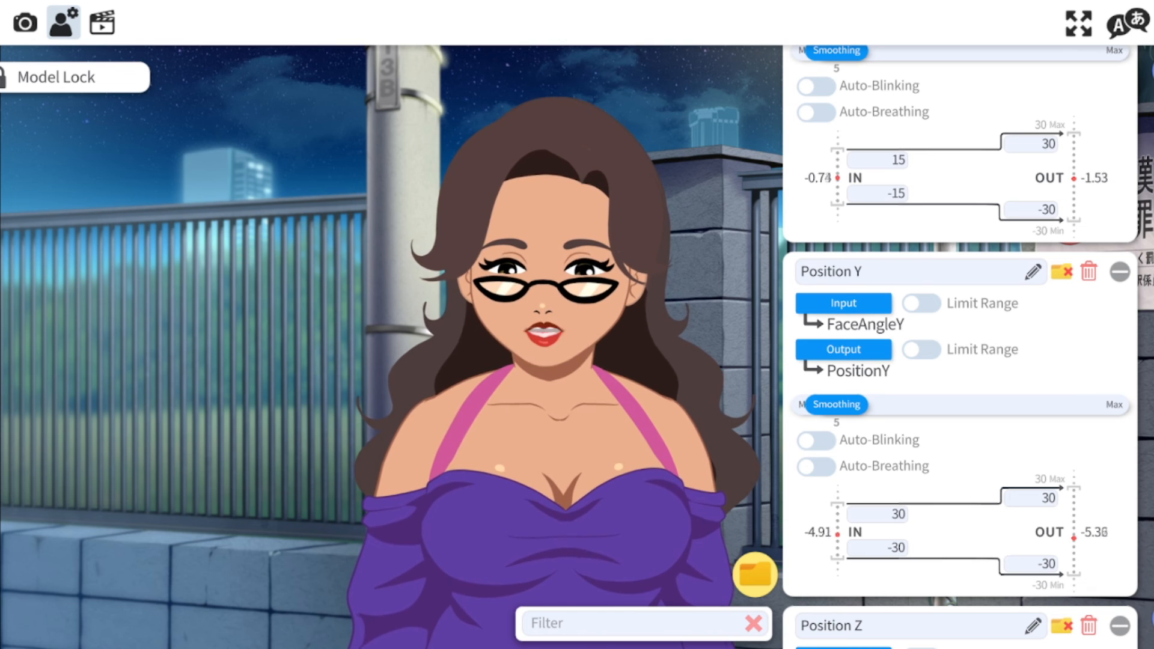
{"action": "scroll", "scroll_direction": "down", "scroll_amount": 3}
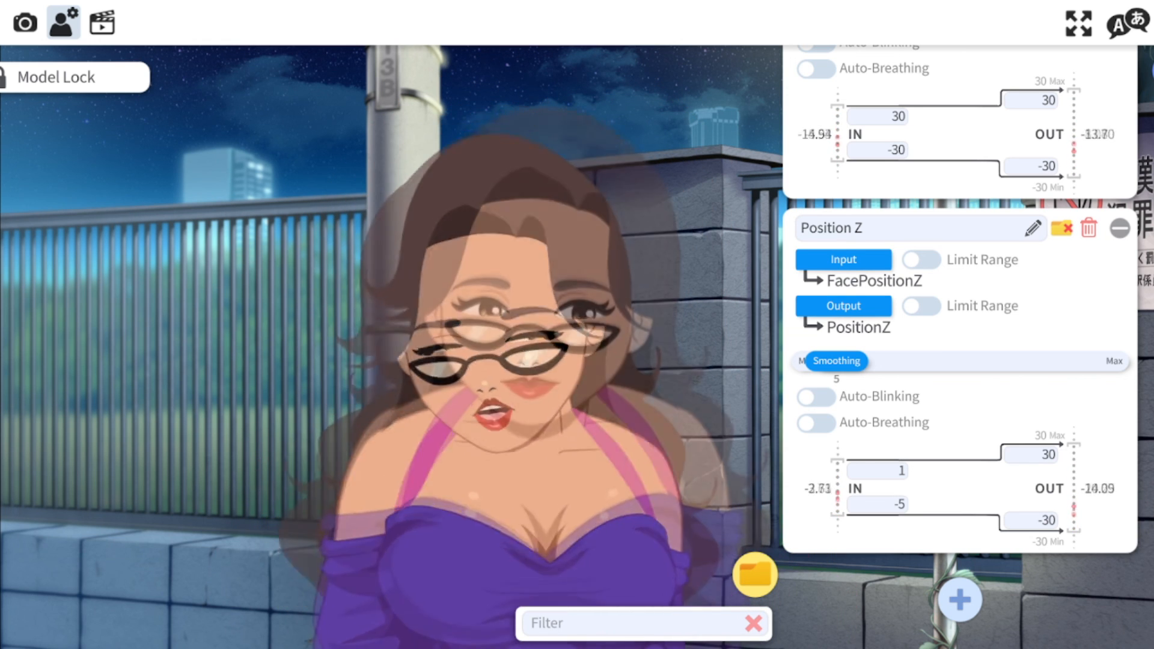
{"action": "left_click", "coordinate": [24, 18]}
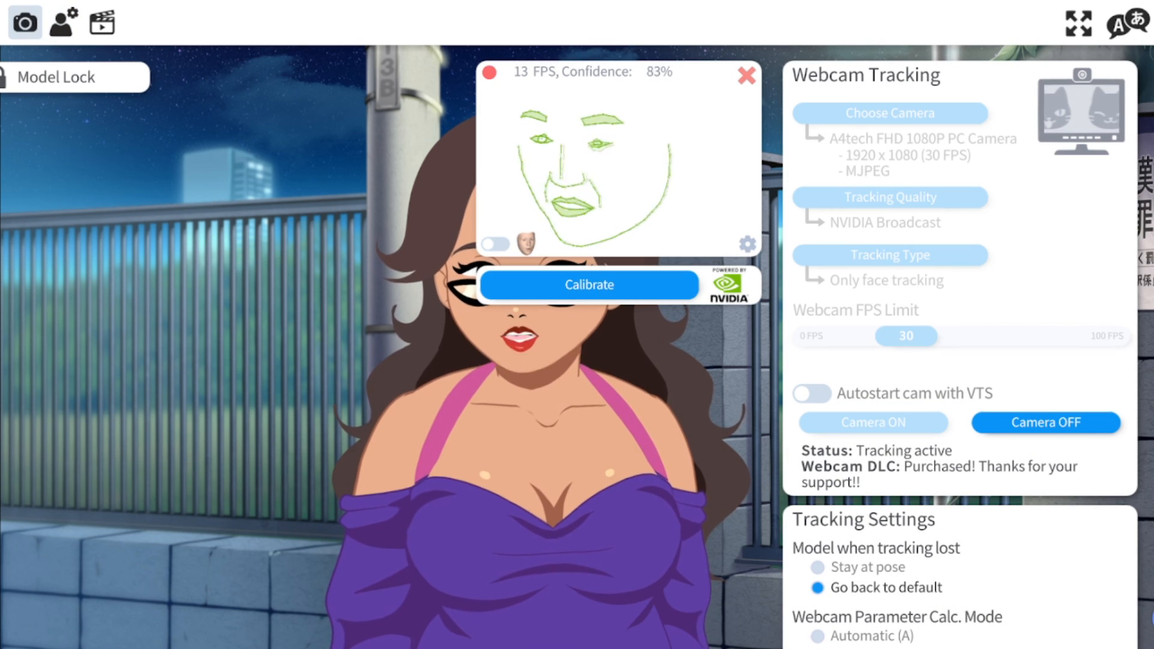